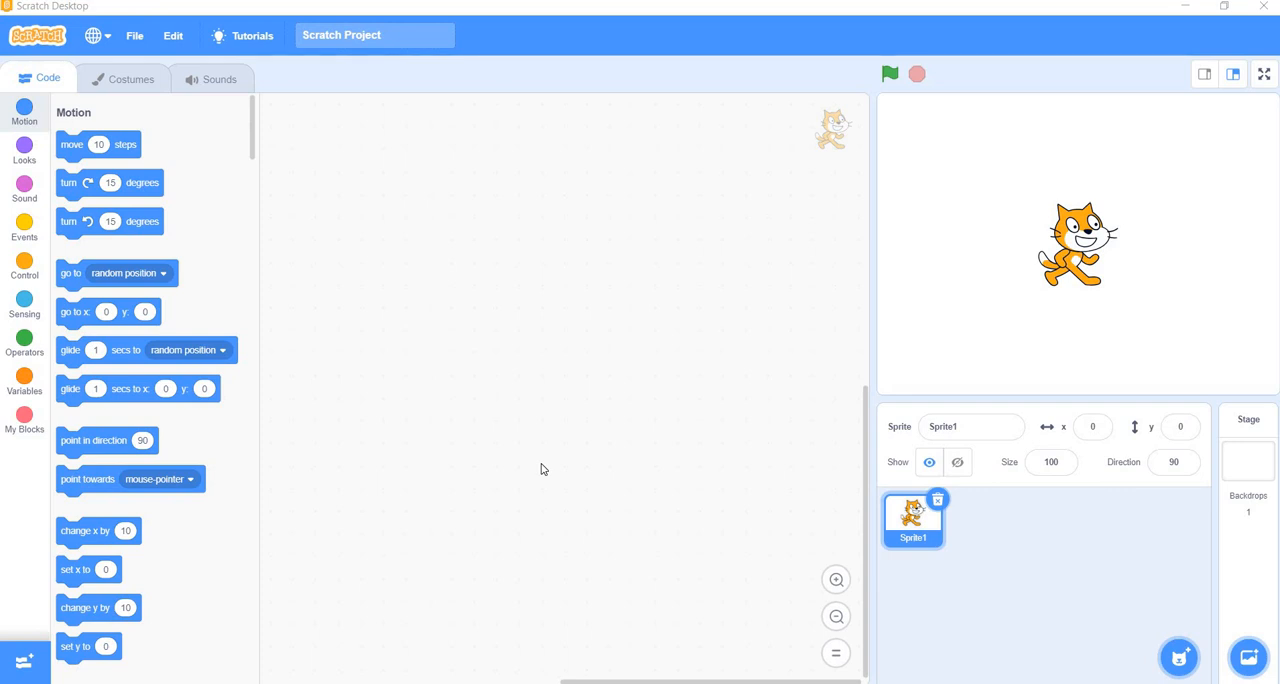
{"action": "mouse_move", "coordinate": [778, 435]}
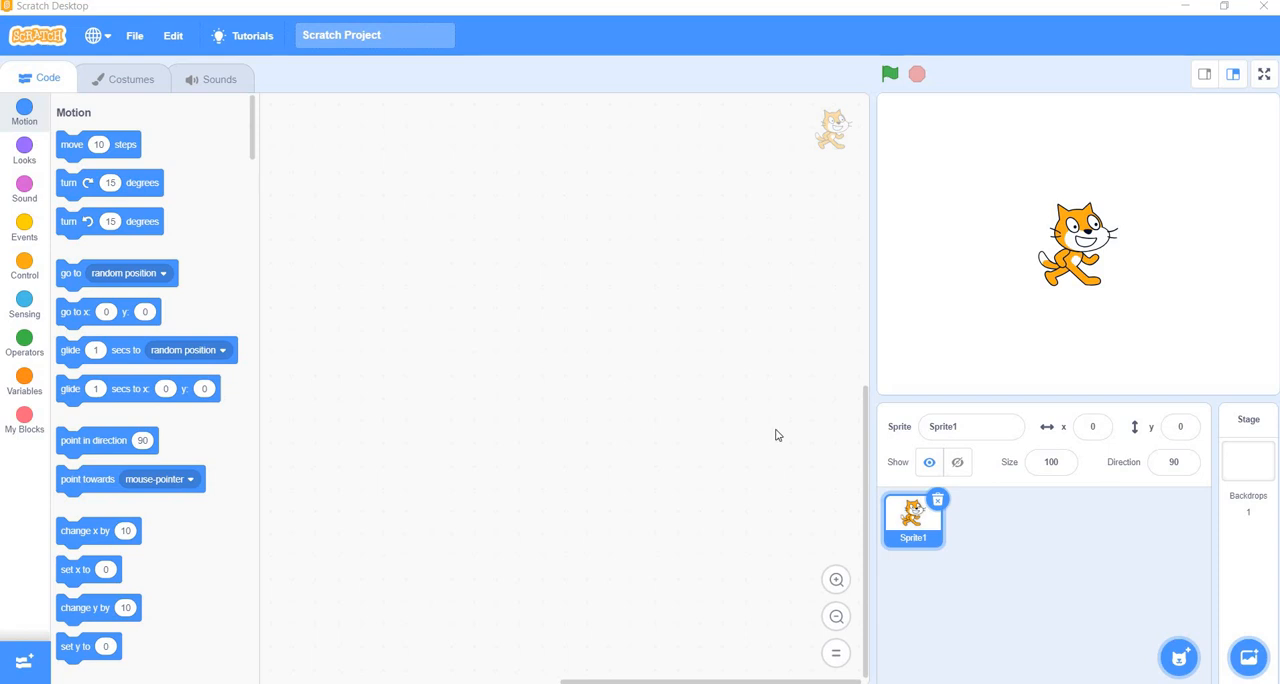
{"action": "mouse_move", "coordinate": [1056, 497]}
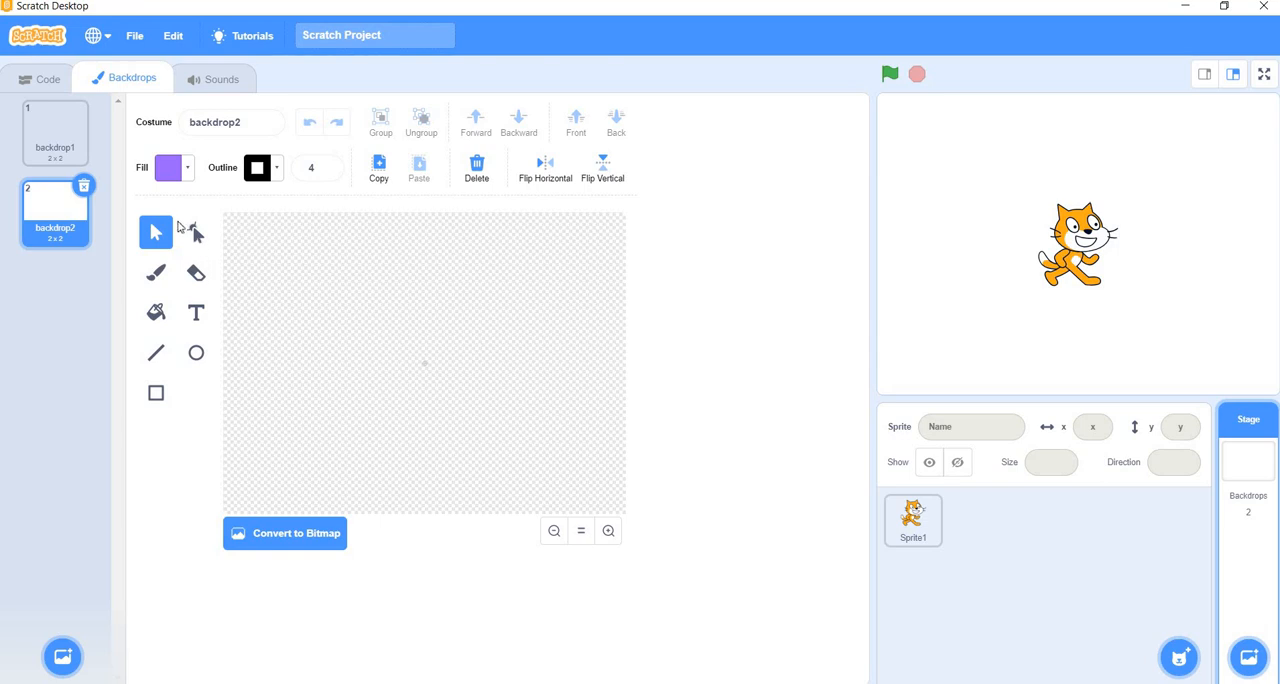
Pick the Brush and set the fill colour to deep blue.
{"action": "left_click", "coordinate": [155, 272]}
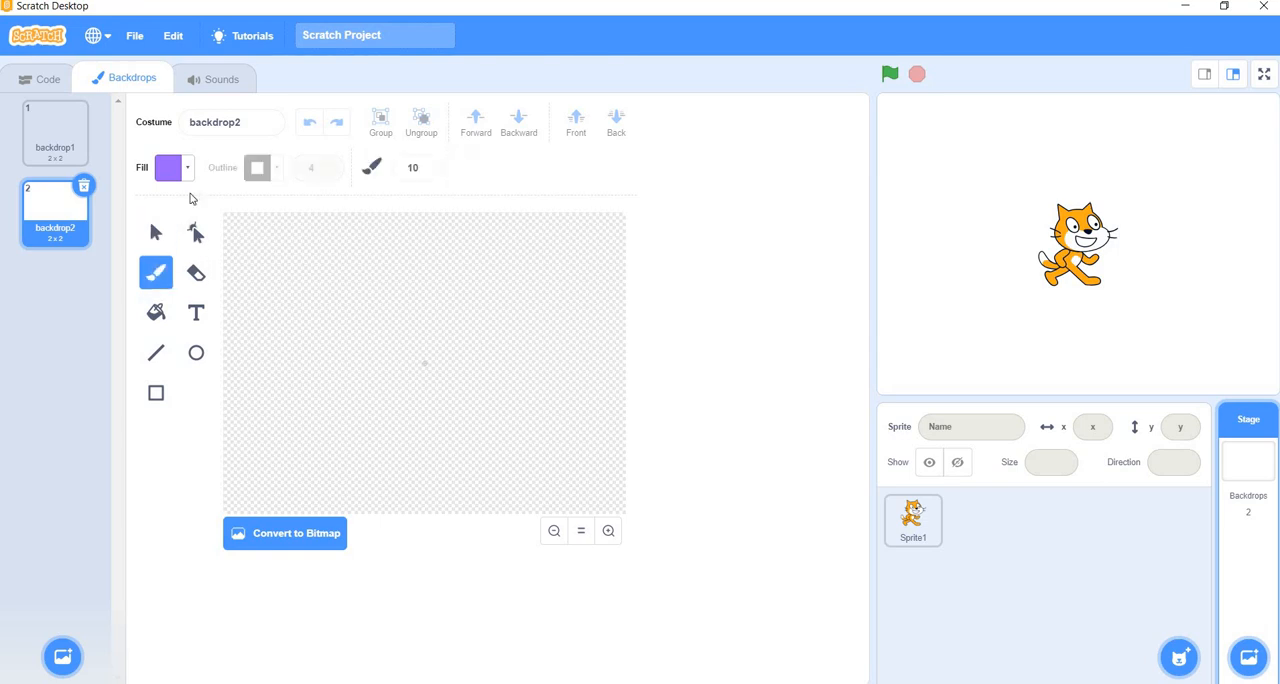
{"action": "left_click", "coordinate": [170, 167]}
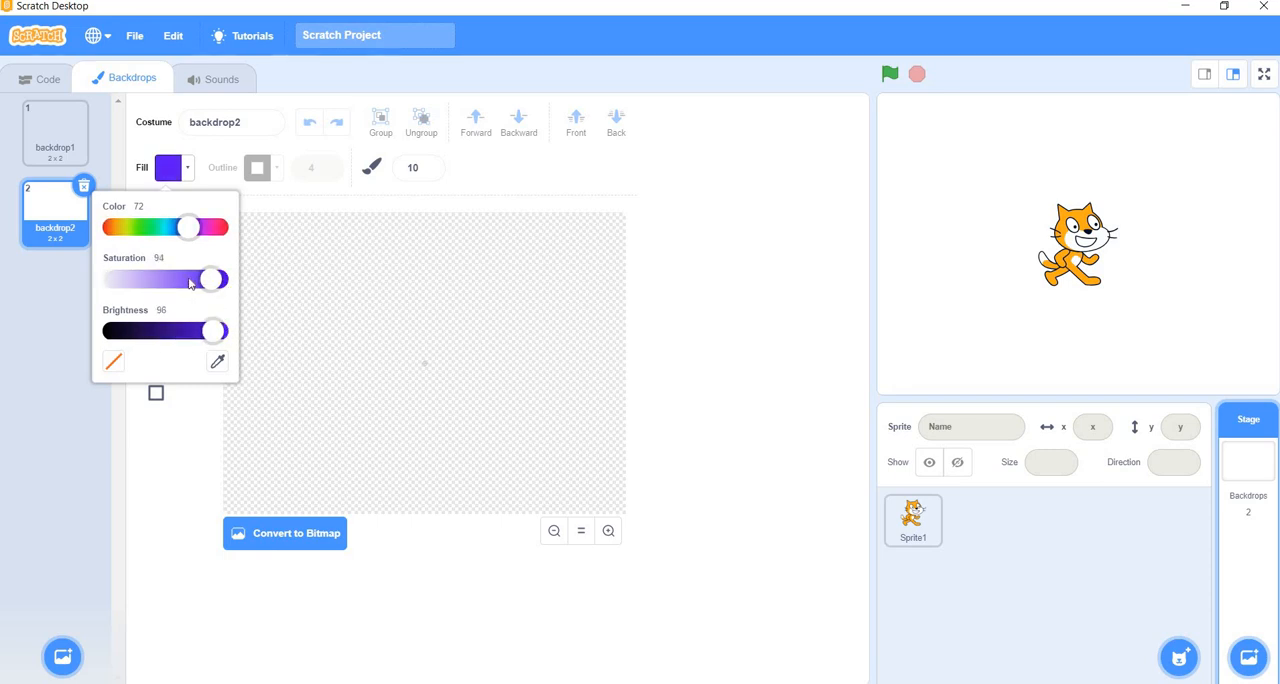
{"action": "left_click_drag", "start_coordinate": [188, 228], "coordinate": [167, 228]}
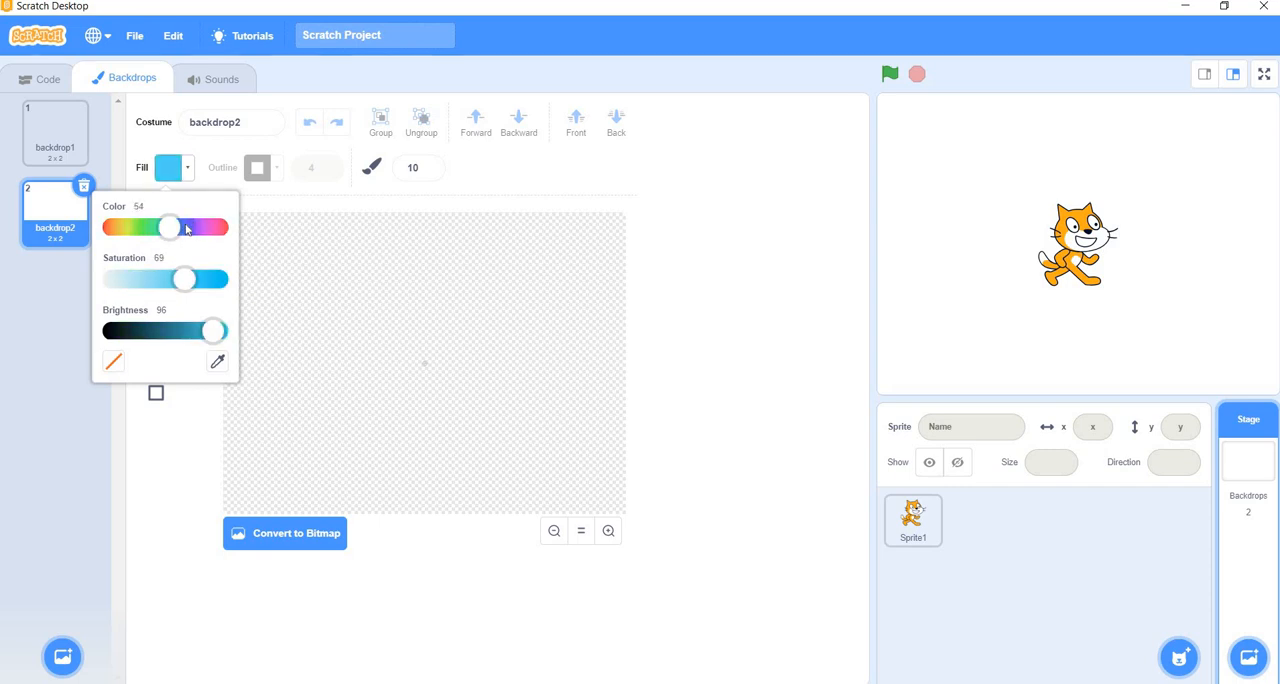
{"action": "left_click_drag", "start_coordinate": [185, 279], "coordinate": [210, 279]}
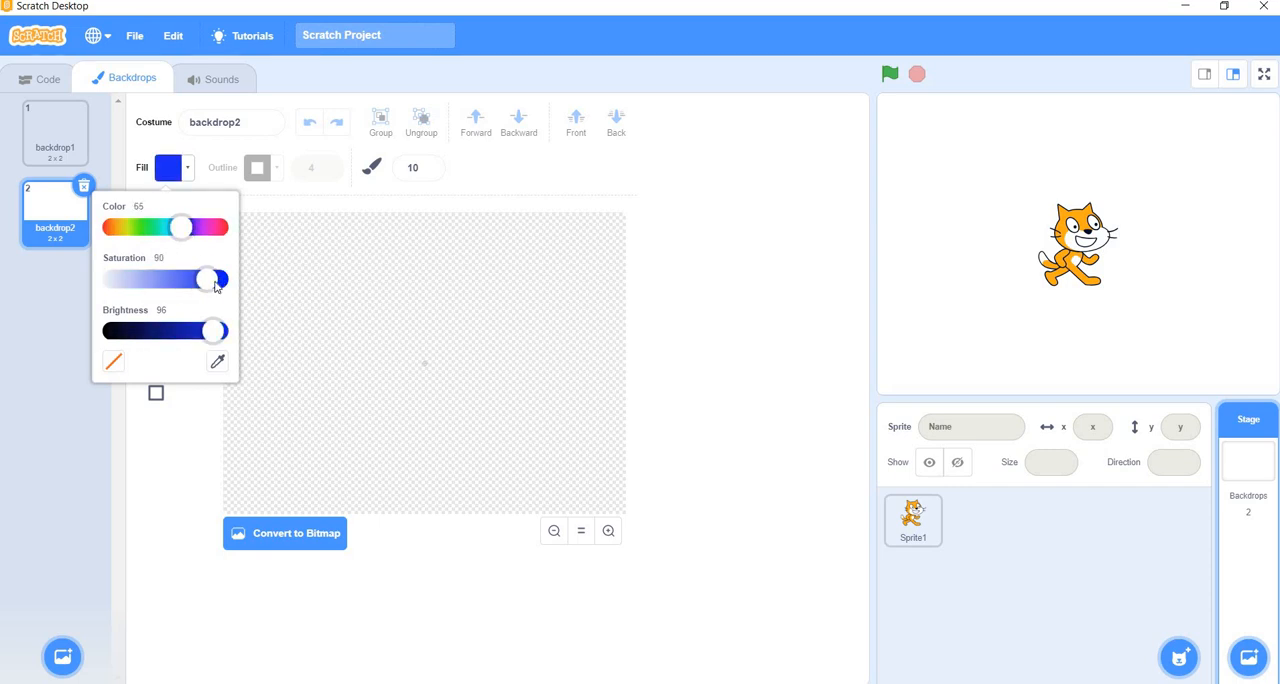
{"action": "left_click_drag", "start_coordinate": [207, 279], "coordinate": [212, 279]}
{"action": "type", "text": "0"}
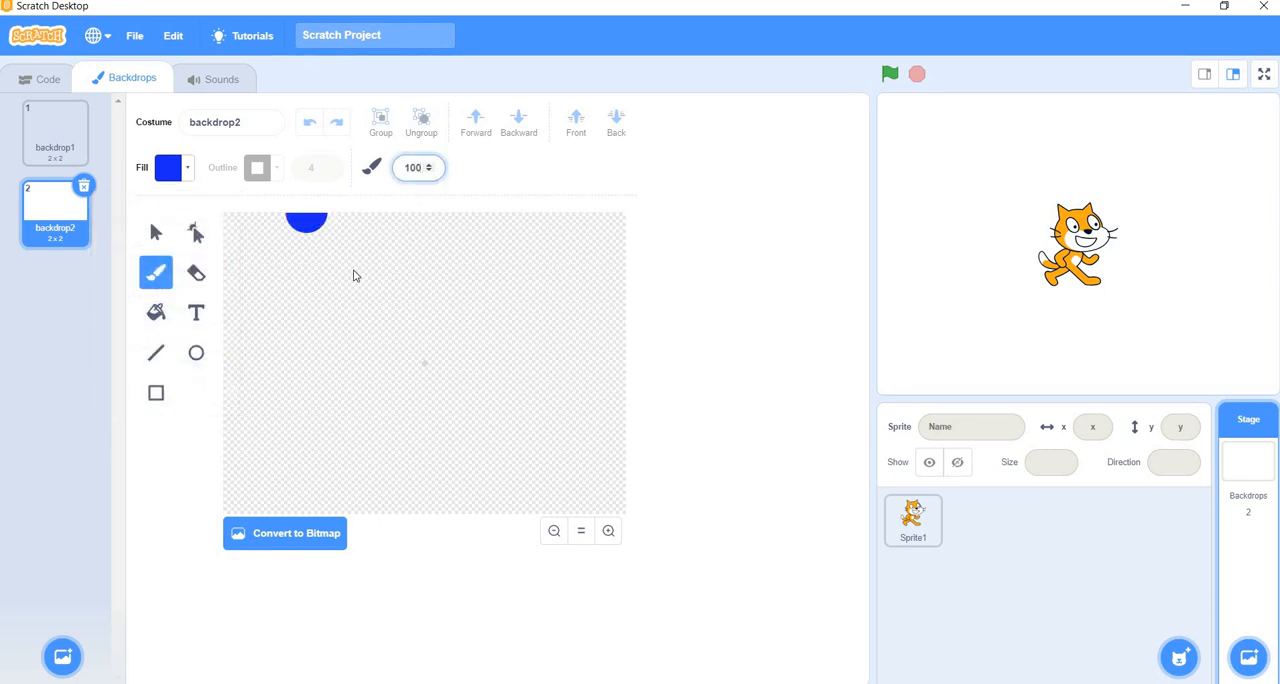
Paint a thick blue closed loop of road around the backdrop's edges.
{"action": "left_click_drag", "start_coordinate": [307, 215], "coordinate": [272, 297]}
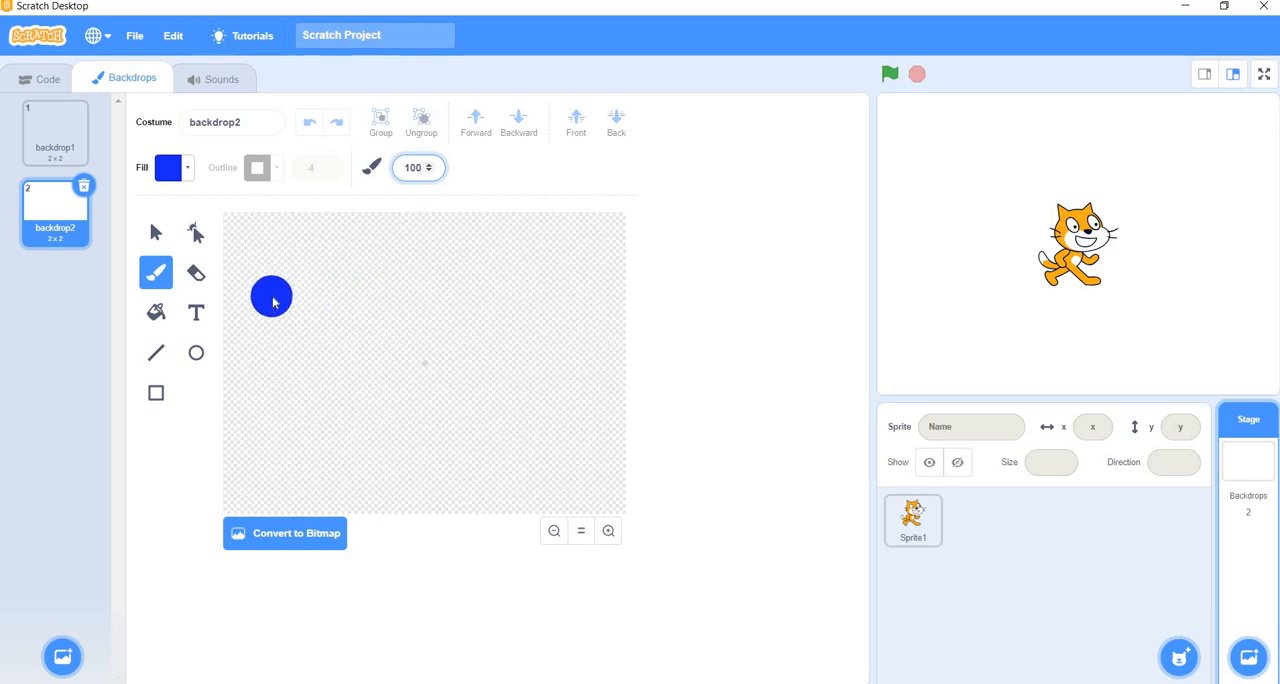
{"action": "left_click_drag", "start_coordinate": [272, 298], "coordinate": [370, 240]}
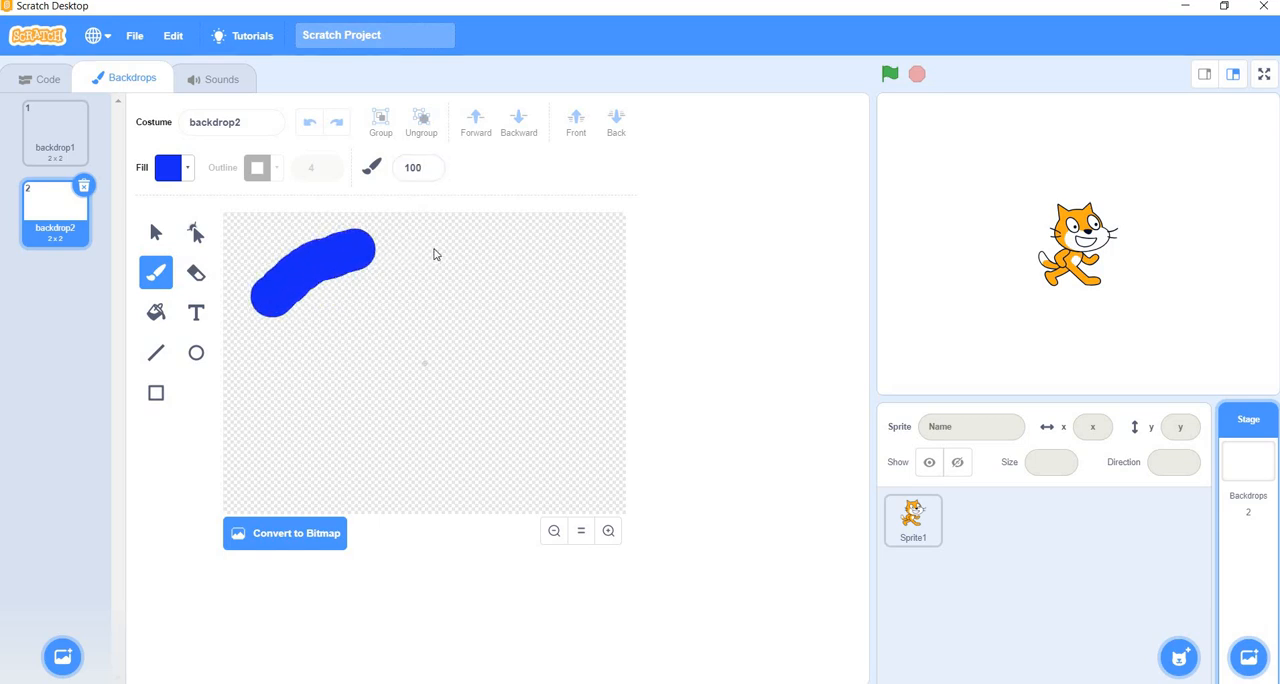
{"action": "left_click_drag", "start_coordinate": [360, 270], "coordinate": [575, 300]}
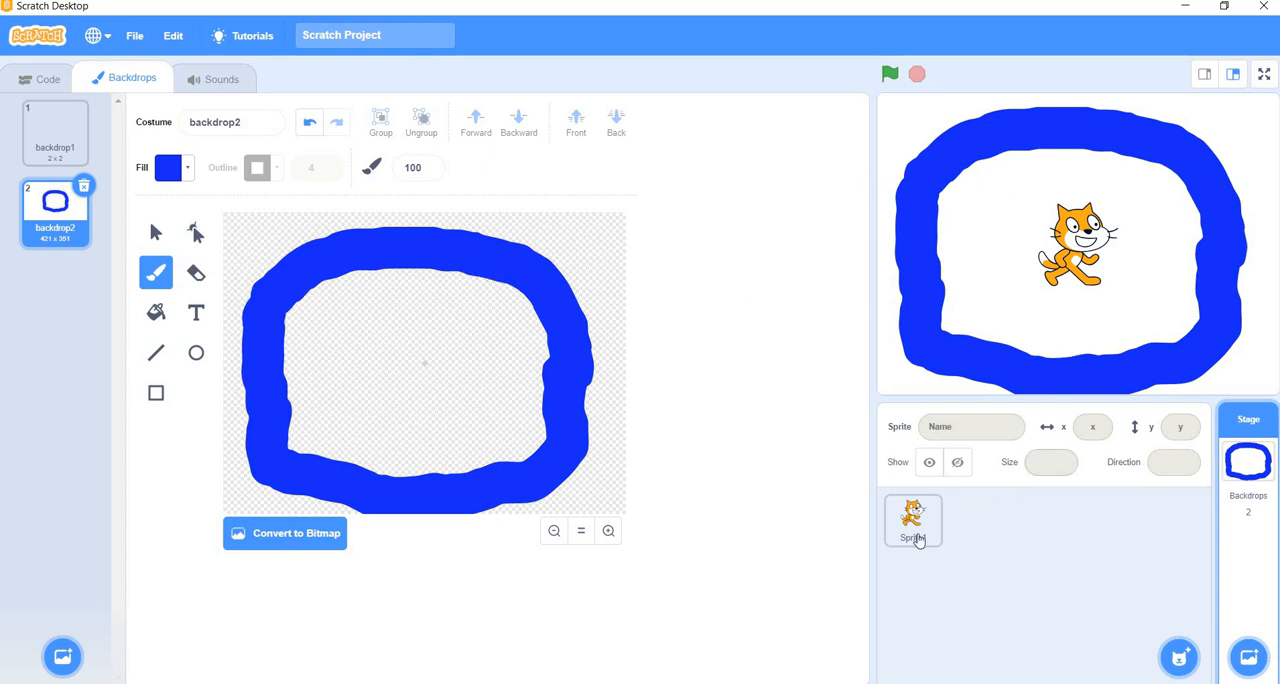
Select the sprite's costume and set the fill colour to saturated red.
{"action": "left_click", "coordinate": [911, 518]}
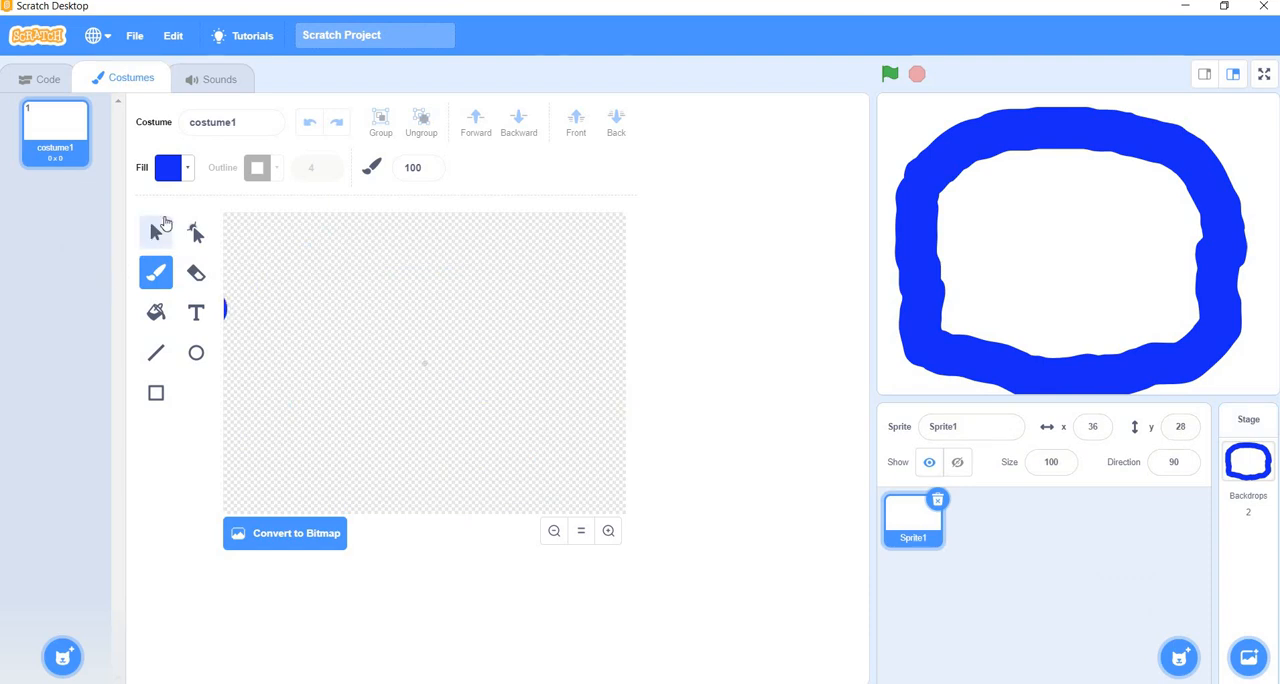
{"action": "left_click", "coordinate": [155, 231]}
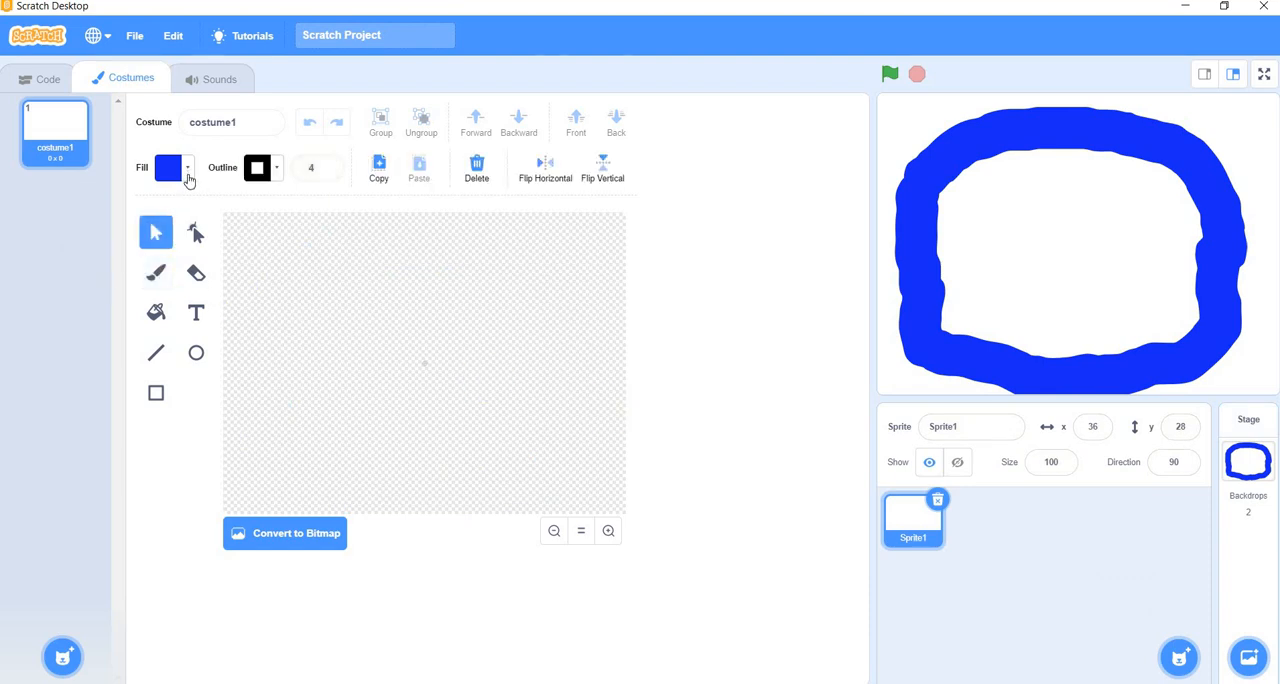
{"action": "left_click", "coordinate": [168, 167]}
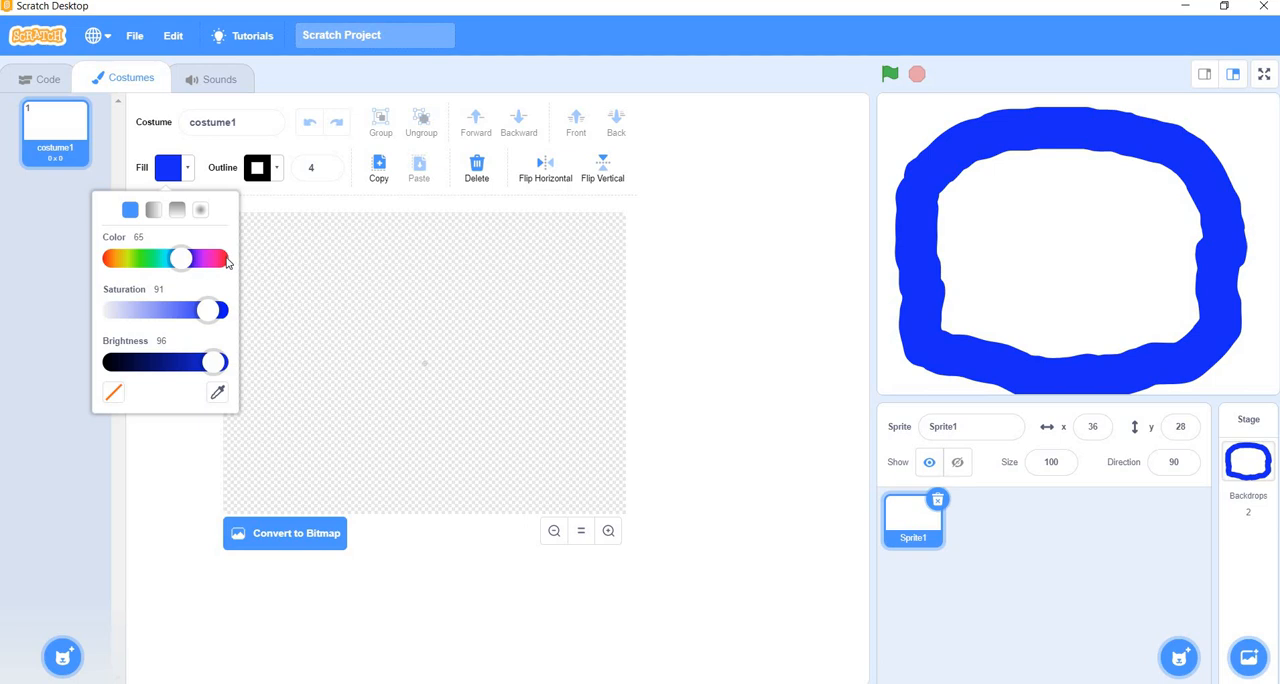
{"action": "left_click_drag", "start_coordinate": [180, 259], "coordinate": [216, 259]}
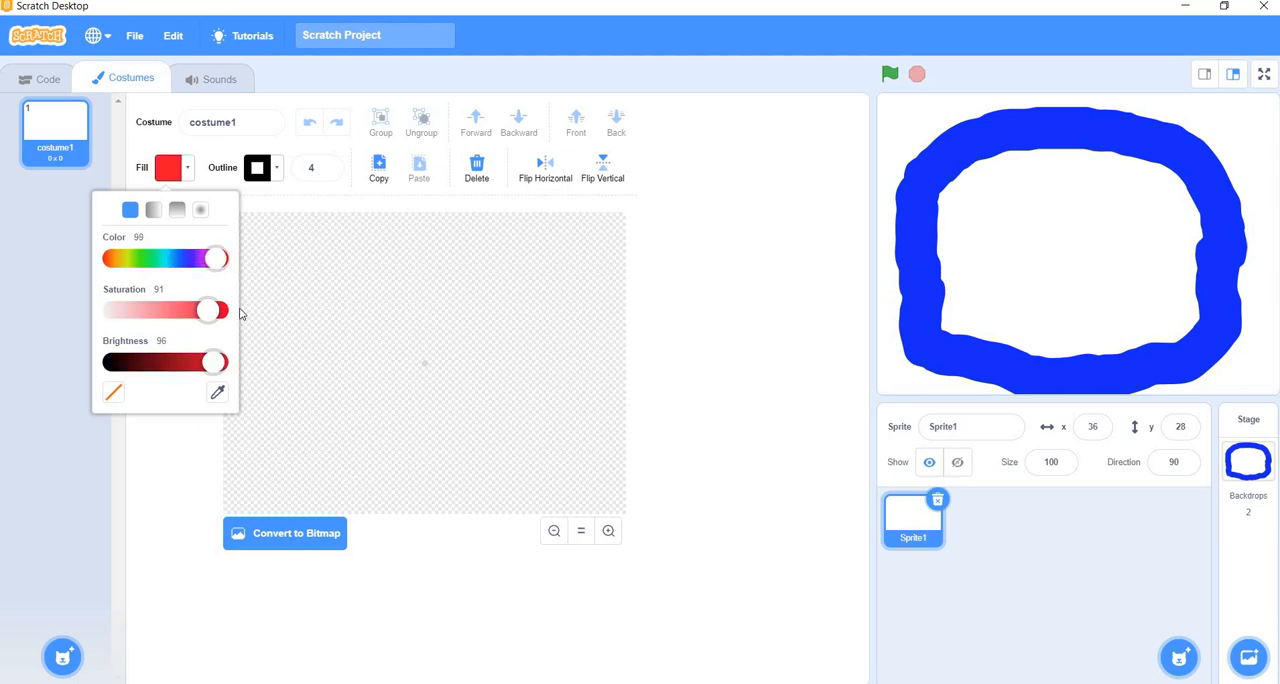
{"action": "left_click_drag", "start_coordinate": [207, 310], "coordinate": [217, 310]}
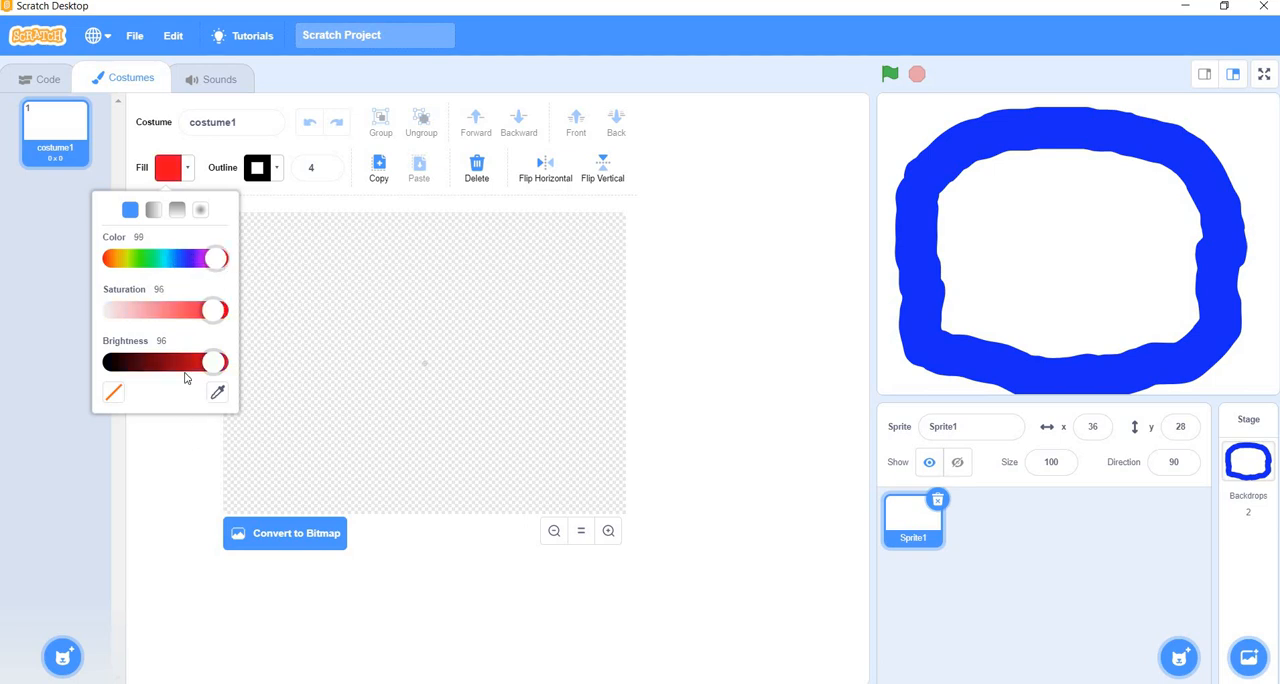
Draw a red rectangle, undo the stray one, and enlarge it wider.
{"action": "left_click", "coordinate": [255, 316]}
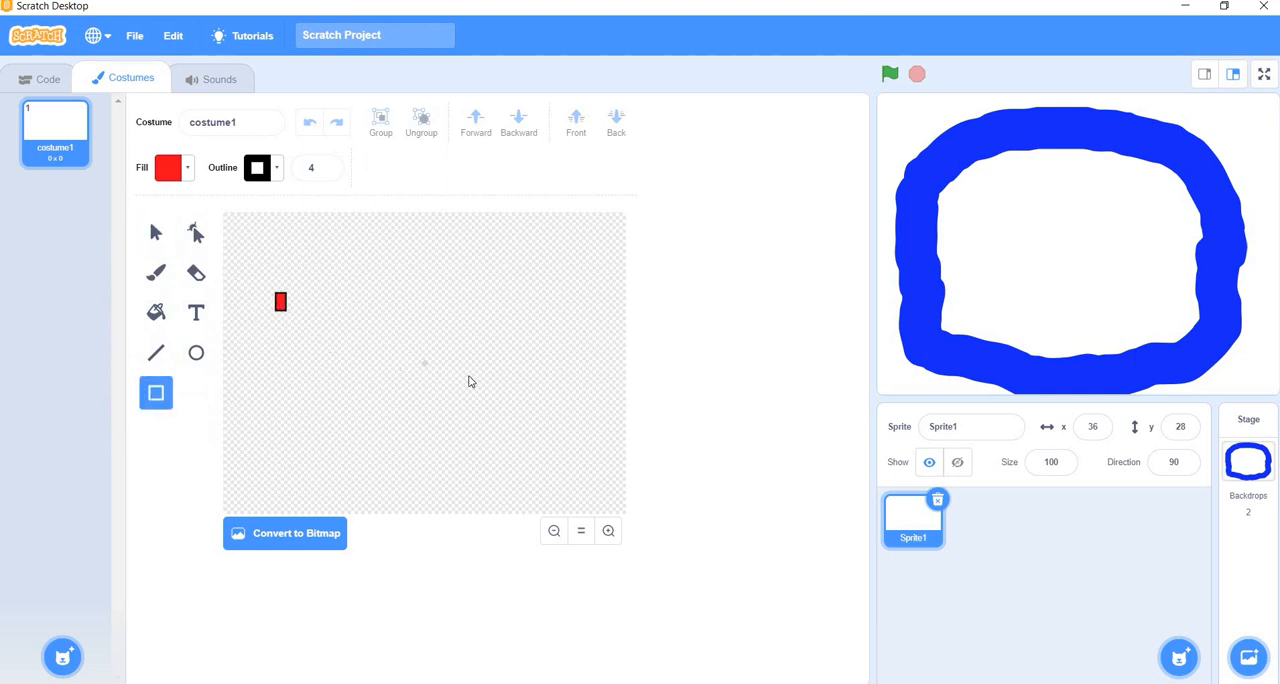
{"action": "left_click", "coordinate": [310, 122]}
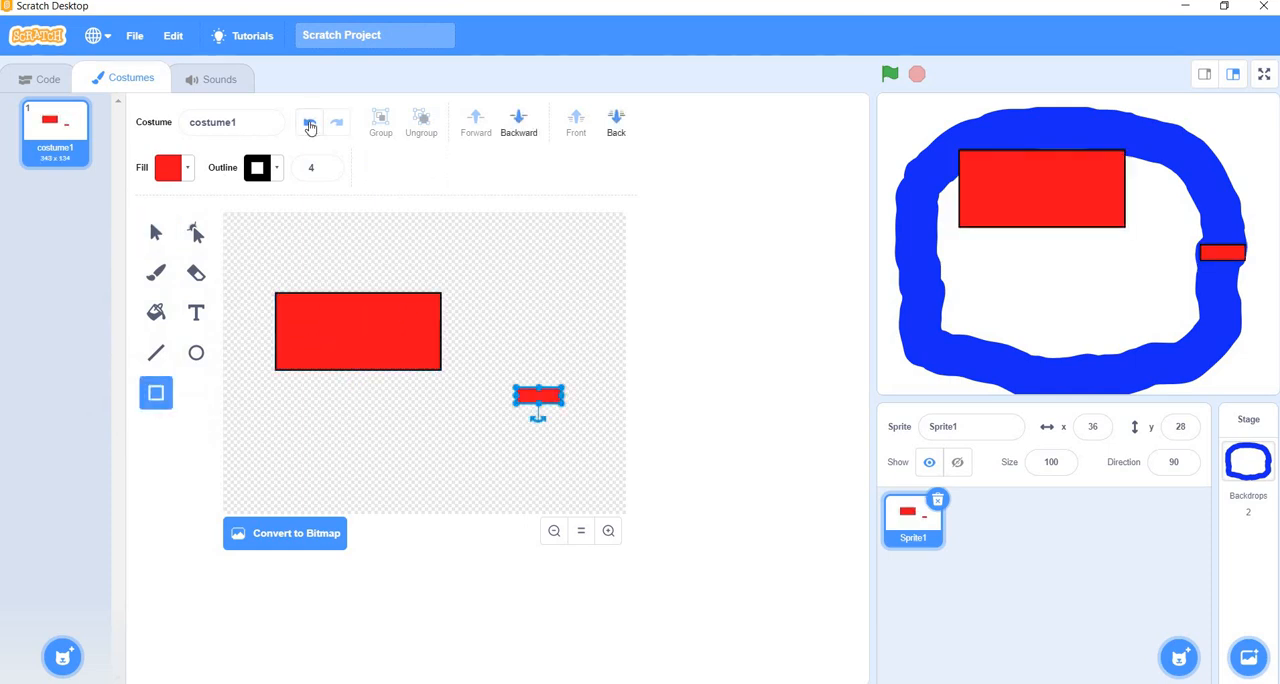
{"action": "left_click", "coordinate": [310, 121]}
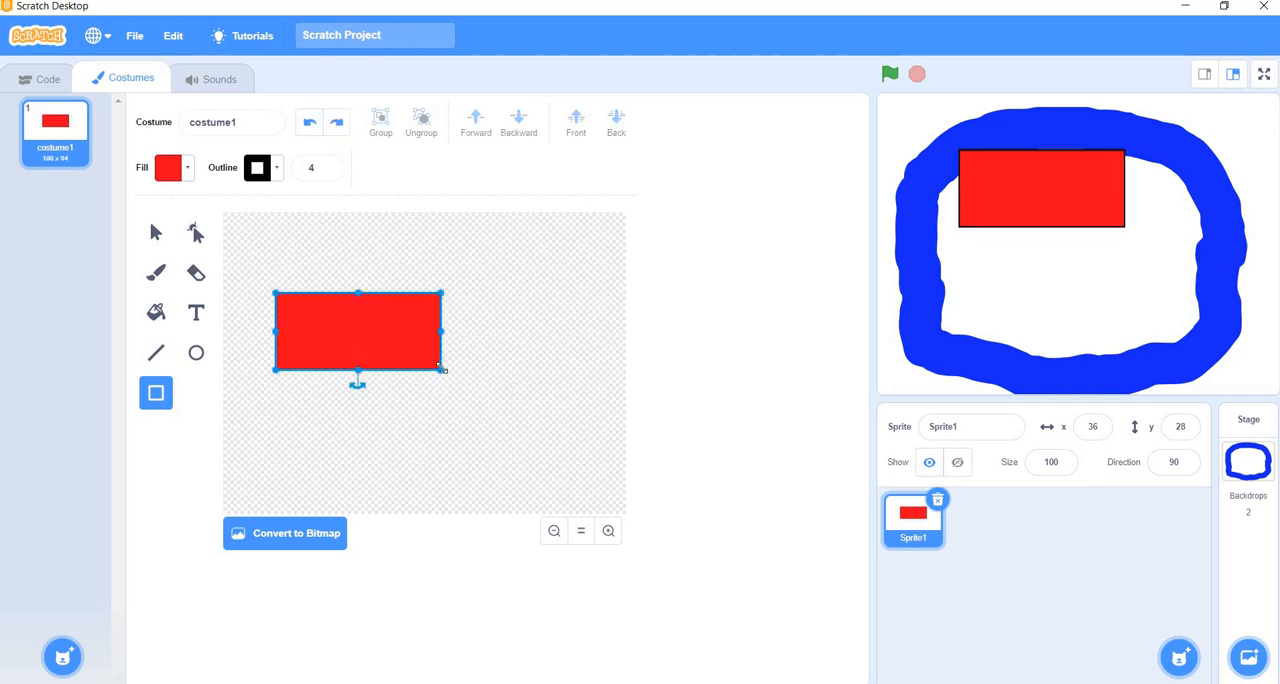
{"action": "left_click_drag", "start_coordinate": [443, 370], "coordinate": [528, 415]}
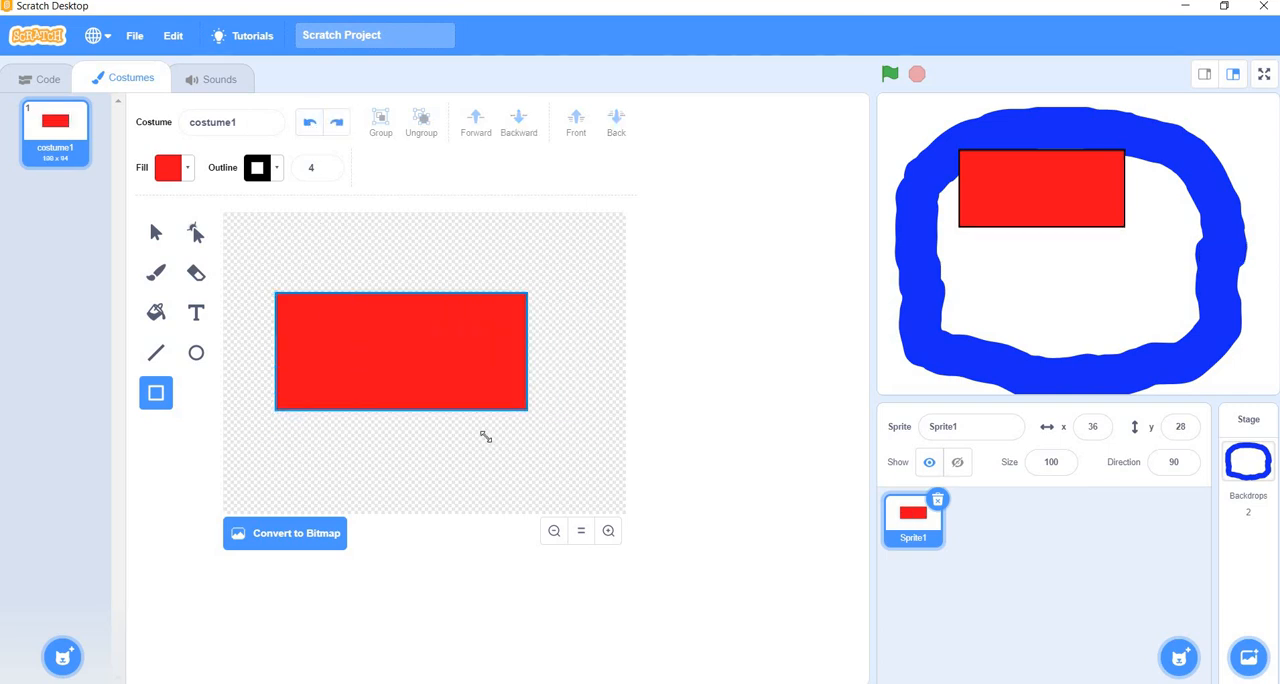
{"action": "left_click_drag", "start_coordinate": [527, 410], "coordinate": [590, 443]}
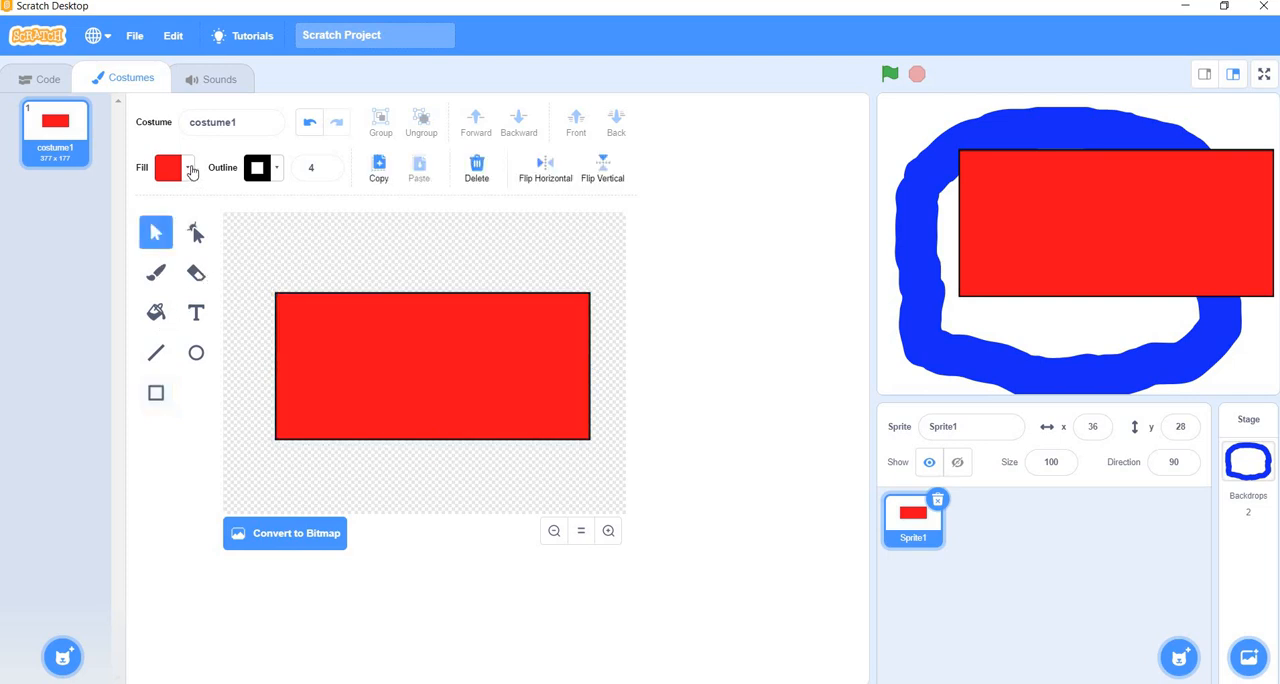
Draw a black circular wheel at the rectangle's top-left corner.
{"action": "left_click", "coordinate": [168, 167]}
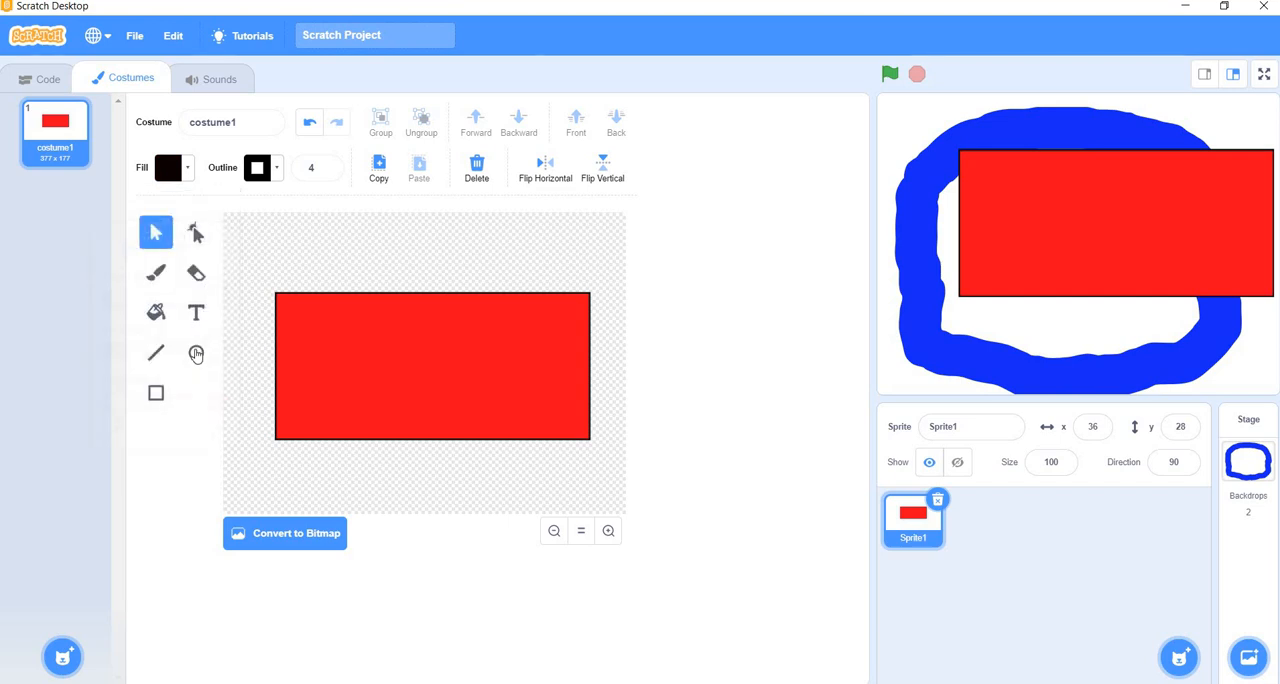
{"action": "left_click", "coordinate": [196, 353]}
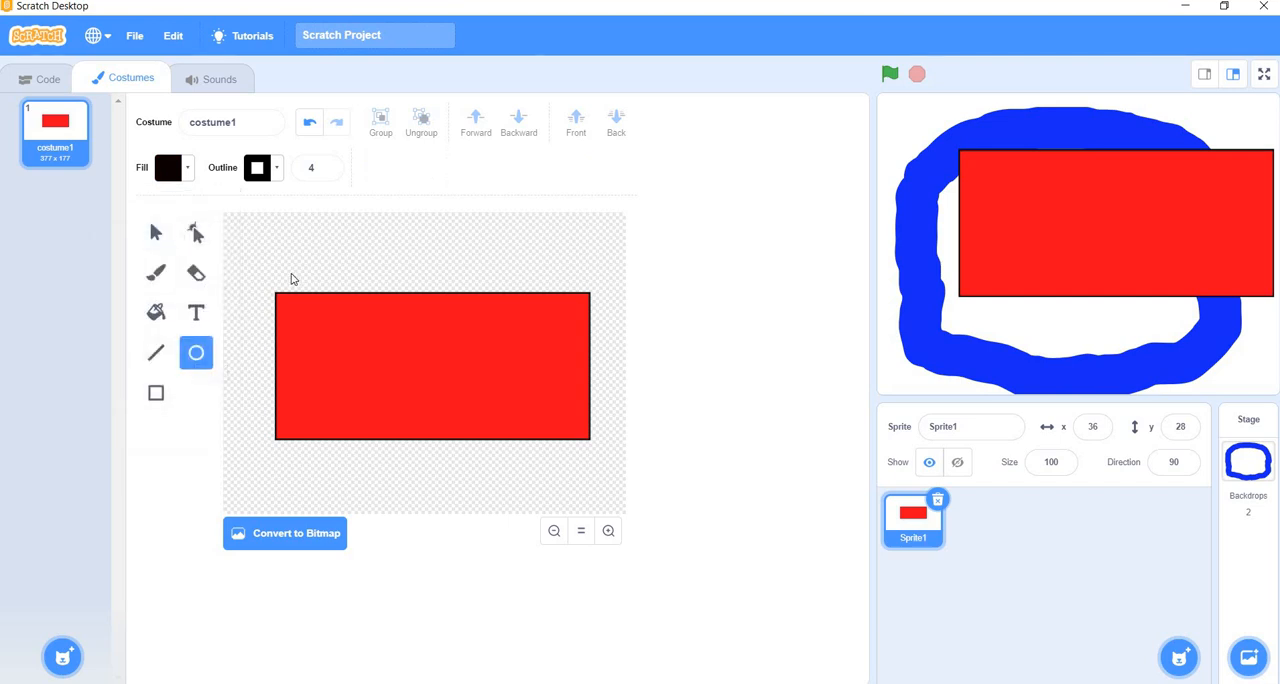
{"action": "mouse_move", "coordinate": [338, 318]}
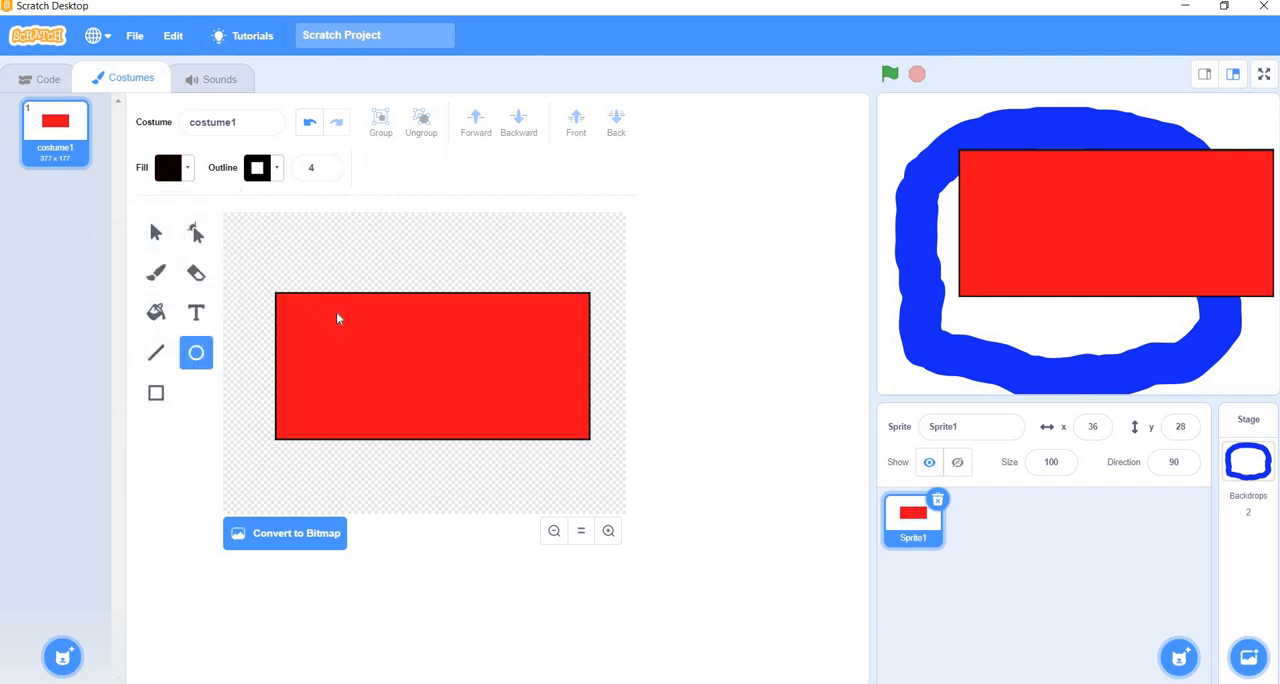
{"action": "left_click", "coordinate": [320, 303]}
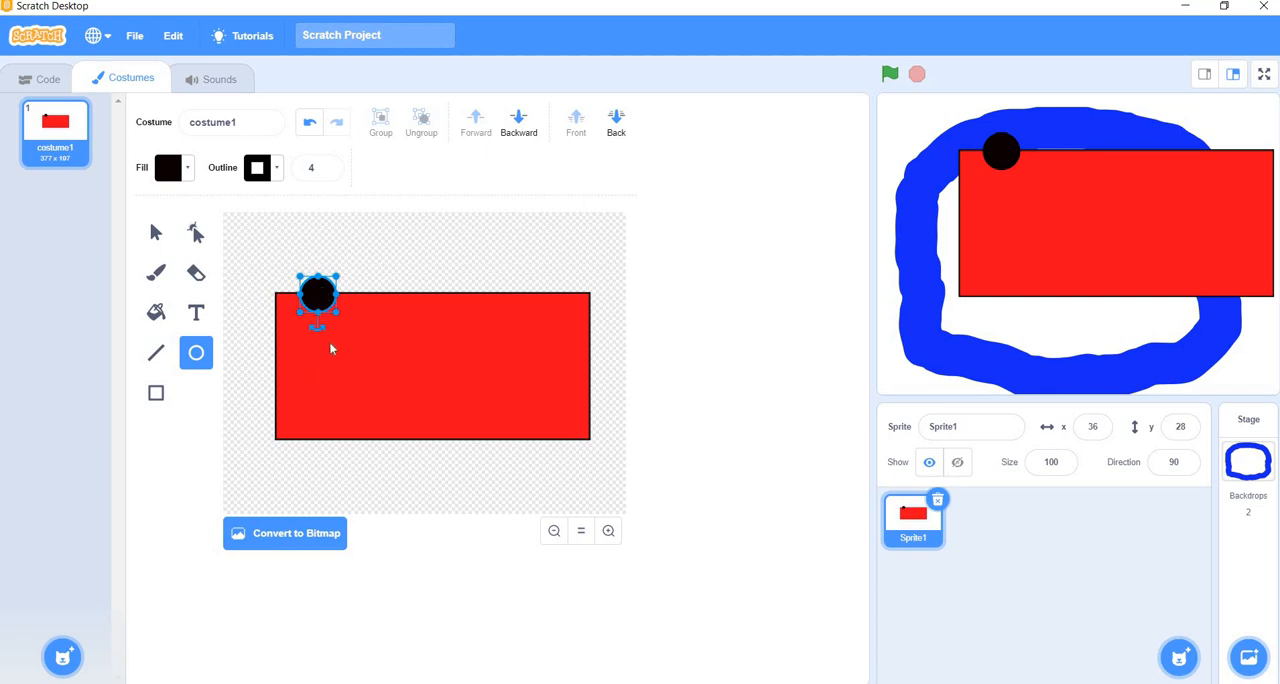
Place the copied wheels so a pair sits near each end of the body.
{"action": "left_click", "coordinate": [155, 232]}
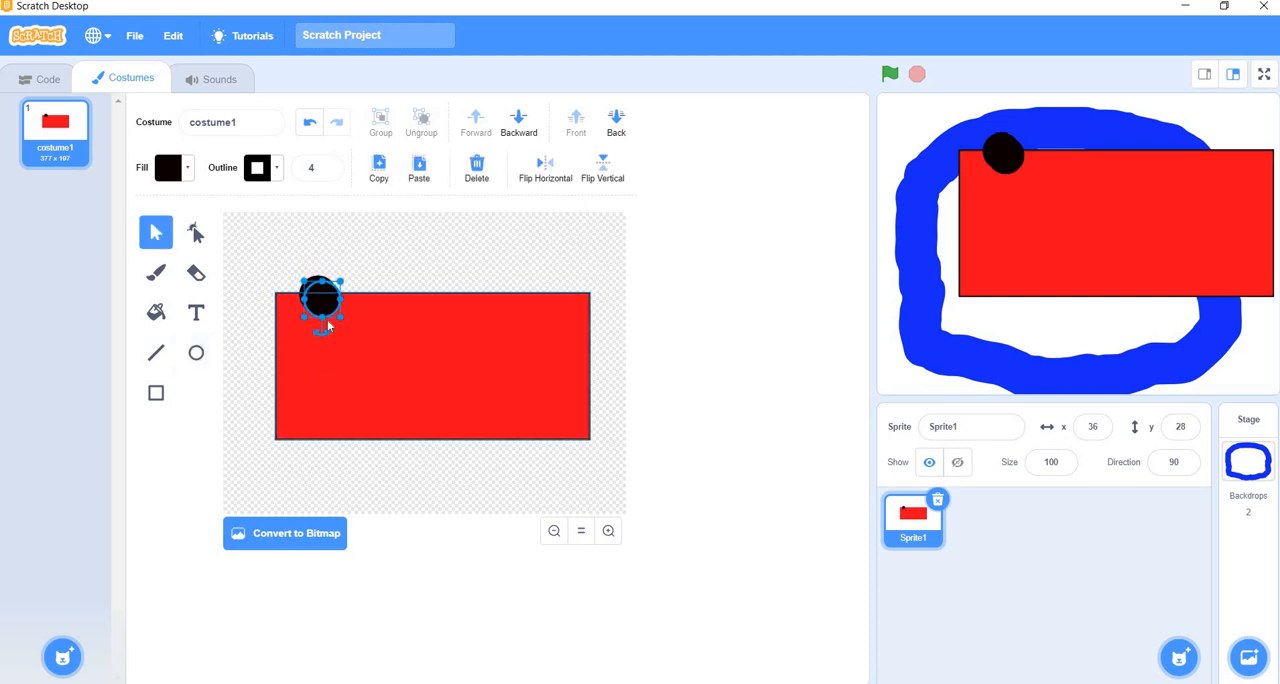
{"action": "left_click_drag", "start_coordinate": [320, 300], "coordinate": [320, 345]}
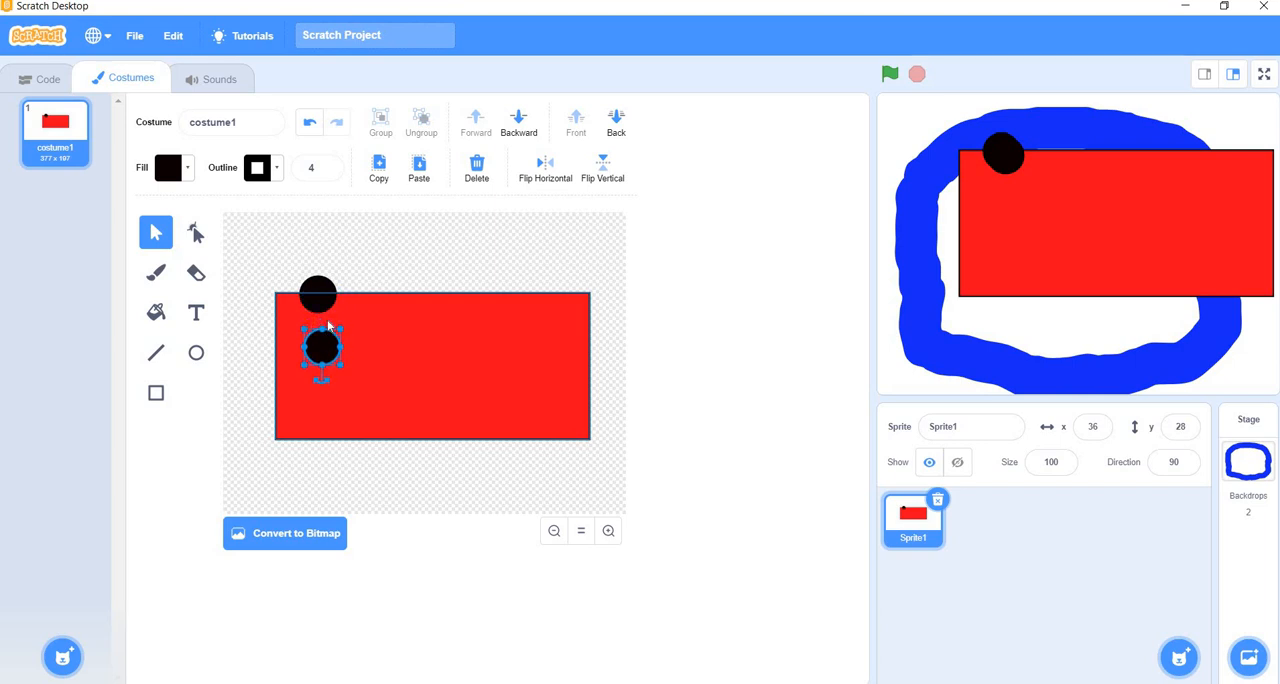
{"action": "left_click_drag", "start_coordinate": [320, 347], "coordinate": [320, 398]}
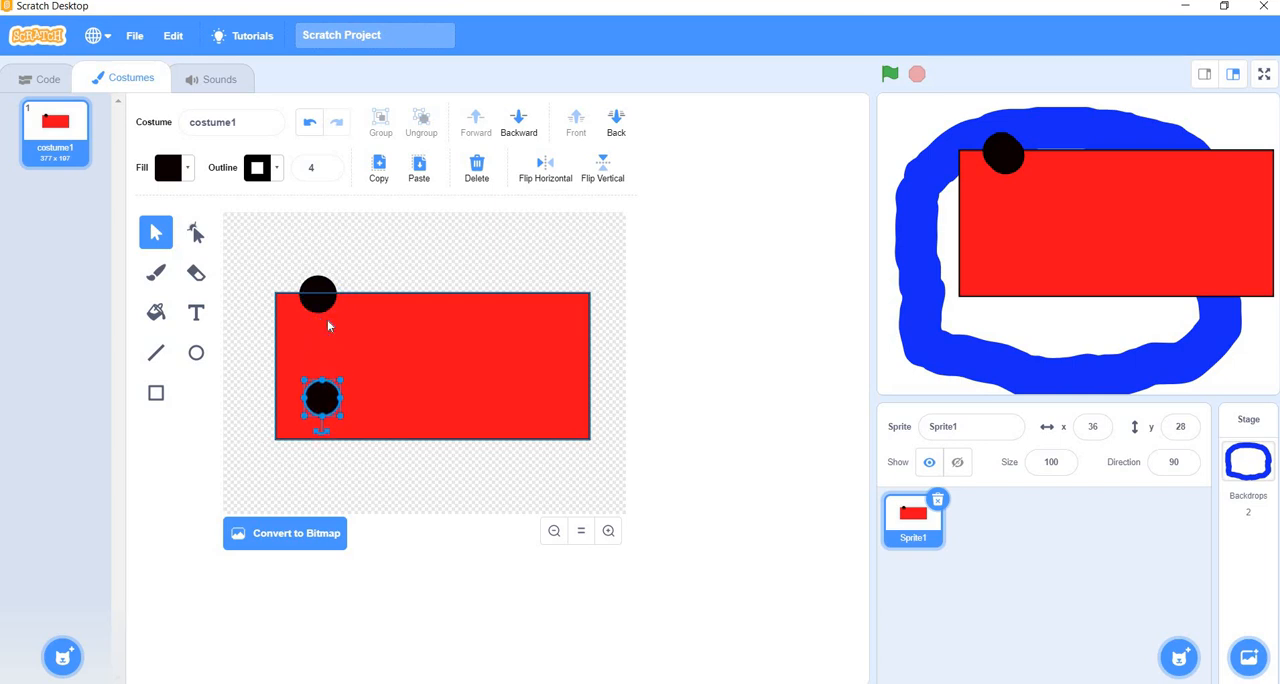
{"action": "left_click_drag", "start_coordinate": [320, 398], "coordinate": [320, 430]}
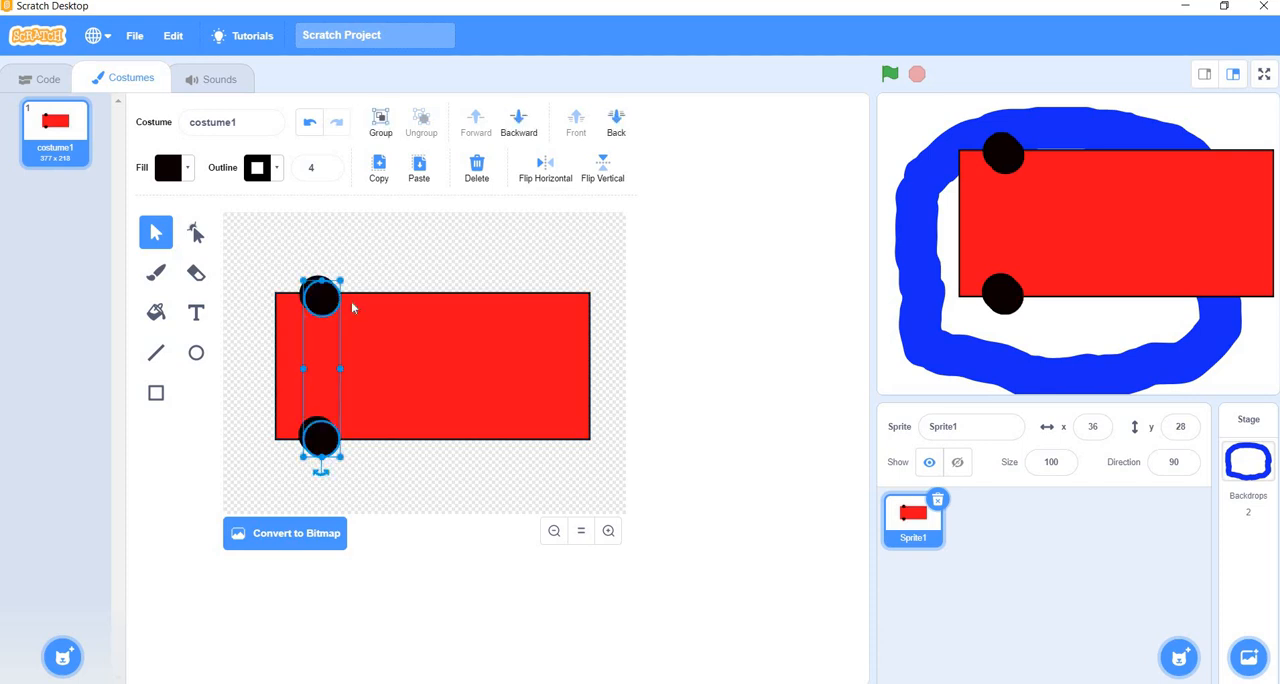
{"action": "mouse_move", "coordinate": [427, 314]}
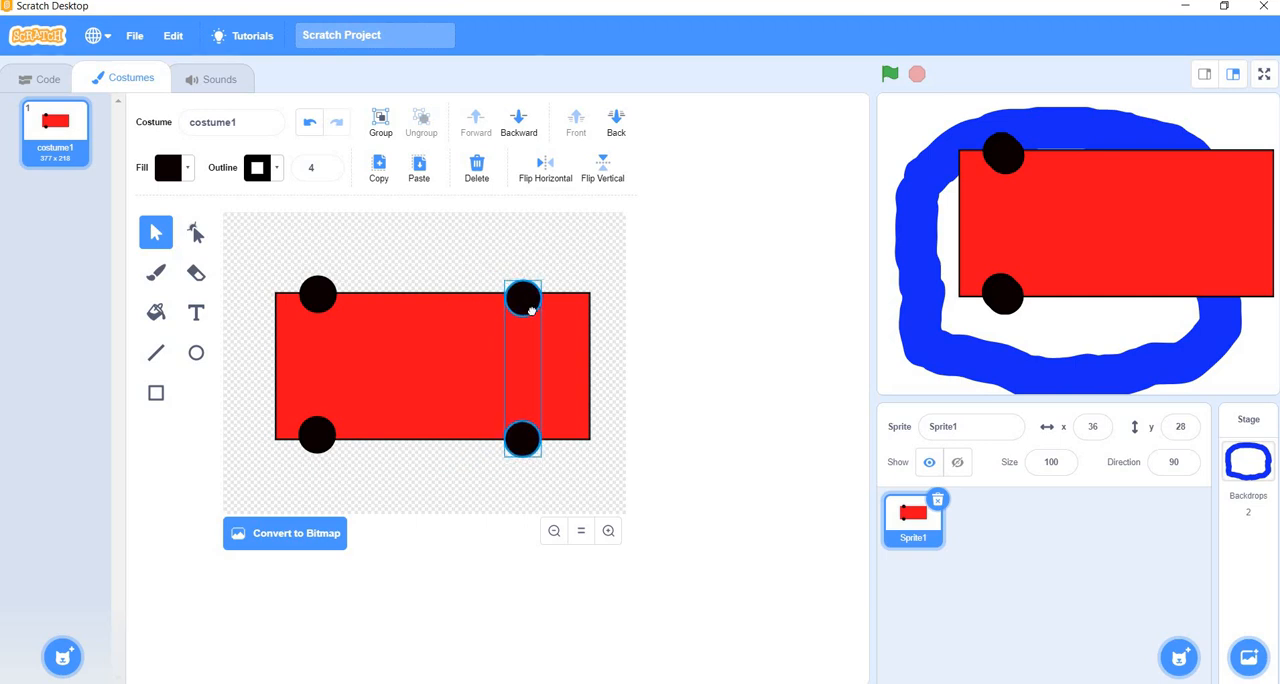
{"action": "left_click", "coordinate": [353, 257]}
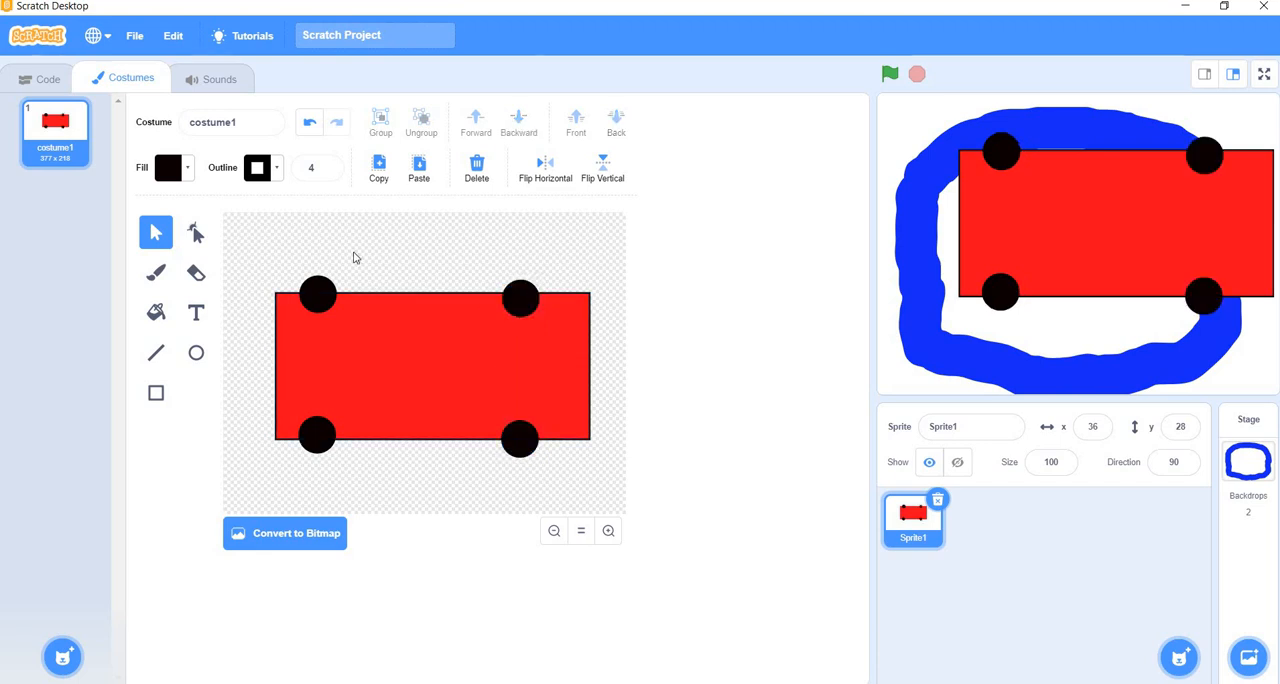
{"action": "mouse_move", "coordinate": [155, 352]}
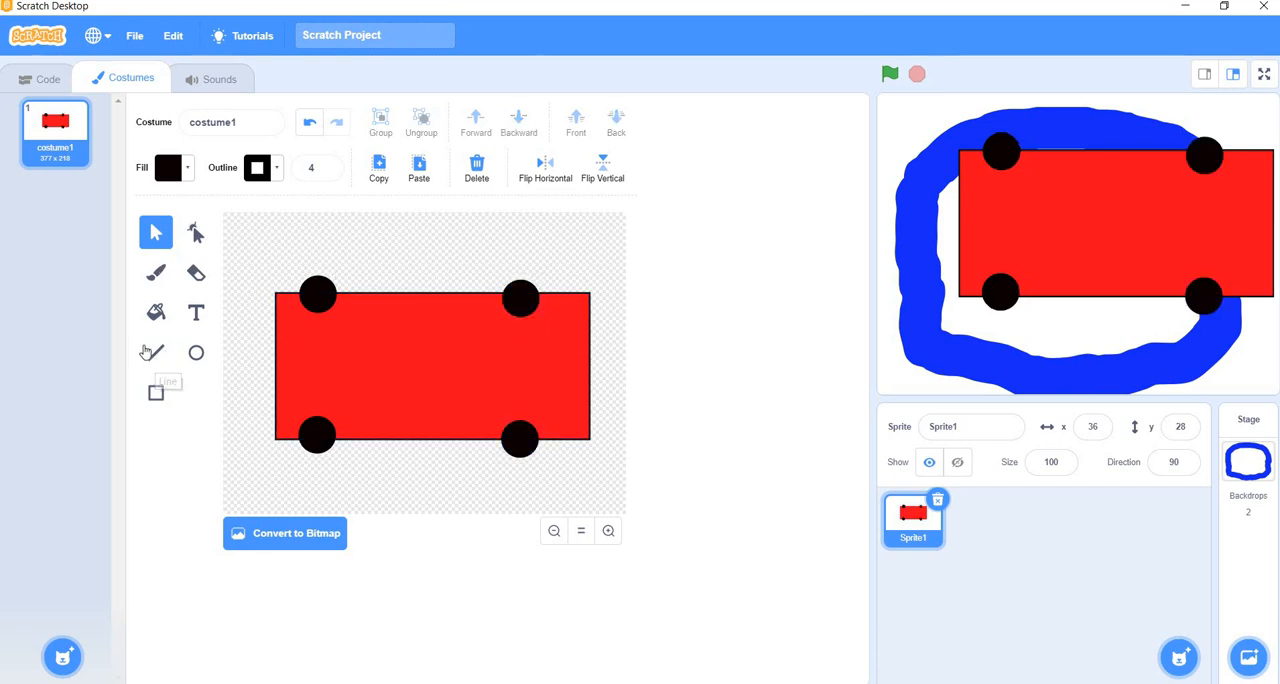
Draw a striped line triangle at the car's front and select all car parts.
{"action": "left_click", "coordinate": [156, 352]}
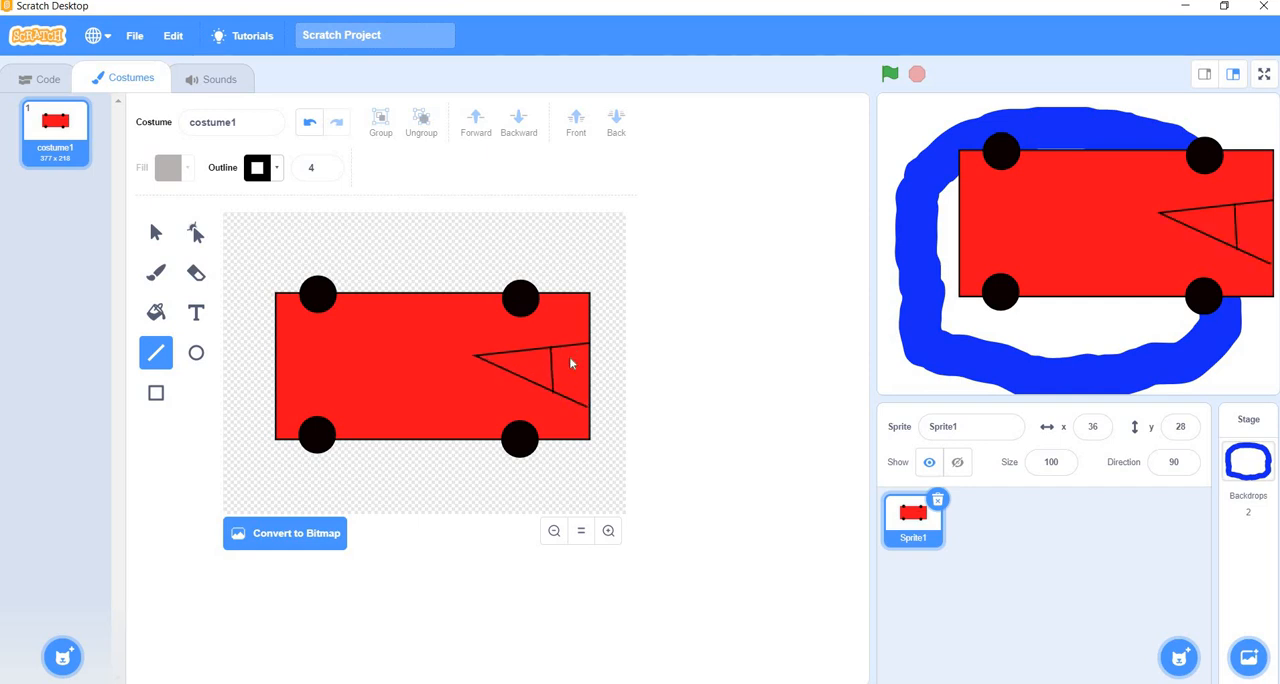
{"action": "left_click_drag", "start_coordinate": [570, 345], "coordinate": [578, 405]}
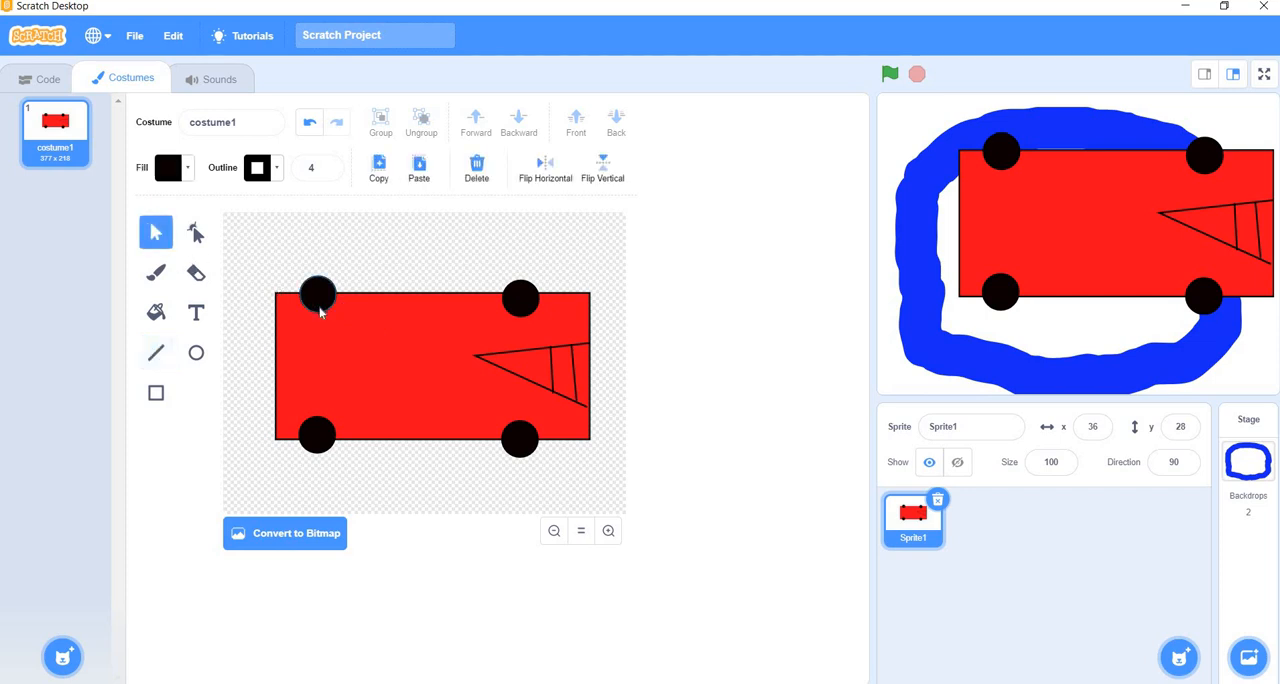
{"action": "left_click", "coordinate": [317, 295]}
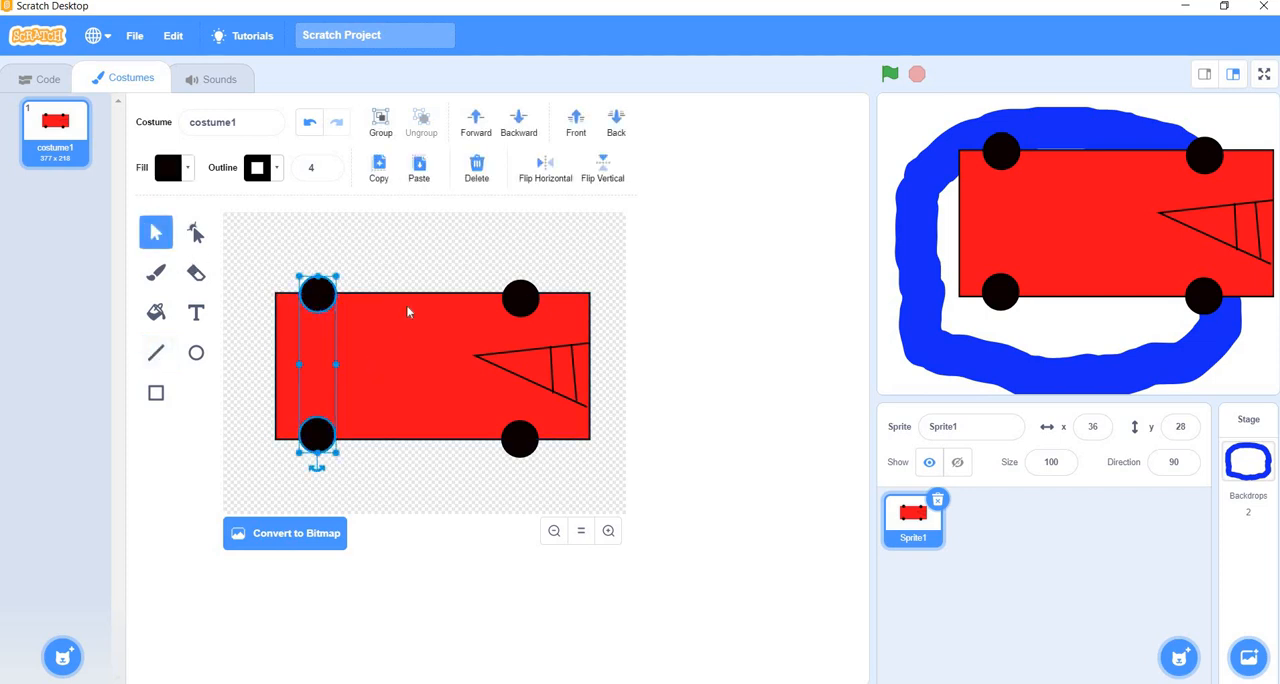
{"action": "left_click", "coordinate": [520, 299]}
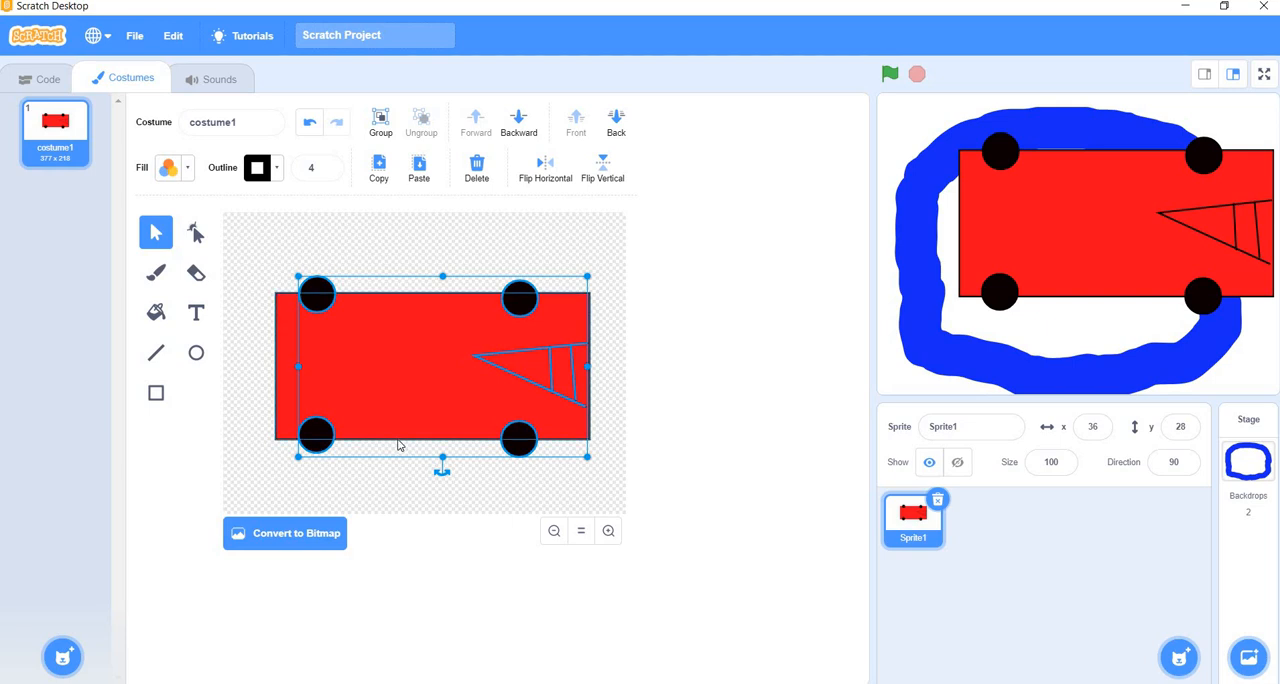
Group the car parts, recenter them, and place the car on the track's top stretch.
{"action": "left_click", "coordinate": [380, 118]}
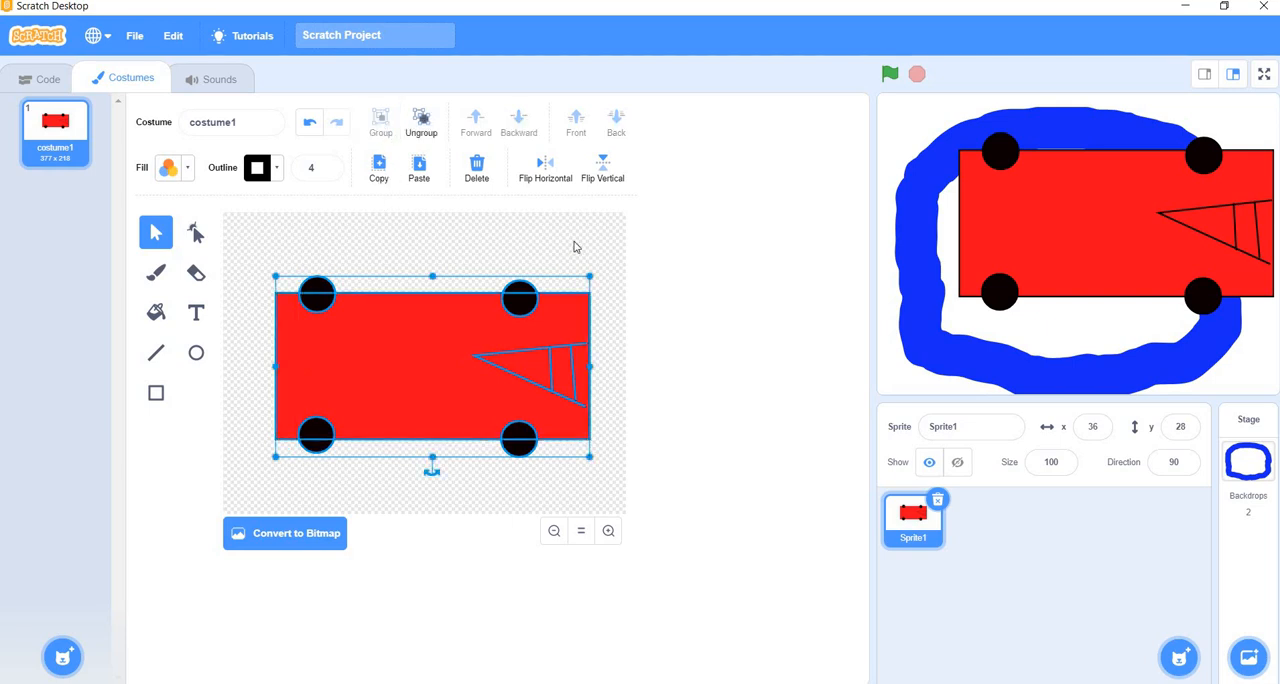
{"action": "left_click_drag", "start_coordinate": [432, 365], "coordinate": [442, 305]}
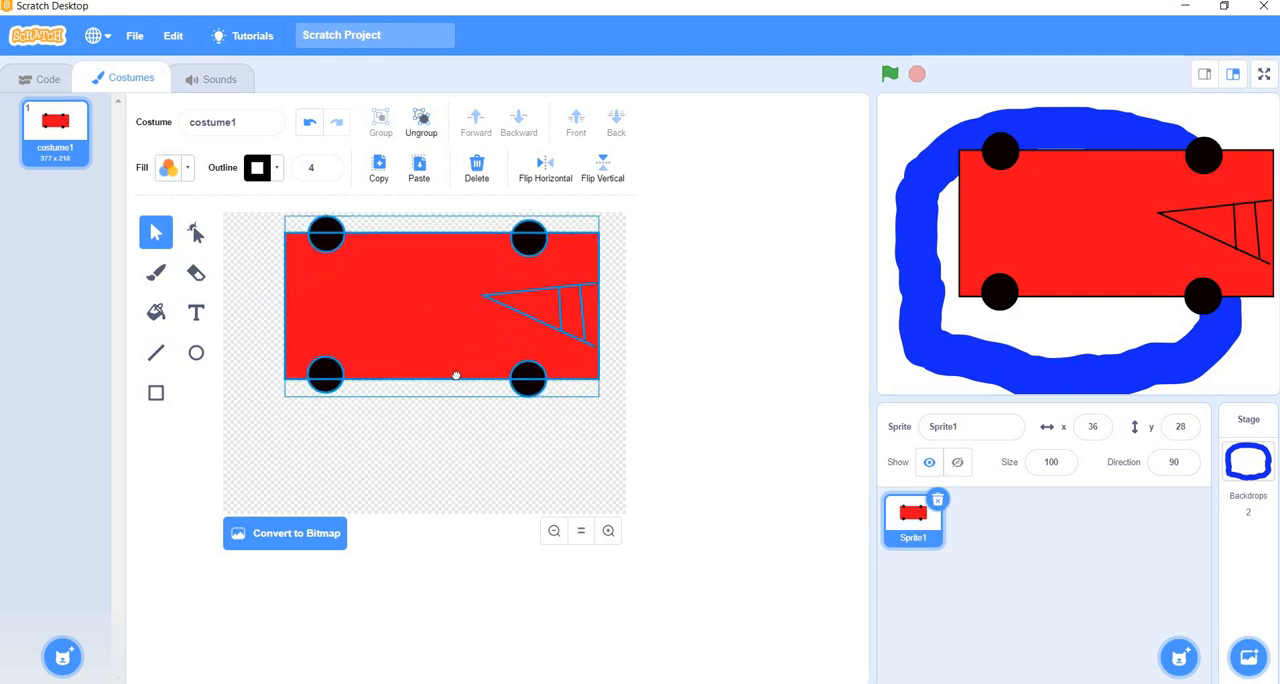
{"action": "left_click_drag", "start_coordinate": [442, 305], "coordinate": [410, 380]}
{"action": "type", "text": "15"}
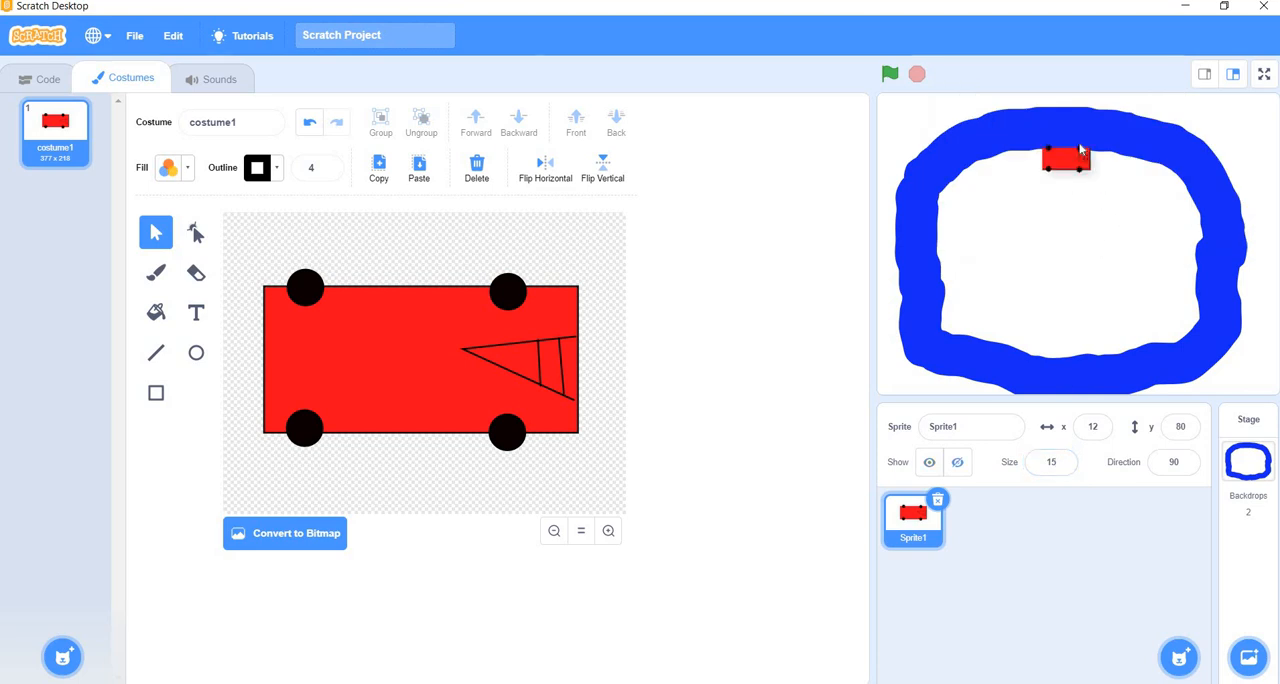
{"action": "left_click_drag", "start_coordinate": [1065, 160], "coordinate": [1065, 128]}
{"action": "type", "text": "18"}
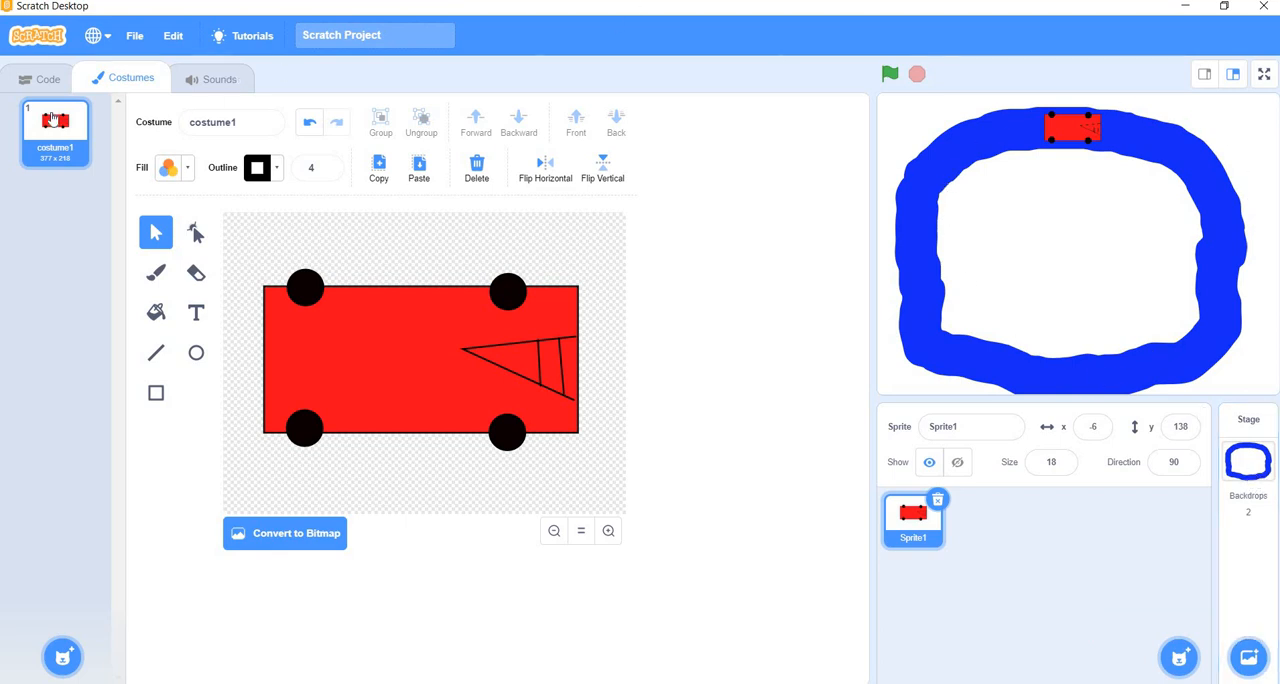
Build a green-flag script with 'go to x: -6 y: 138' and 'point in direction 90'.
{"action": "left_click", "coordinate": [47, 79]}
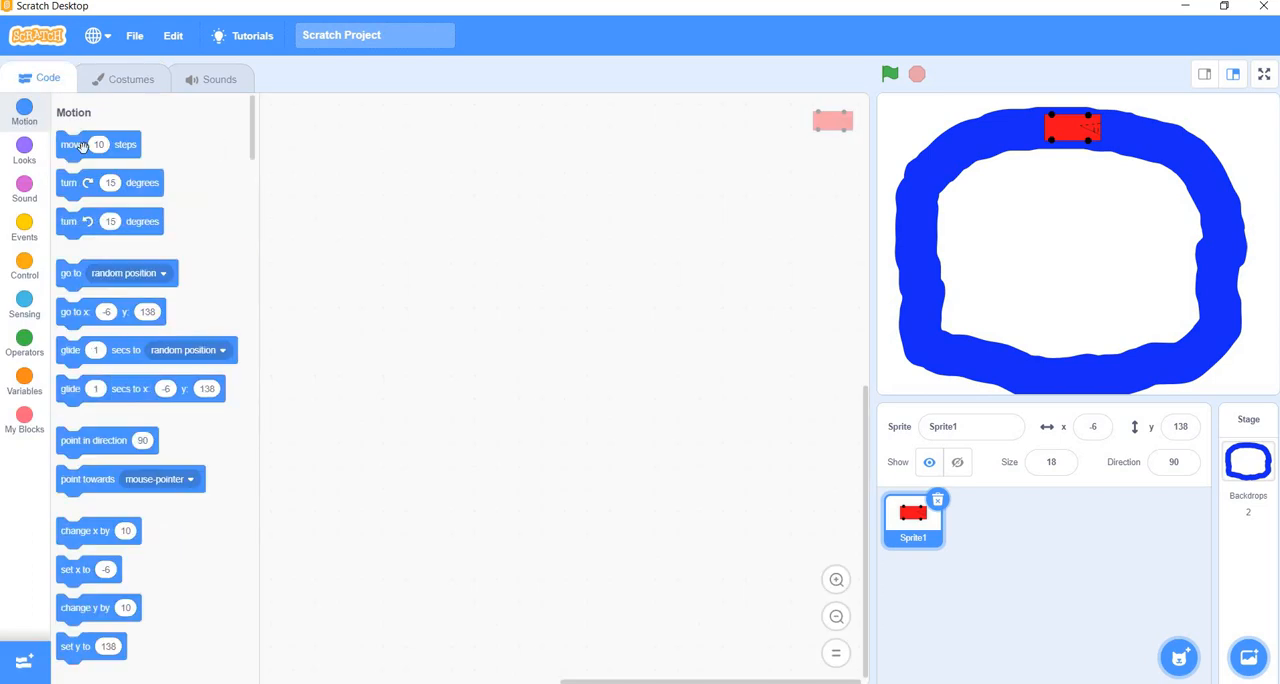
{"action": "left_click", "coordinate": [24, 225]}
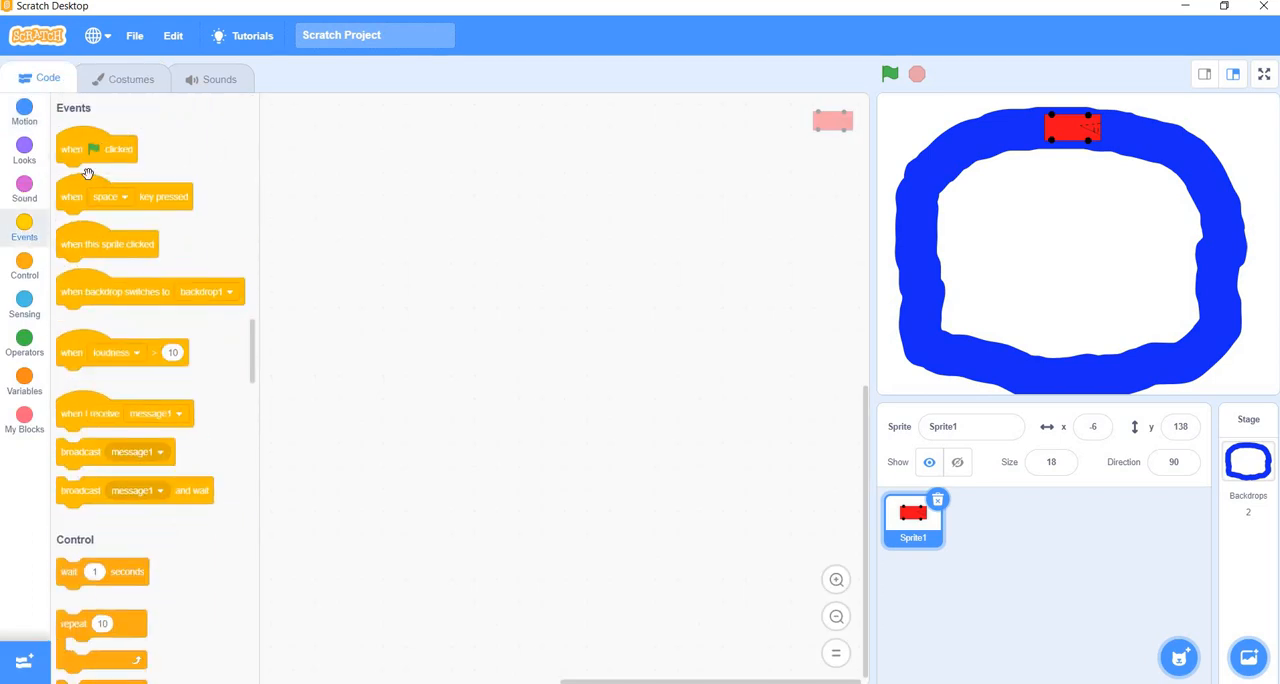
{"action": "left_click_drag", "start_coordinate": [97, 148], "coordinate": [372, 137]}
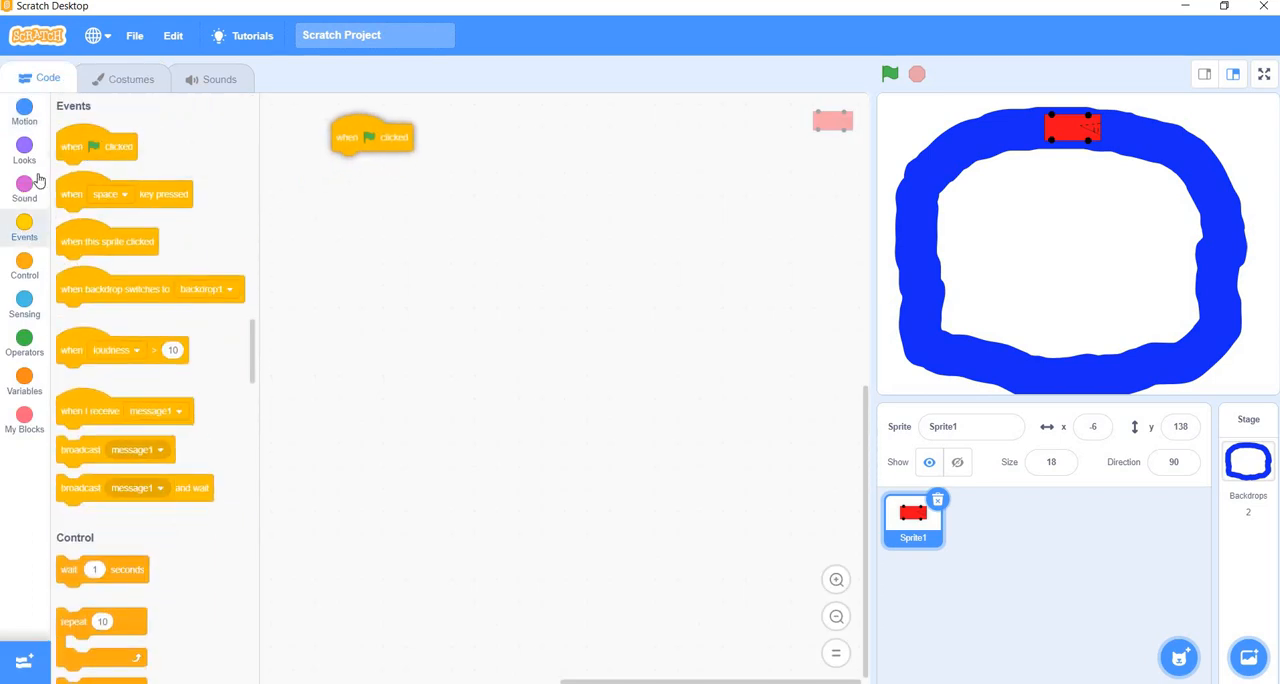
{"action": "left_click", "coordinate": [24, 105]}
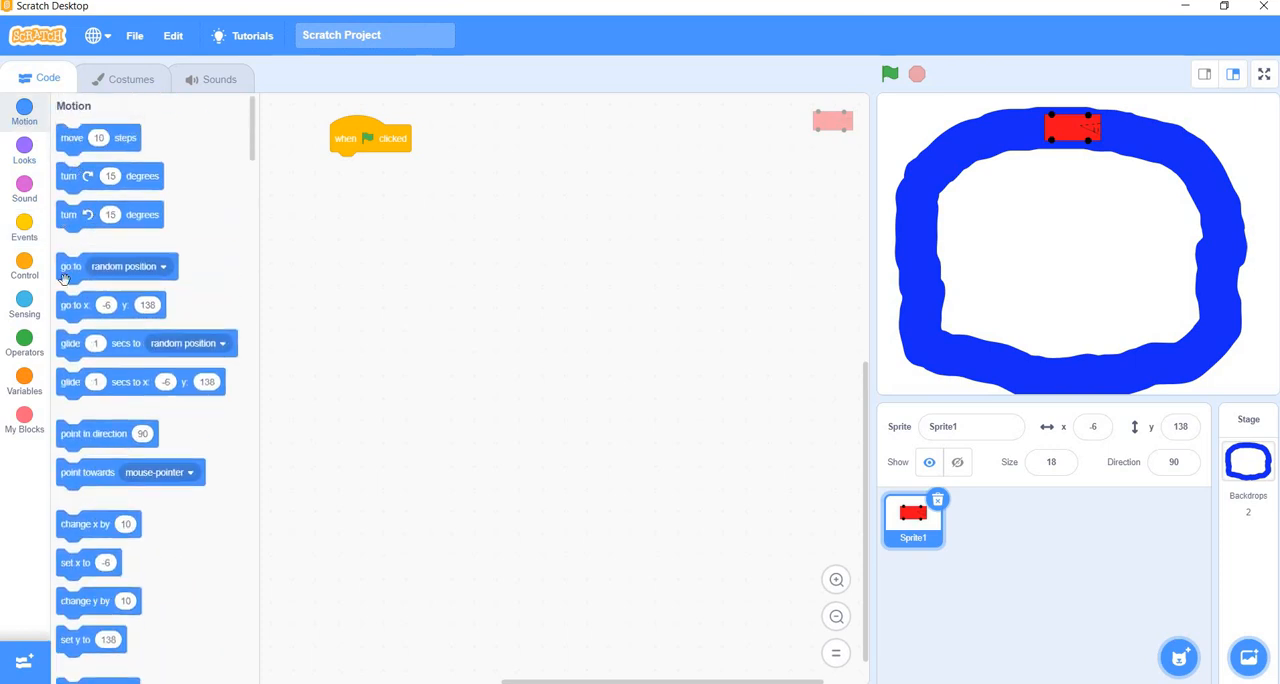
{"action": "mouse_move", "coordinate": [77, 311]}
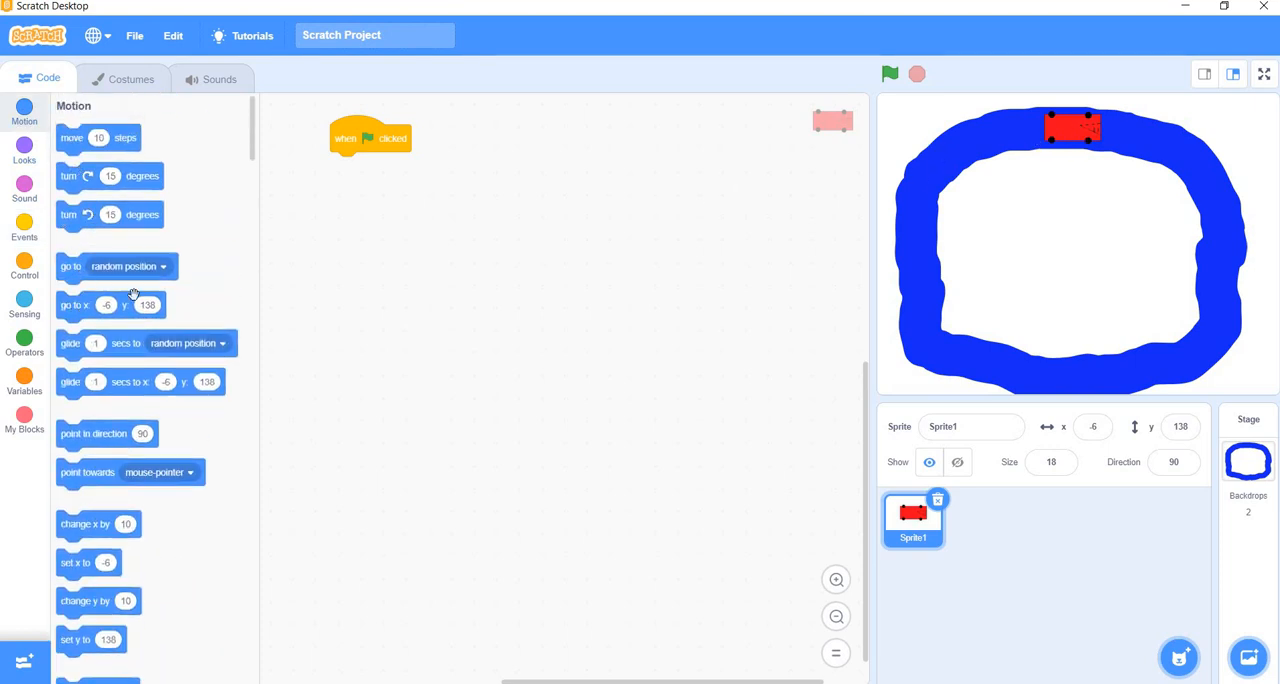
{"action": "mouse_move", "coordinate": [67, 317]}
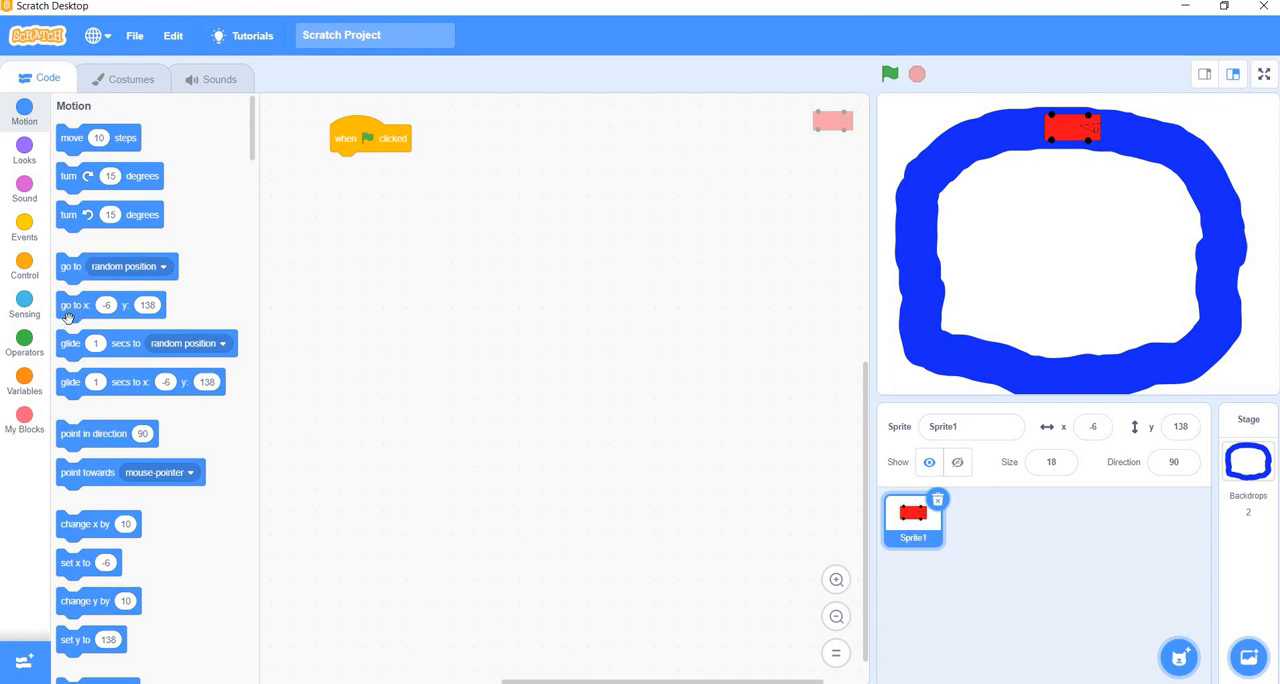
{"action": "left_click_drag", "start_coordinate": [110, 305], "coordinate": [380, 160]}
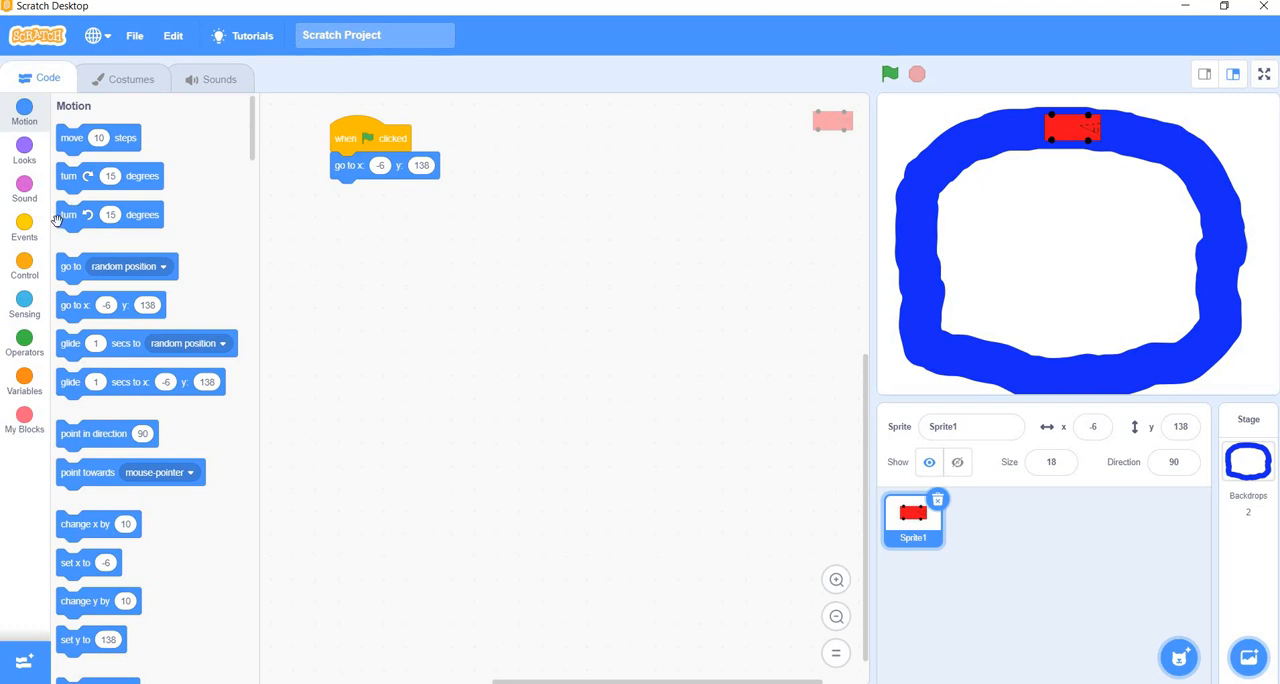
{"action": "mouse_move", "coordinate": [107, 258]}
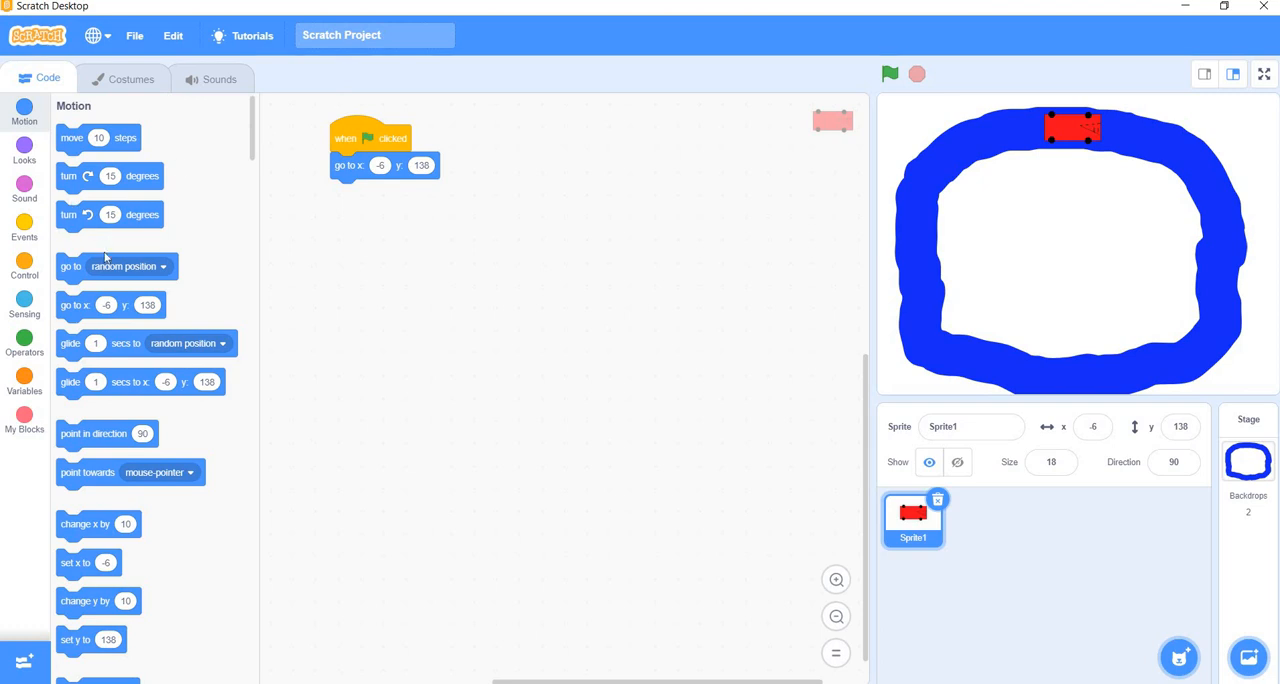
{"action": "mouse_move", "coordinate": [100, 433]}
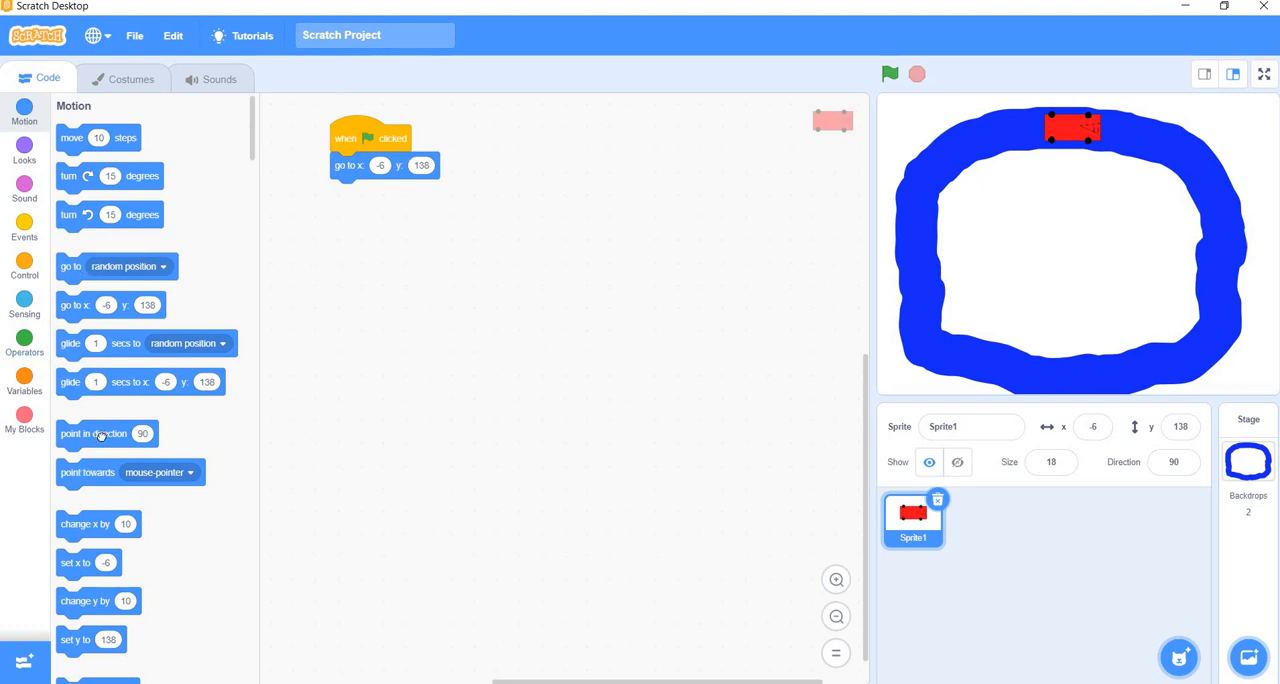
{"action": "left_click_drag", "start_coordinate": [93, 433], "coordinate": [380, 192]}
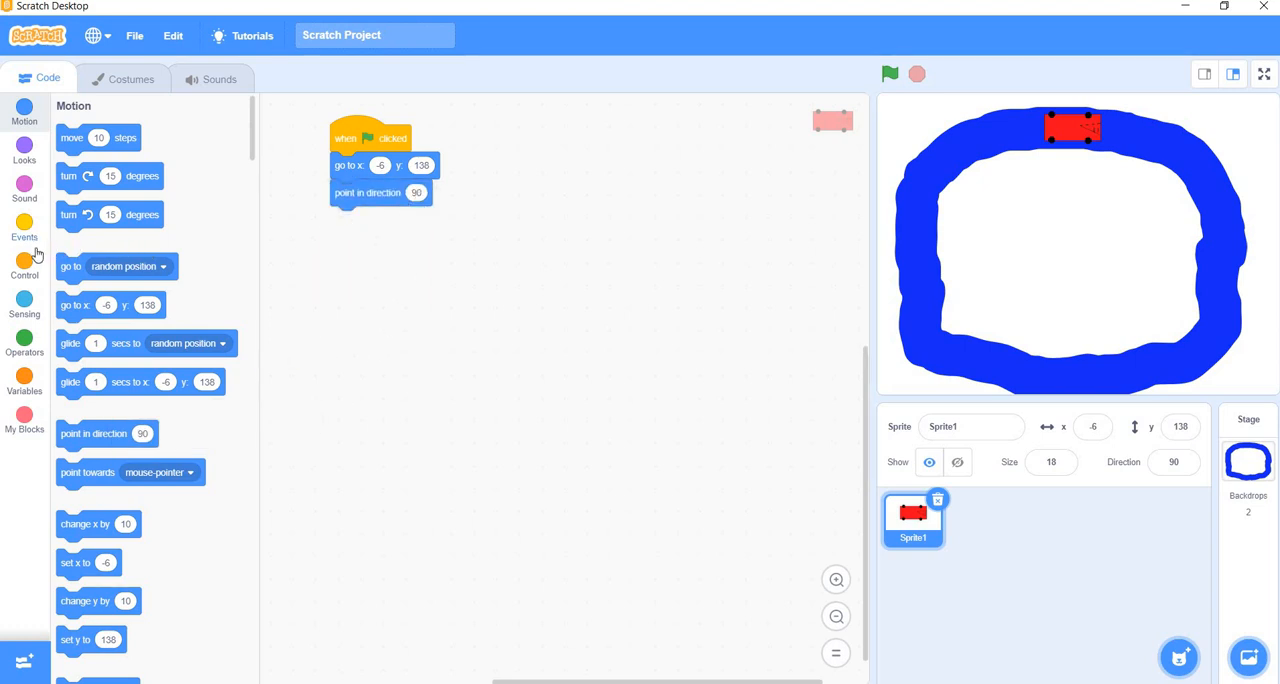
{"action": "mouse_move", "coordinate": [24, 295]}
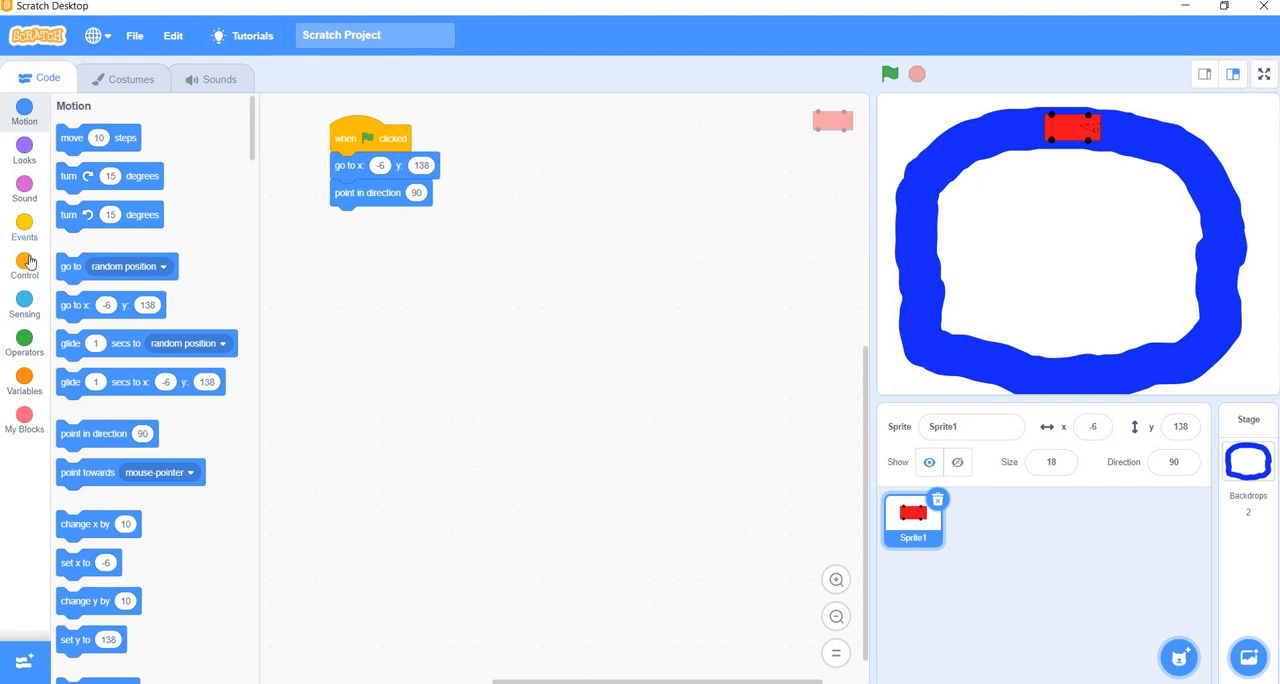
Add a forever loop with 'move 10 steps', an if block, and a key-pressed condition.
{"action": "left_click", "coordinate": [24, 265]}
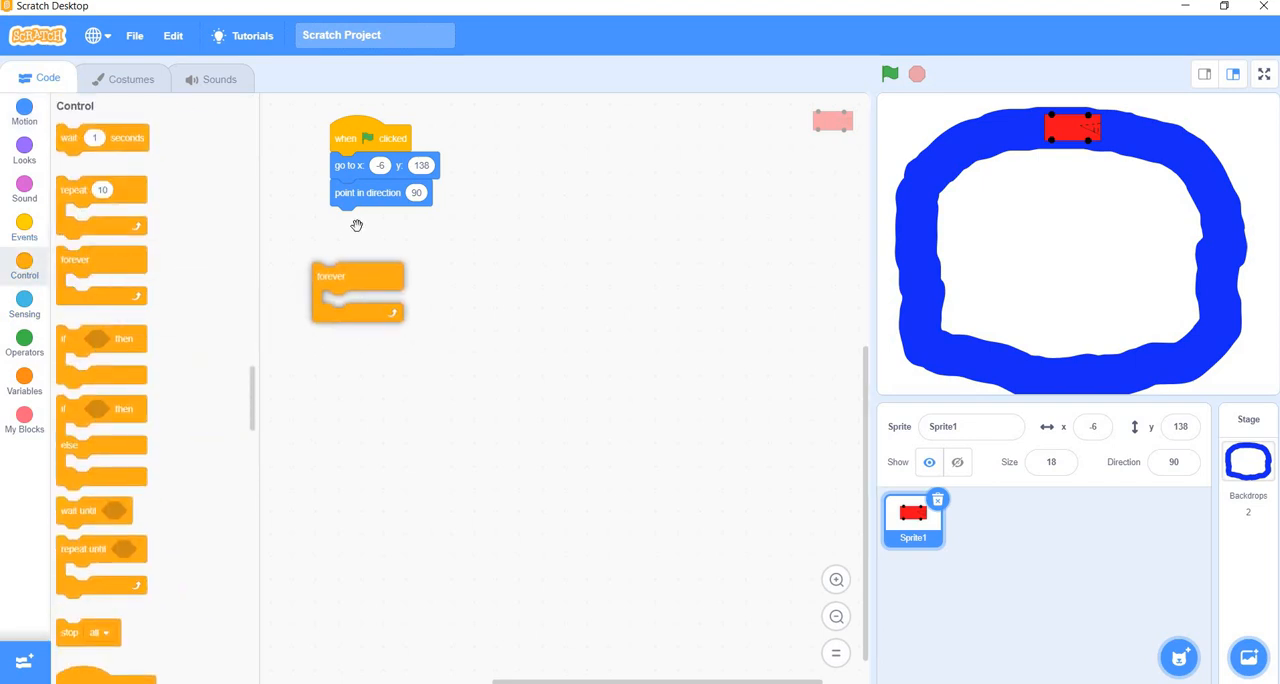
{"action": "left_click", "coordinate": [24, 110]}
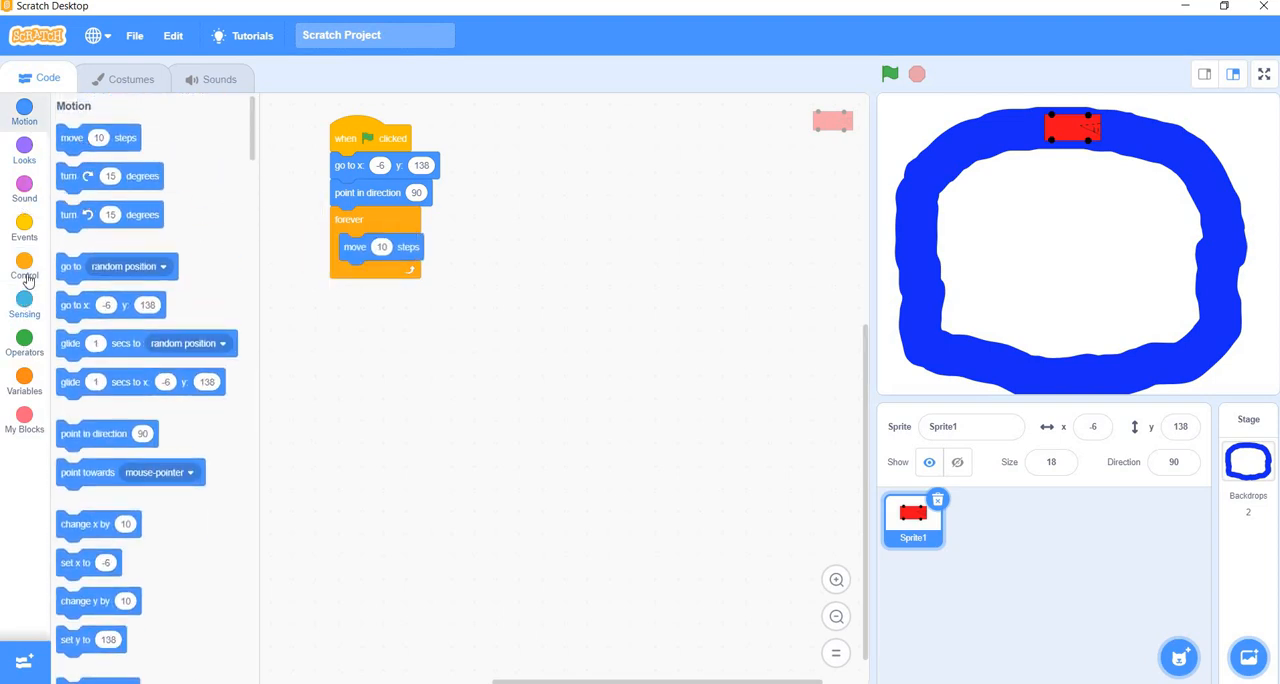
{"action": "left_click", "coordinate": [24, 270]}
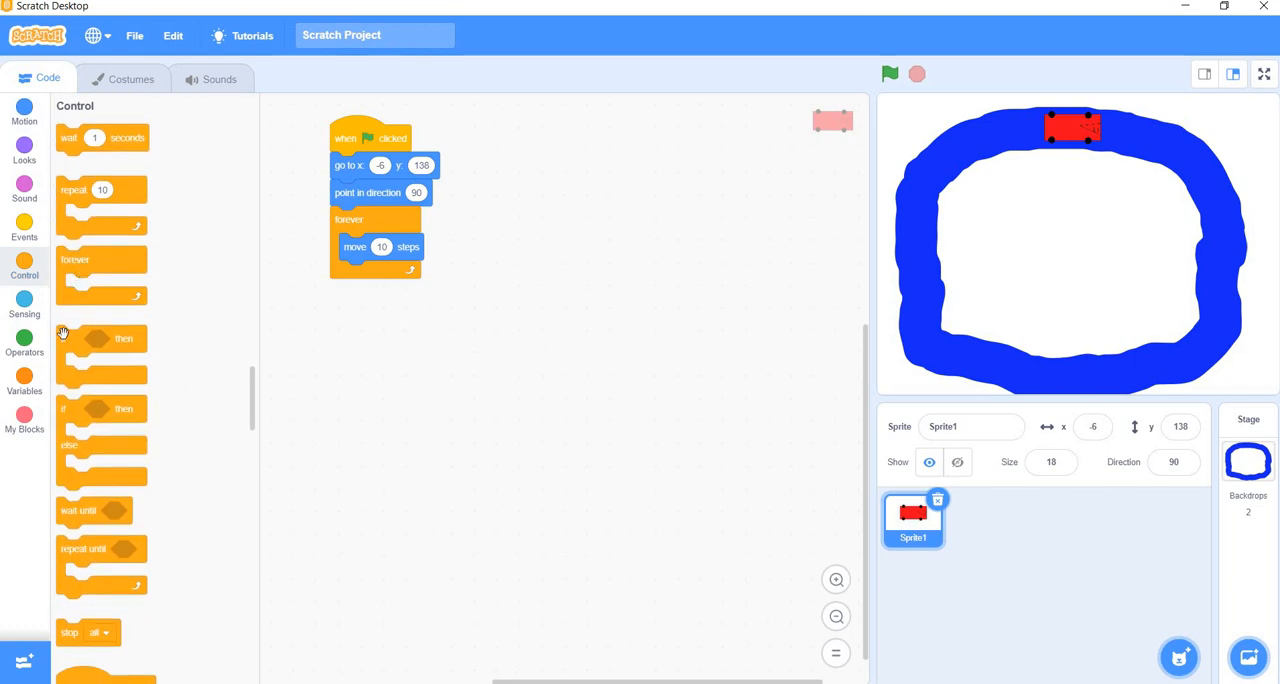
{"action": "left_click_drag", "start_coordinate": [95, 338], "coordinate": [375, 273]}
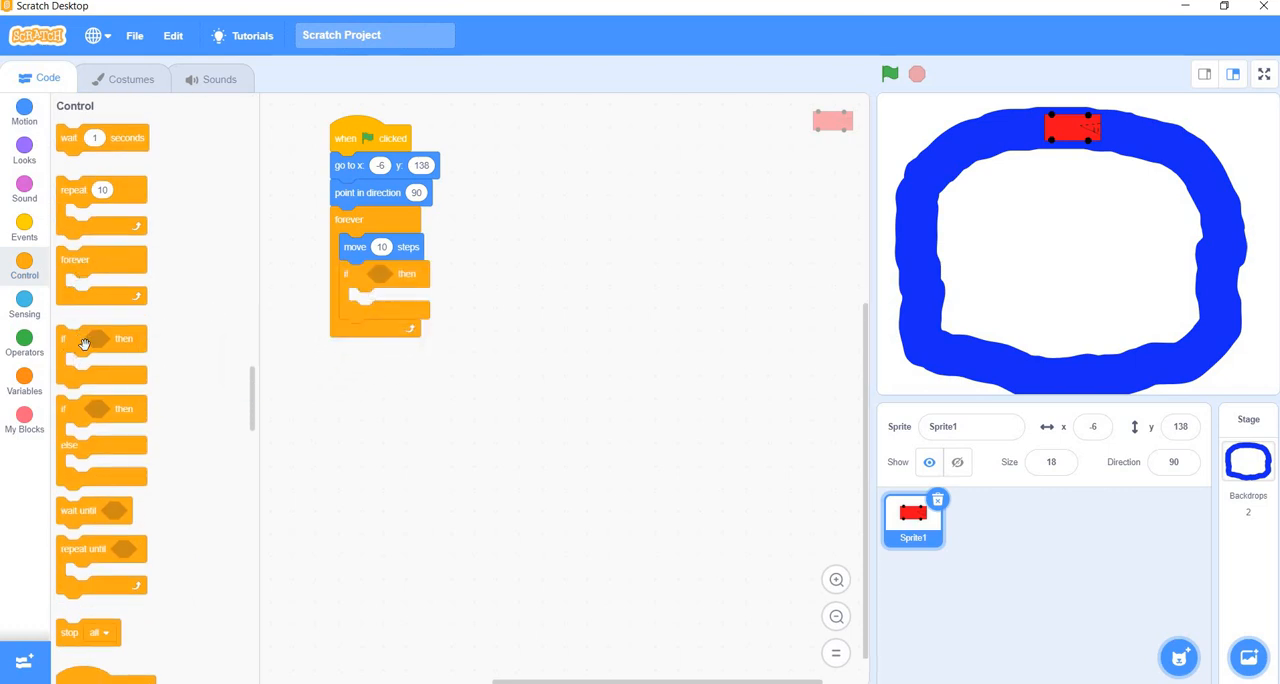
{"action": "left_click_drag", "start_coordinate": [100, 338], "coordinate": [380, 332]}
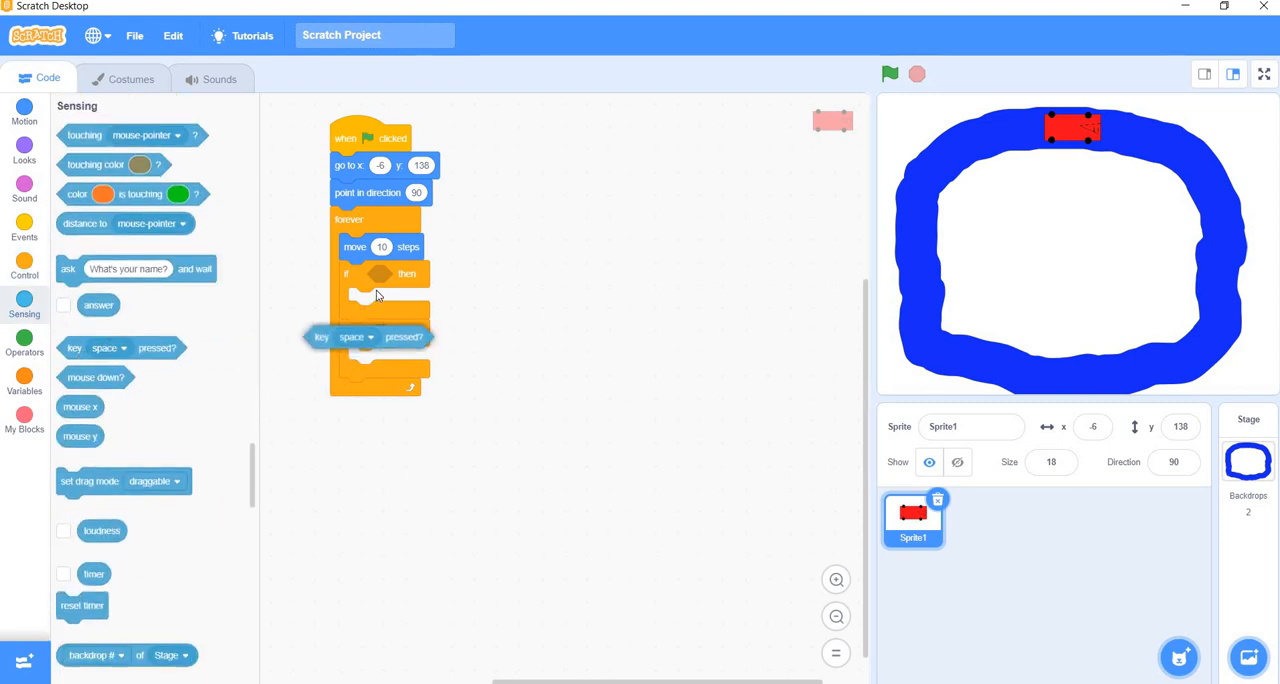
Set the two if conditions to 'key a pressed?' and 'key k pressed?'.
{"action": "left_click_drag", "start_coordinate": [367, 337], "coordinate": [410, 273]}
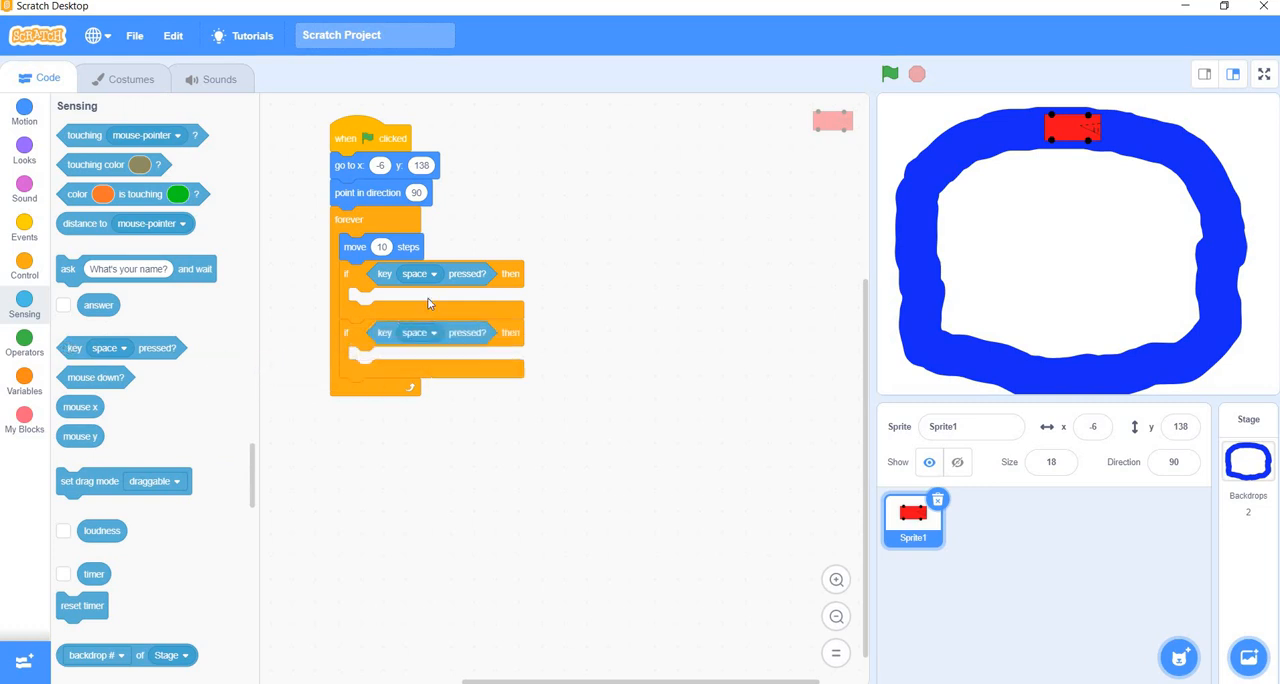
{"action": "left_click", "coordinate": [433, 274]}
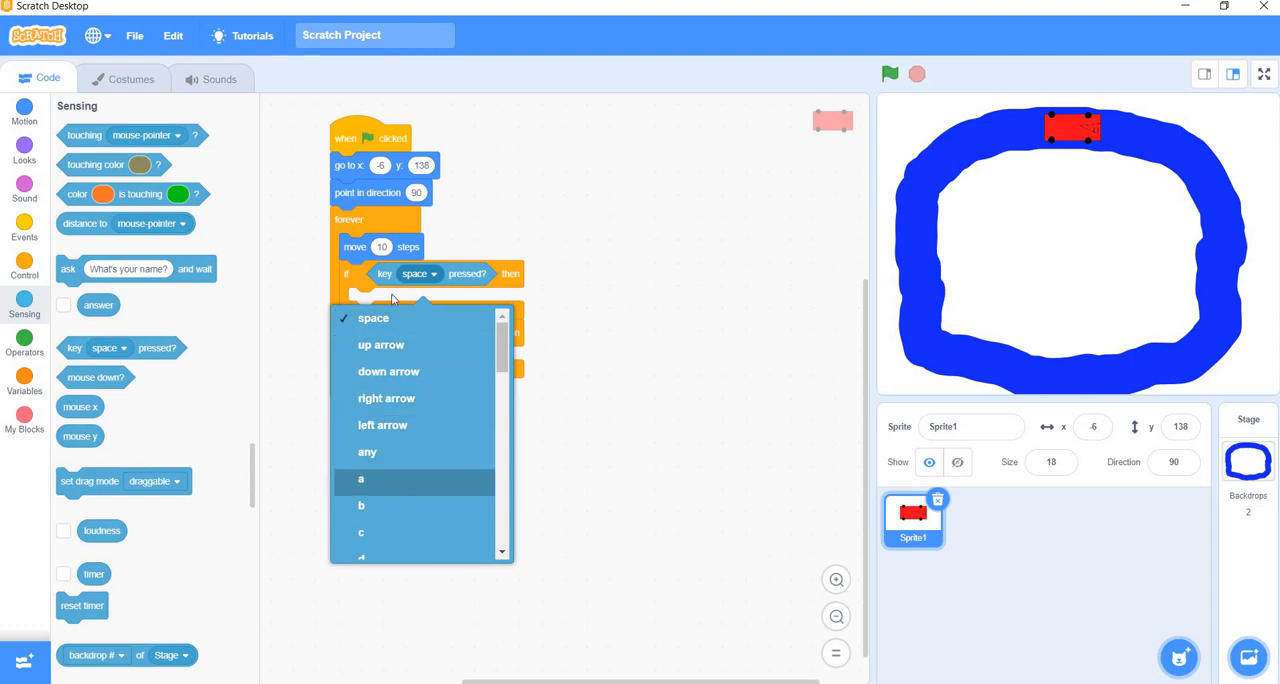
{"action": "left_click", "coordinate": [361, 479]}
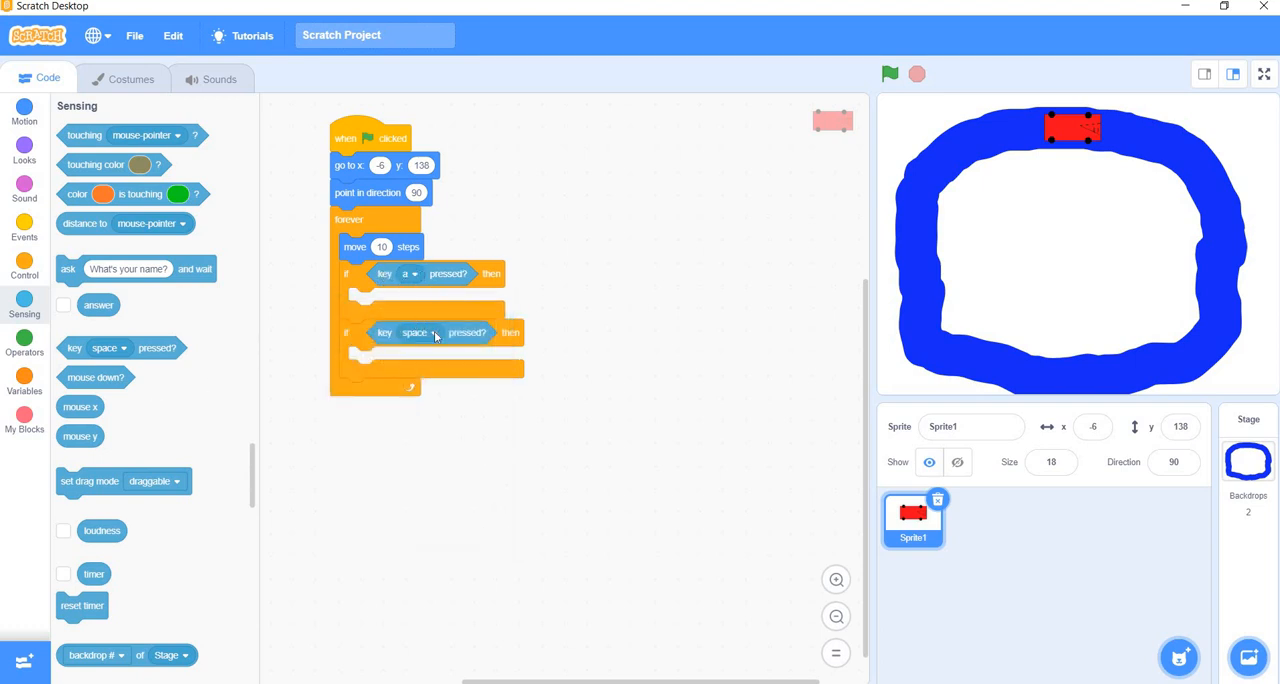
{"action": "left_click", "coordinate": [419, 332]}
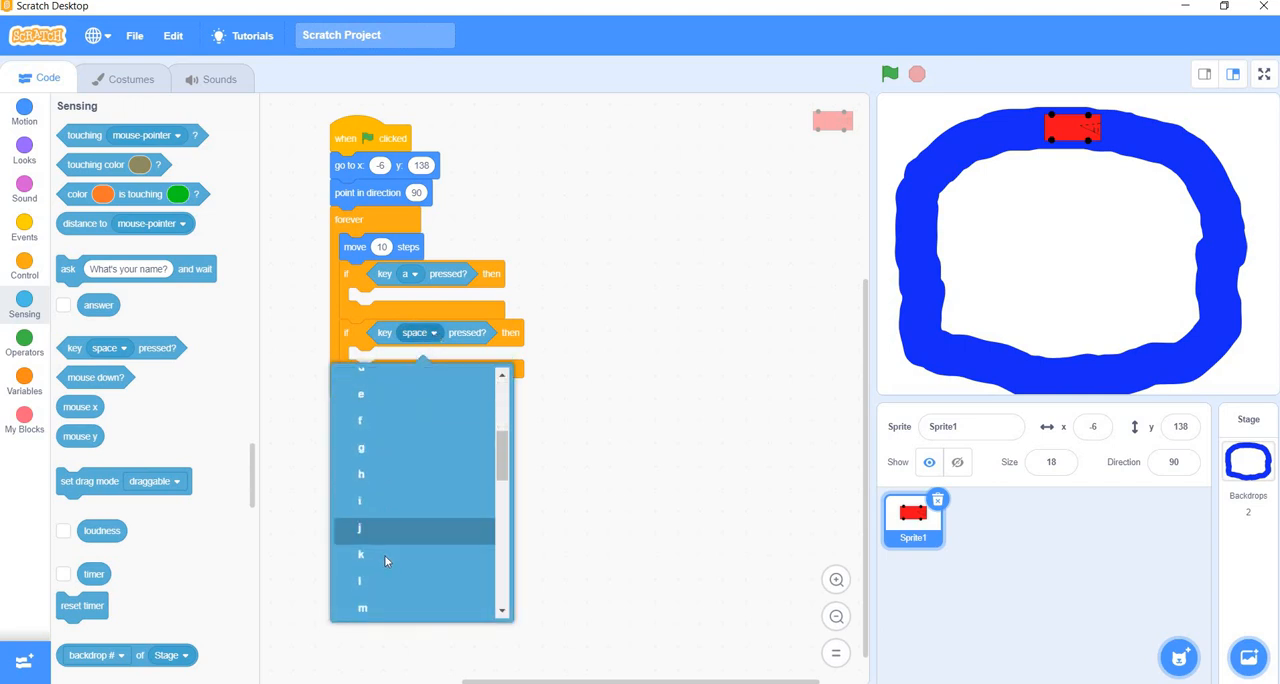
{"action": "left_click", "coordinate": [361, 555]}
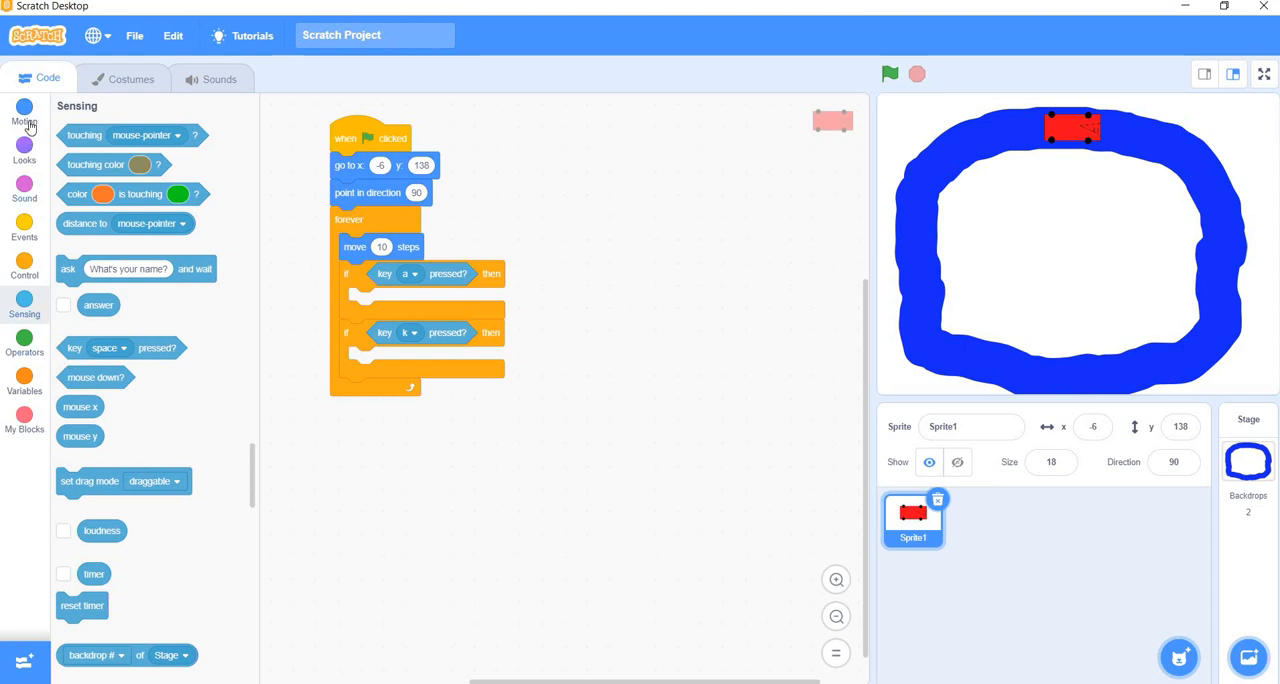
{"action": "left_click", "coordinate": [24, 107]}
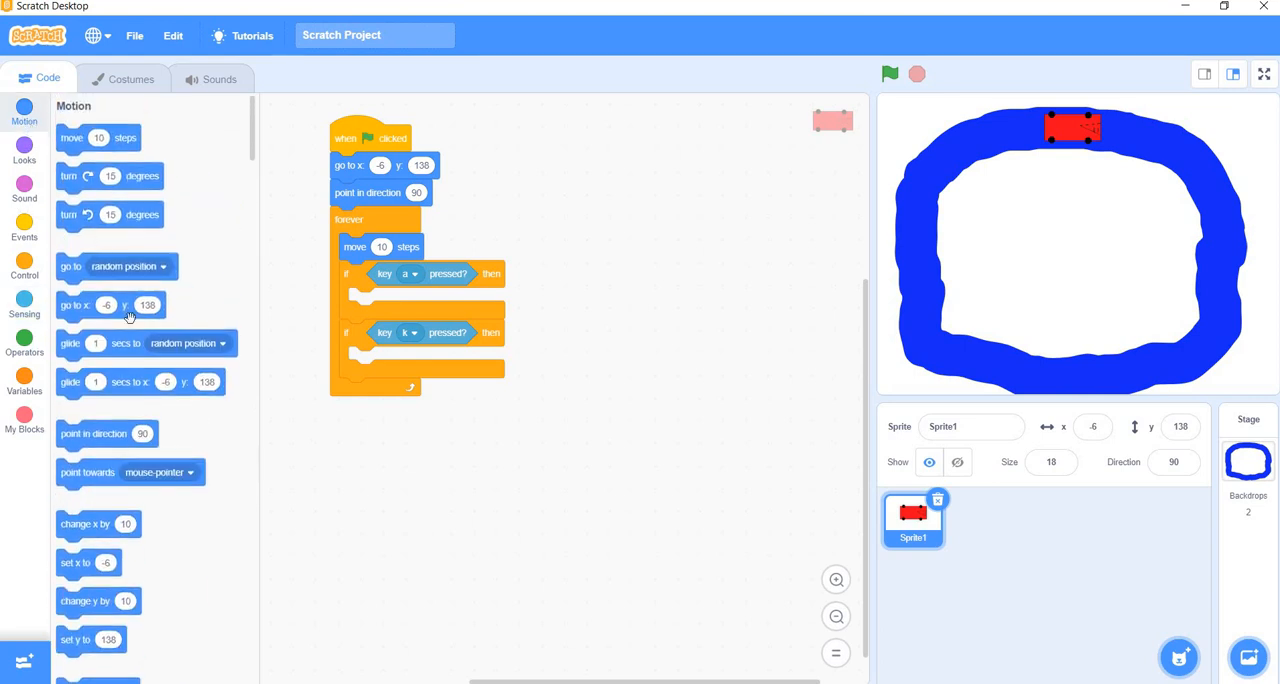
{"action": "mouse_move", "coordinate": [88, 215]}
{"action": "type", "text": "5"}
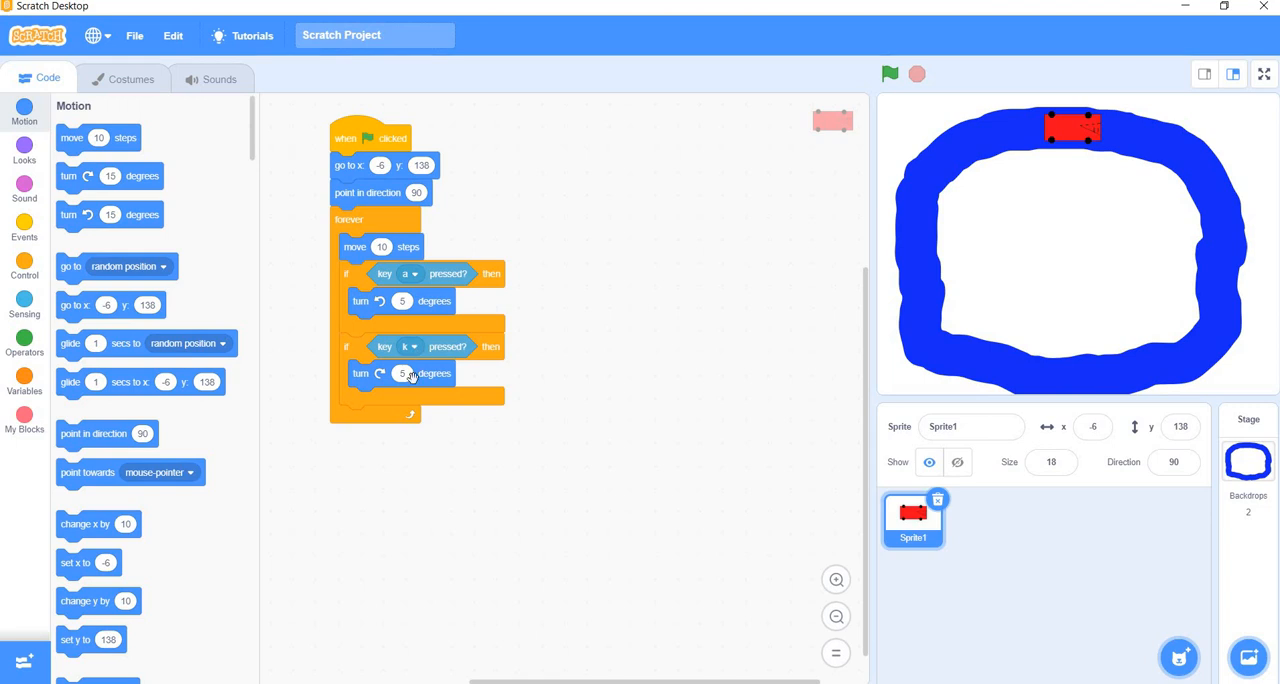
{"action": "mouse_move", "coordinate": [408, 378]}
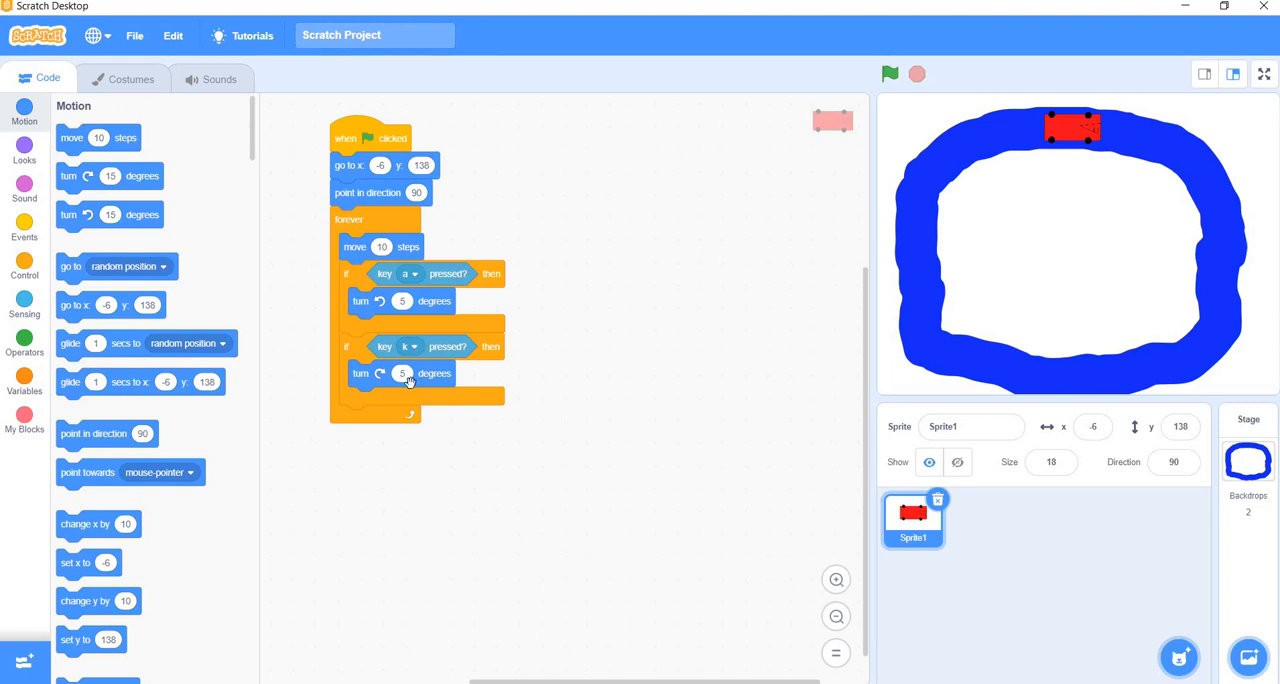
{"action": "mouse_move", "coordinate": [617, 380]}
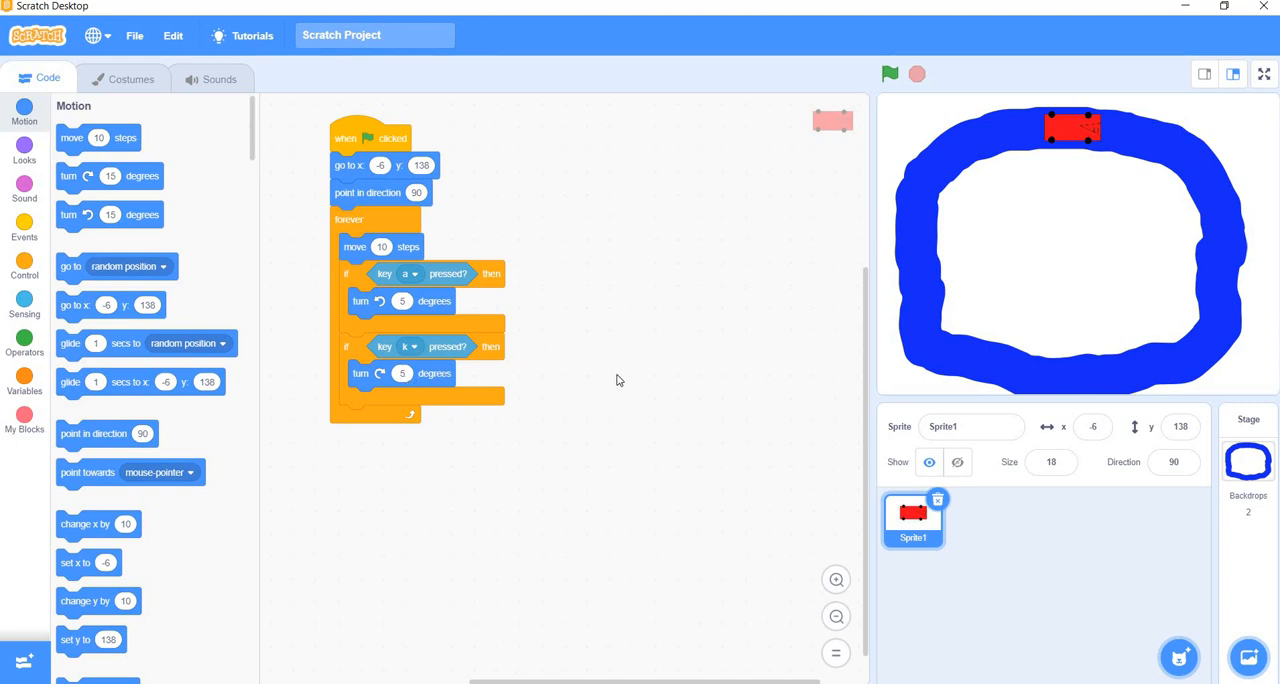
{"action": "mouse_move", "coordinate": [618, 309]}
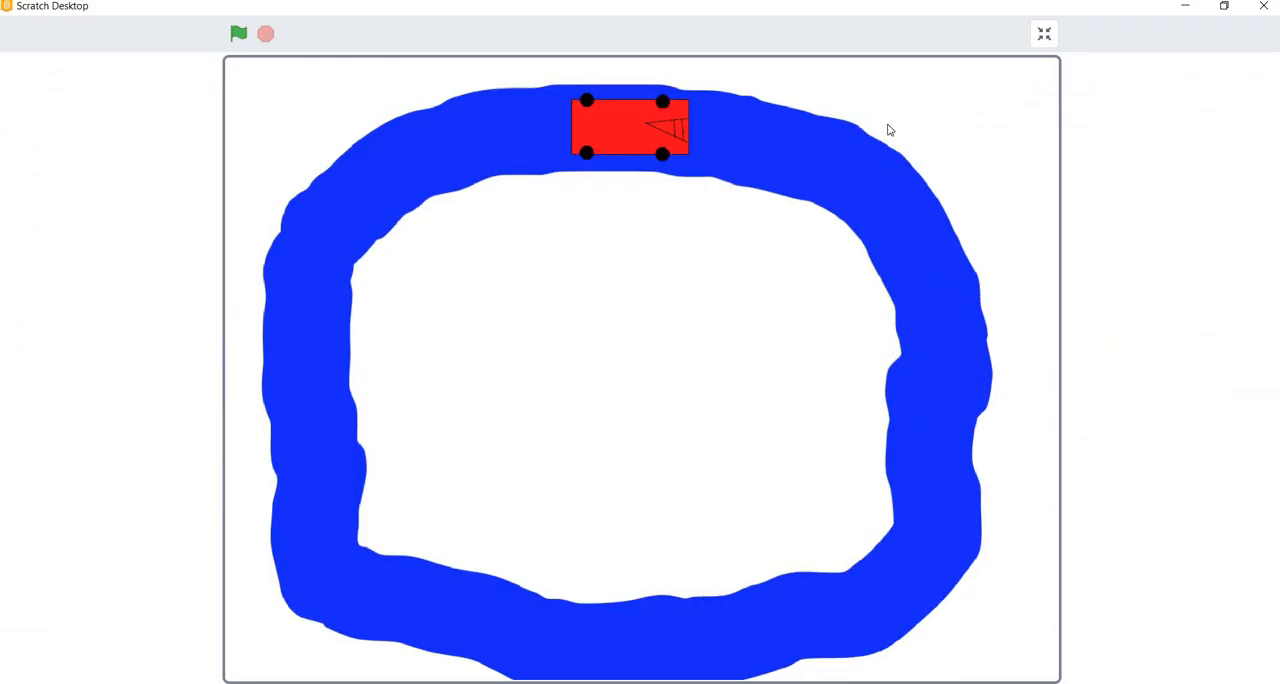
{"action": "mouse_move", "coordinate": [740, 135]}
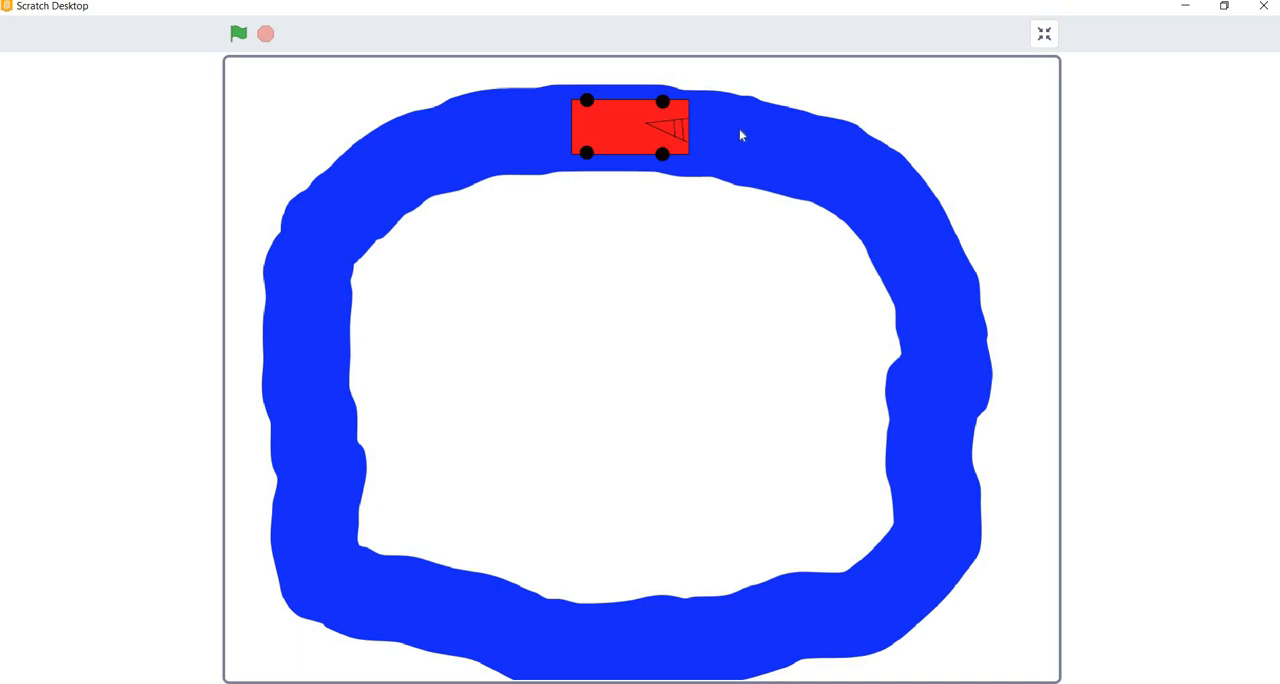
{"action": "mouse_move", "coordinate": [708, 163]}
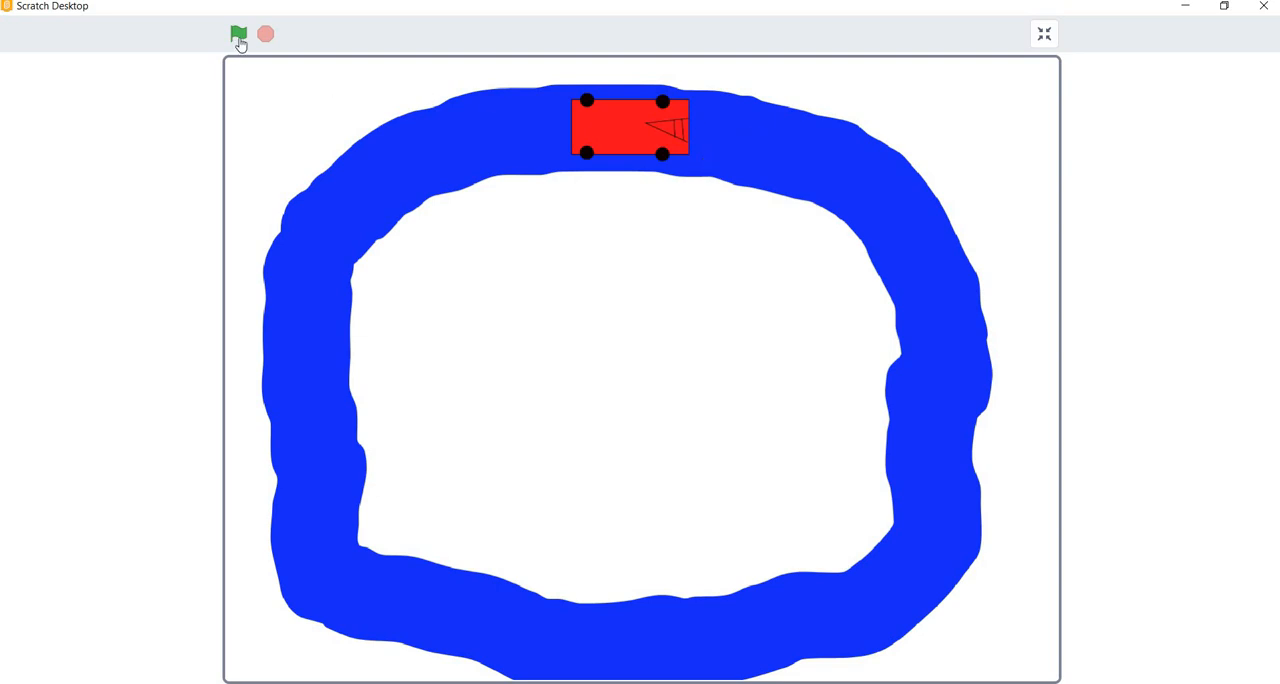
{"action": "mouse_move", "coordinate": [238, 35]}
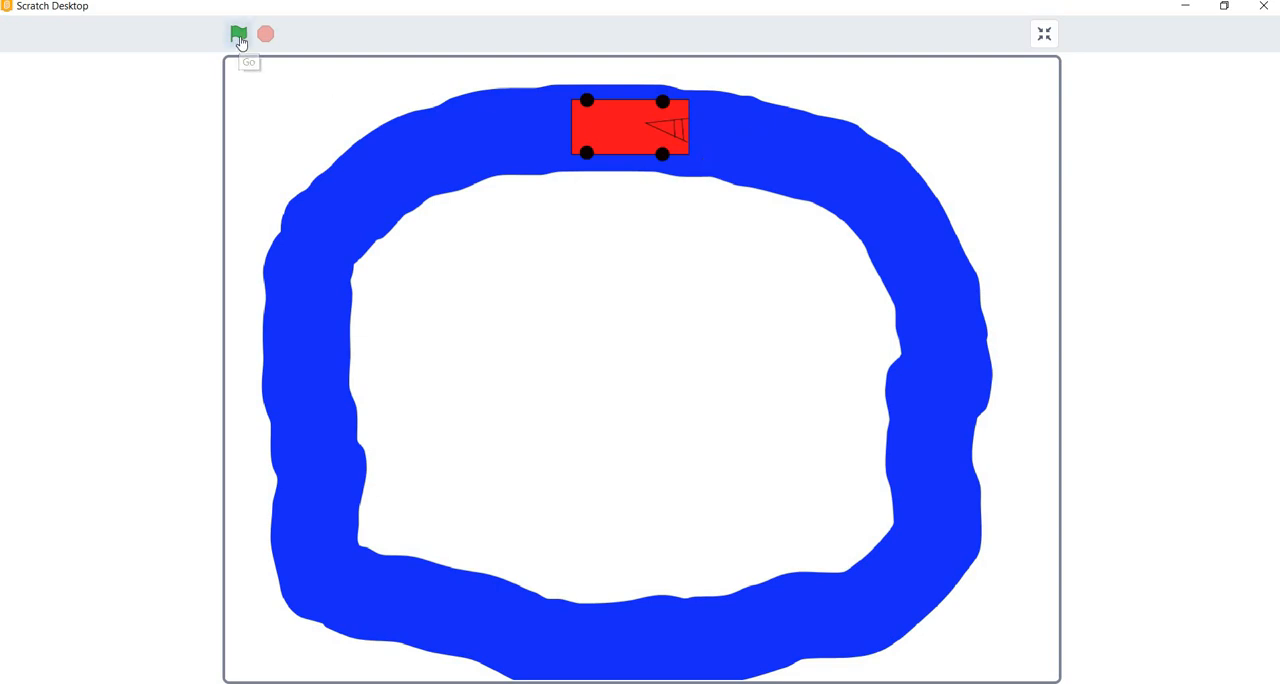
Run the project on the full-screen stage and steer the car around the blue track.
{"action": "left_click", "coordinate": [238, 34]}
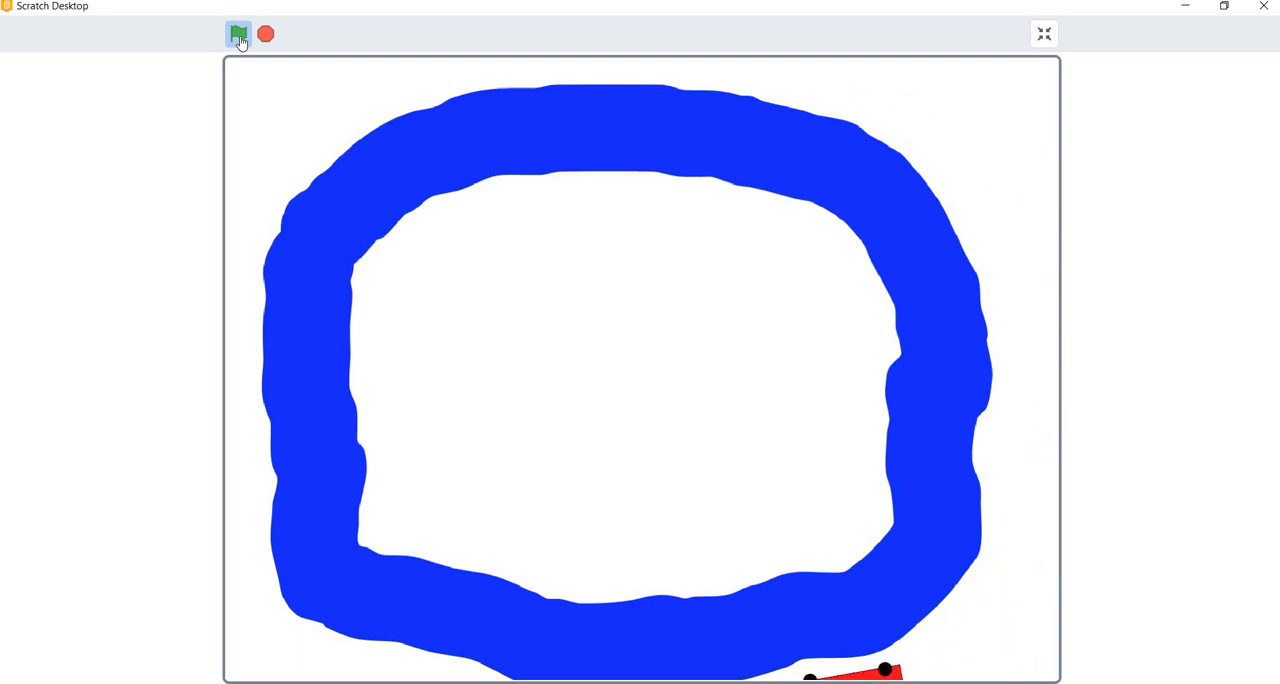
{"action": "left_click", "coordinate": [238, 34]}
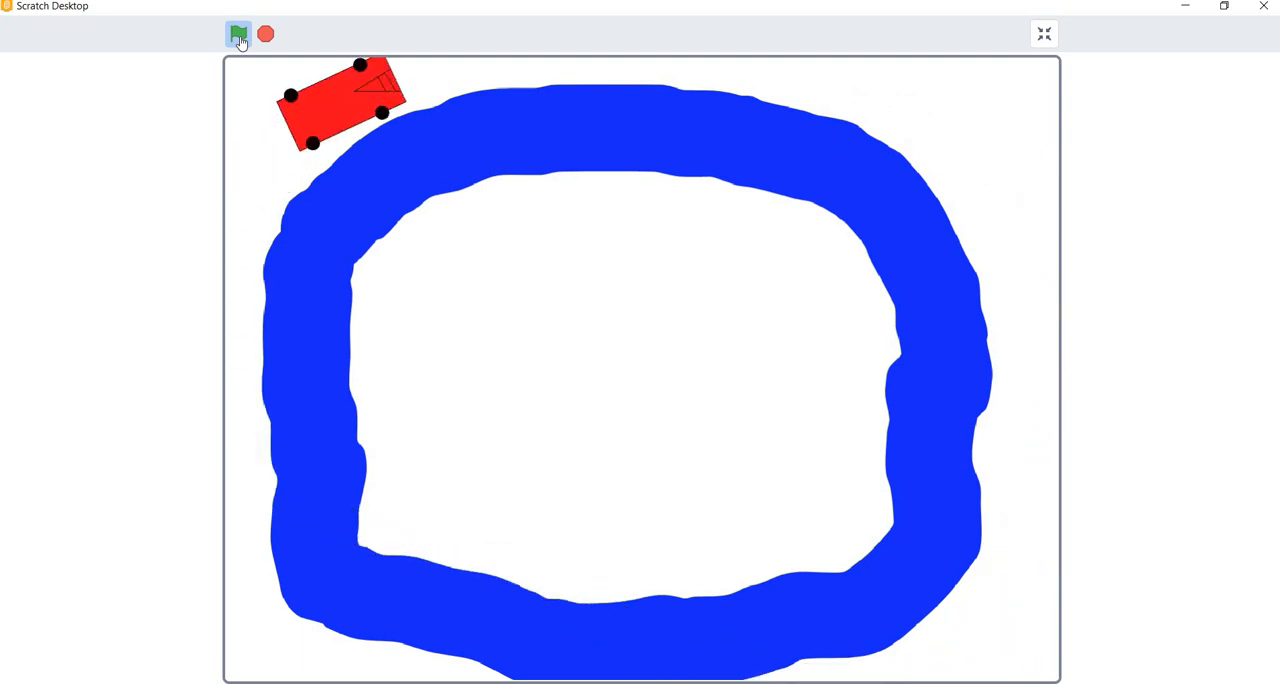
{"action": "left_click", "coordinate": [238, 34]}
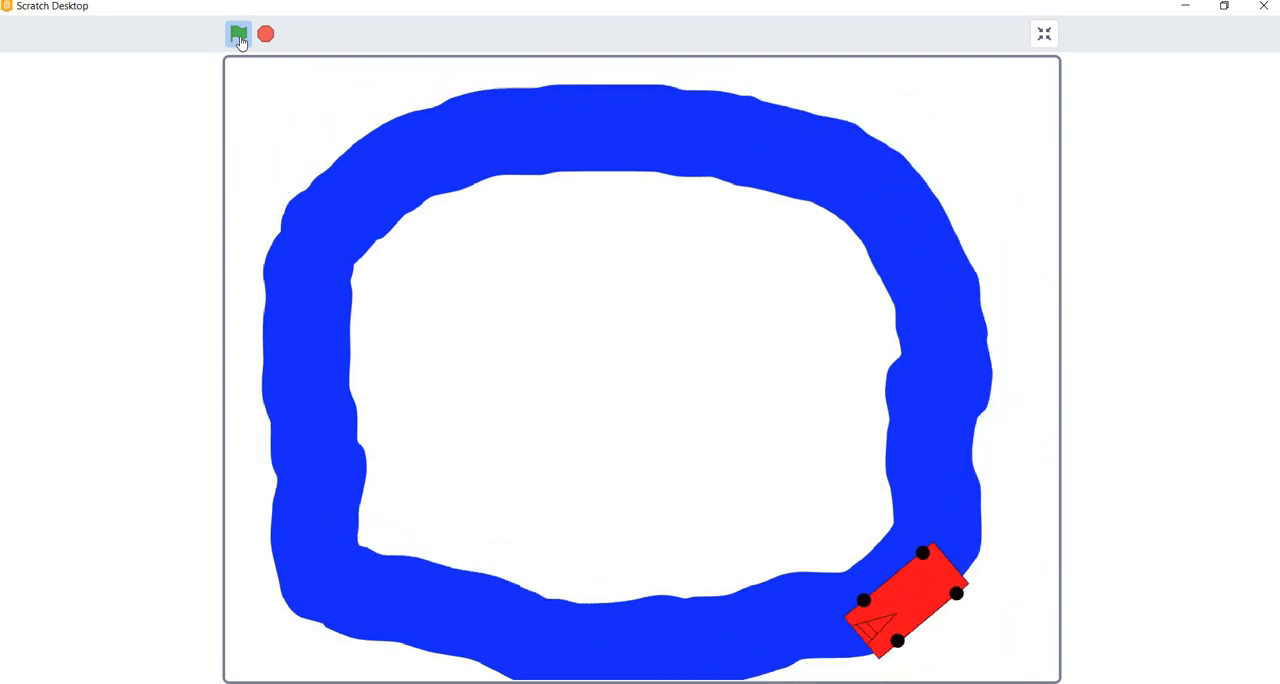
{"action": "left_click", "coordinate": [238, 34]}
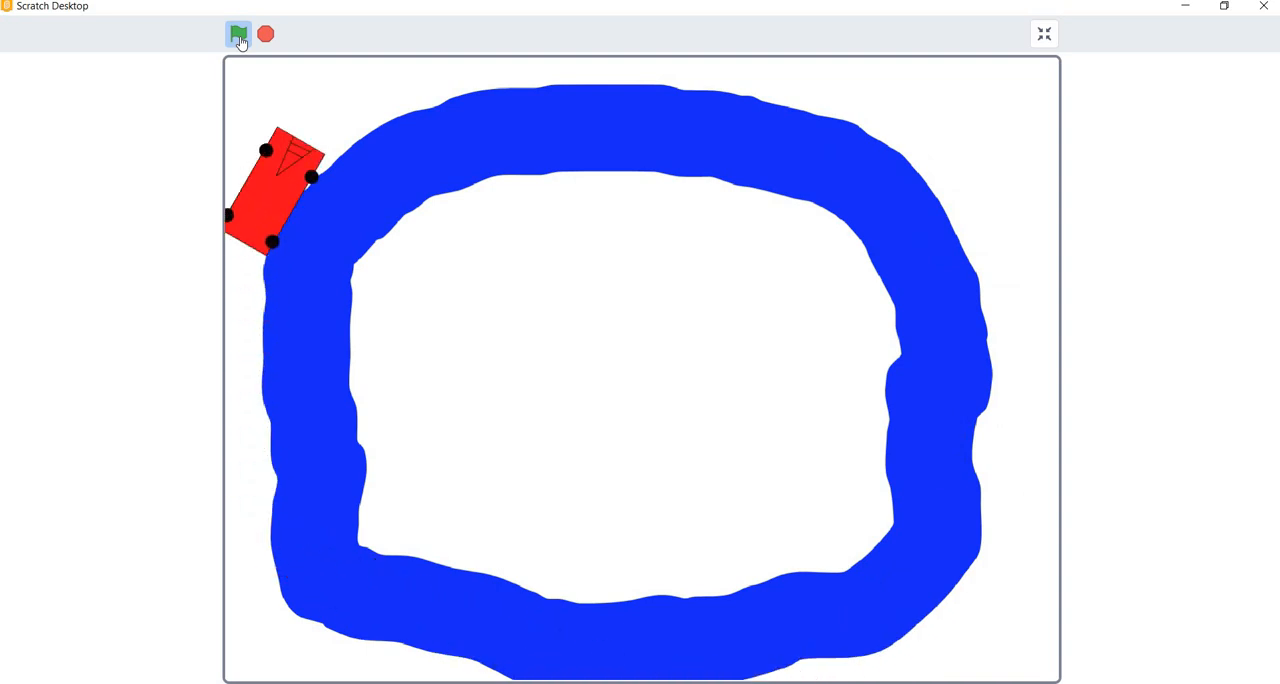
{"action": "left_click", "coordinate": [238, 34]}
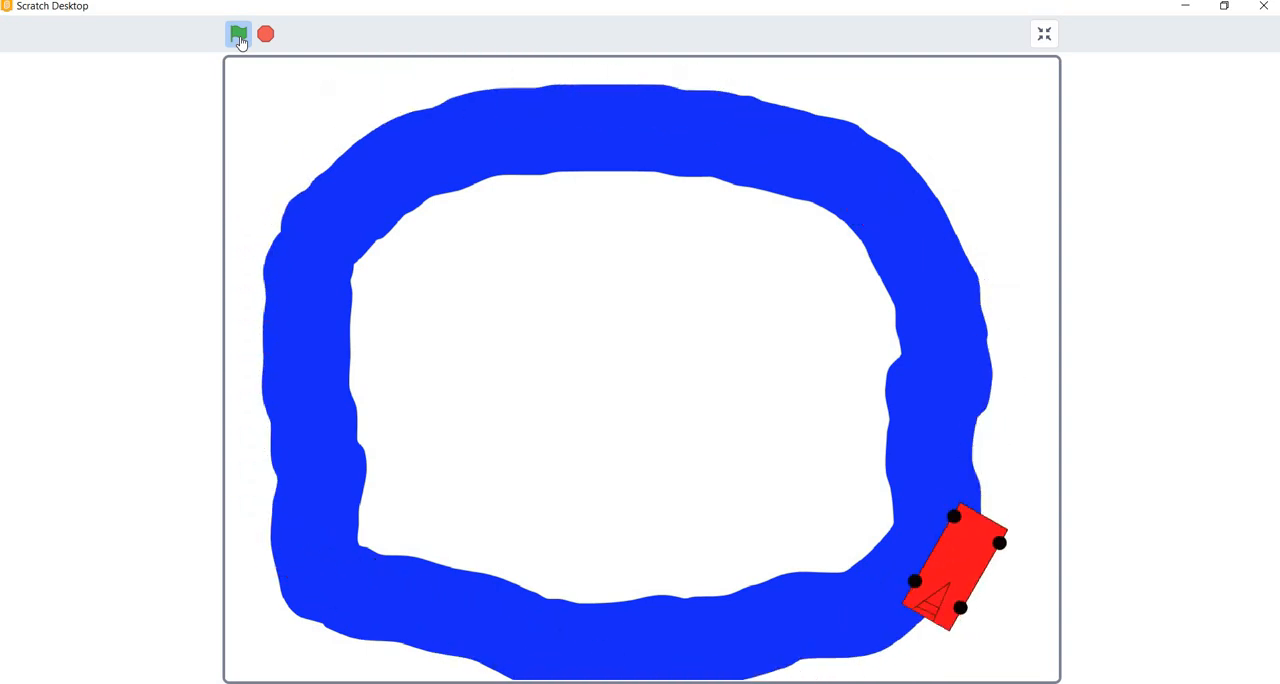
{"action": "left_click", "coordinate": [238, 34]}
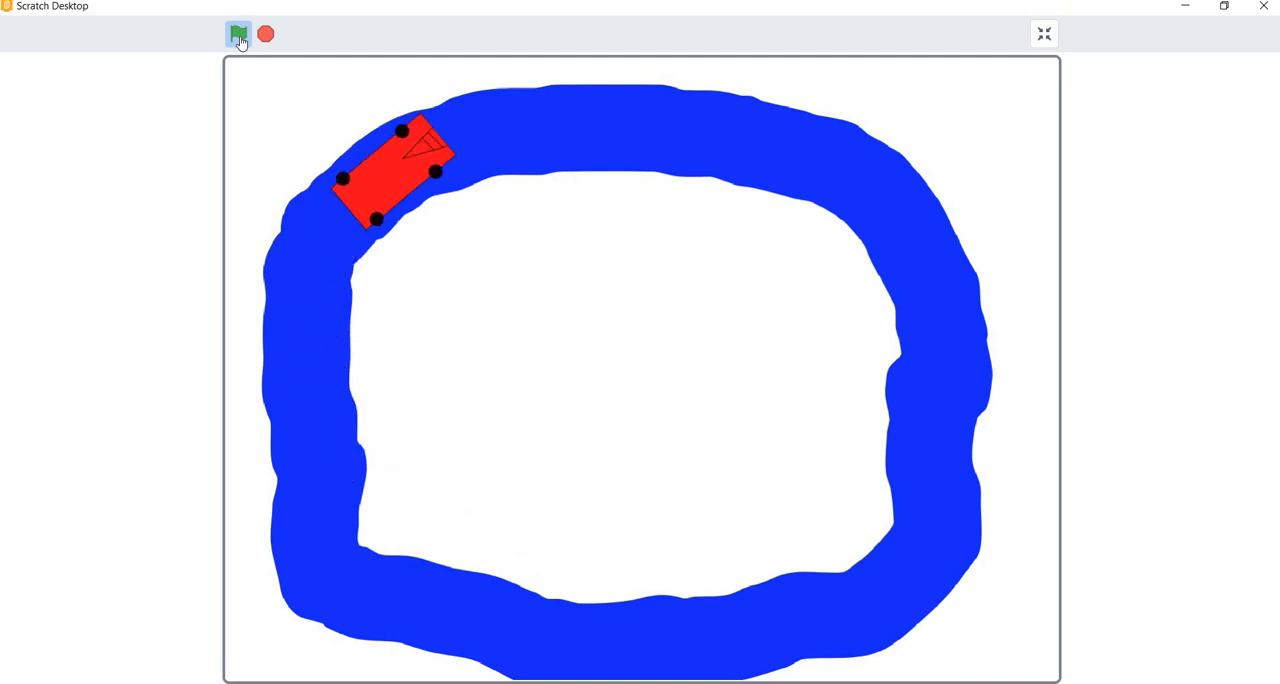
{"action": "left_click", "coordinate": [238, 34]}
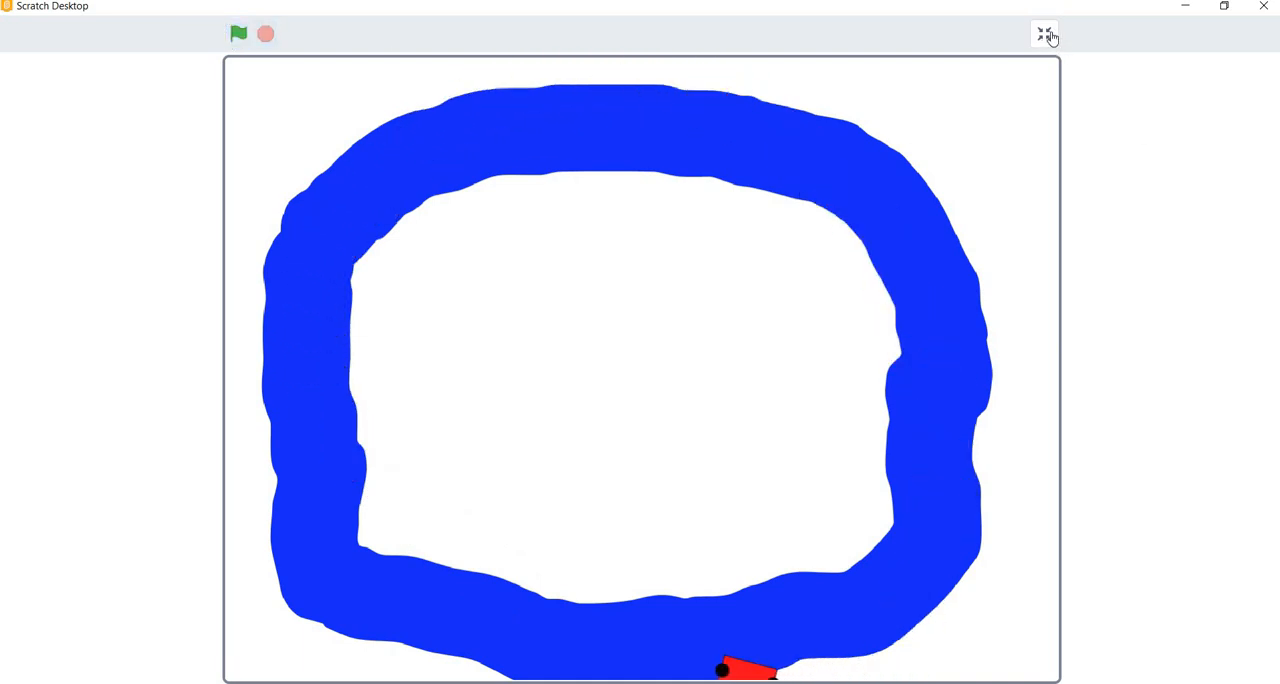
{"action": "left_click", "coordinate": [1044, 33]}
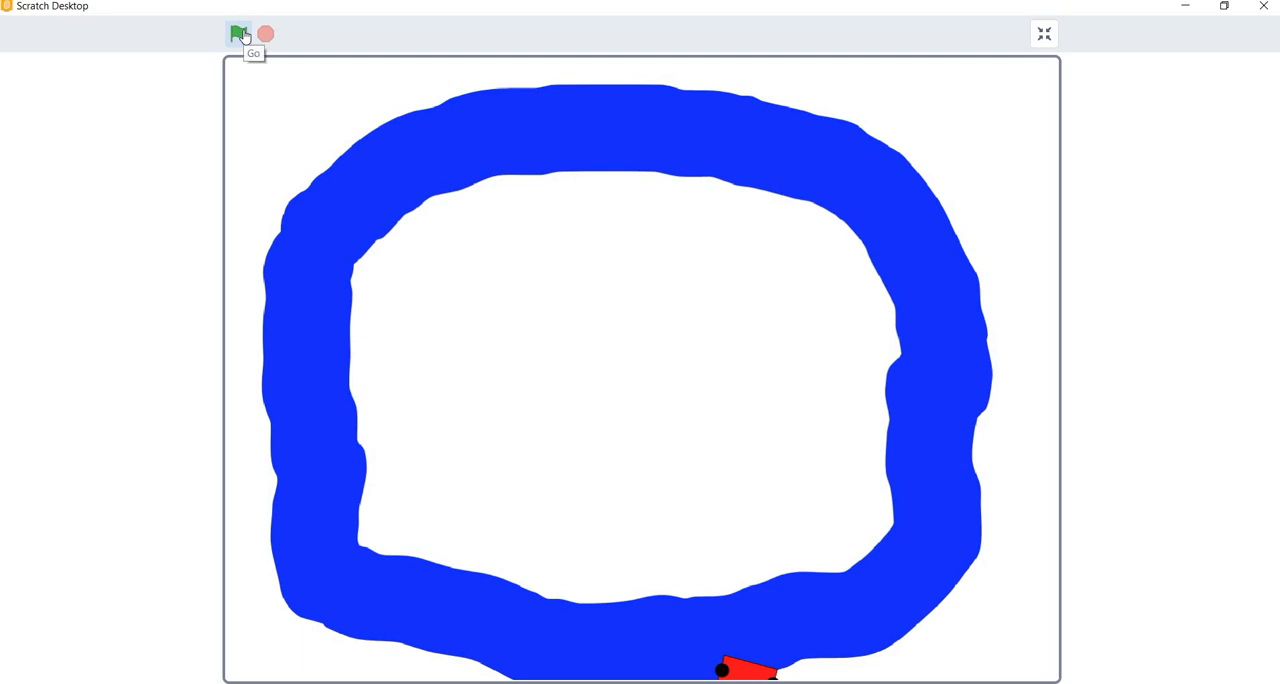
Restart the project and drive another lap until the car exits the right edge.
{"action": "left_click", "coordinate": [239, 33]}
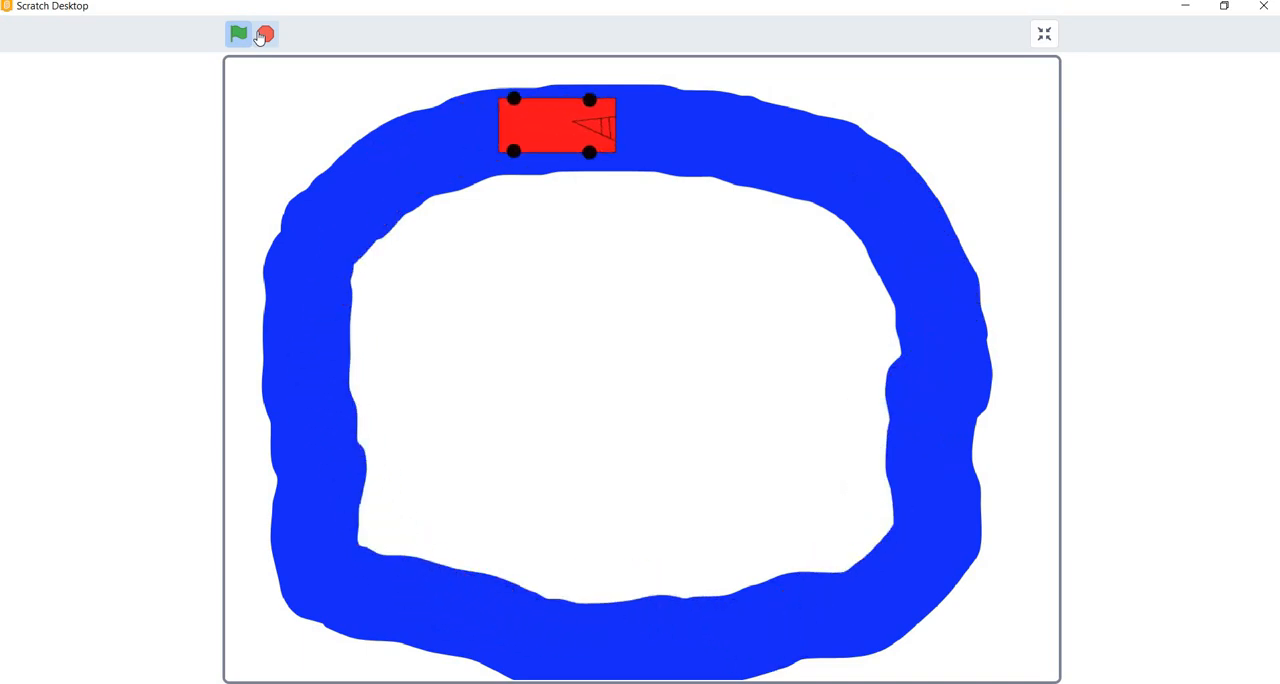
{"action": "left_click", "coordinate": [239, 33]}
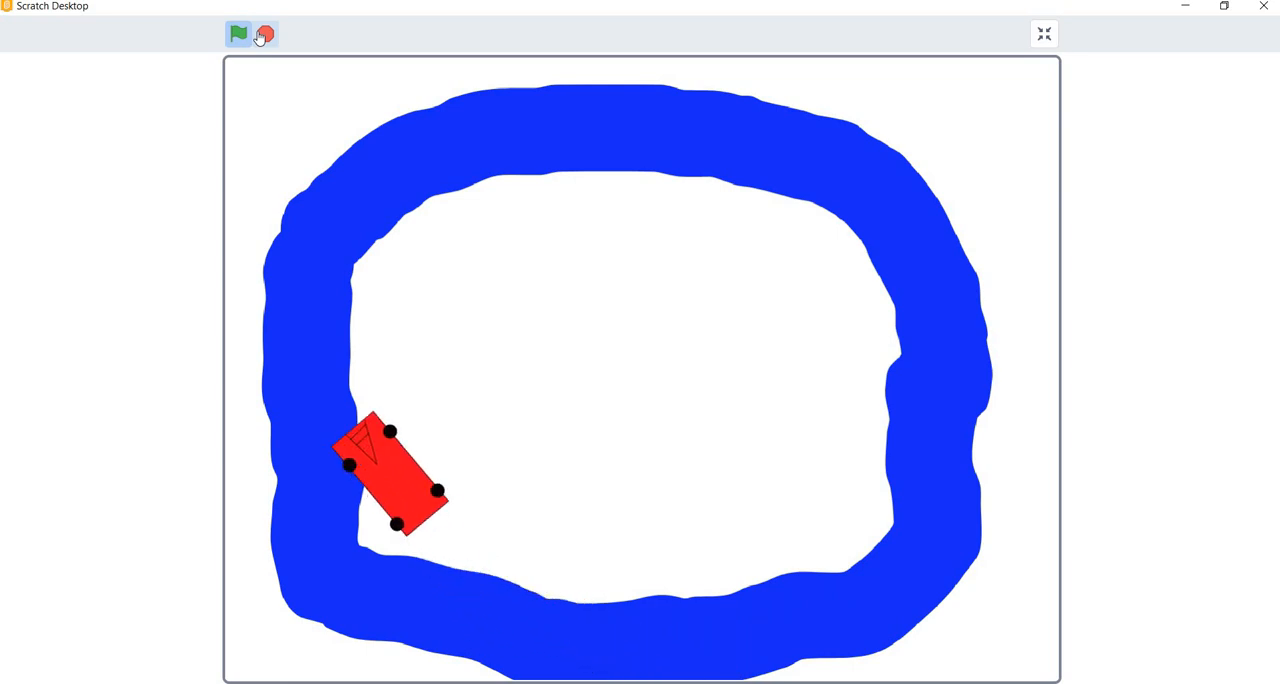
{"action": "left_click", "coordinate": [238, 33]}
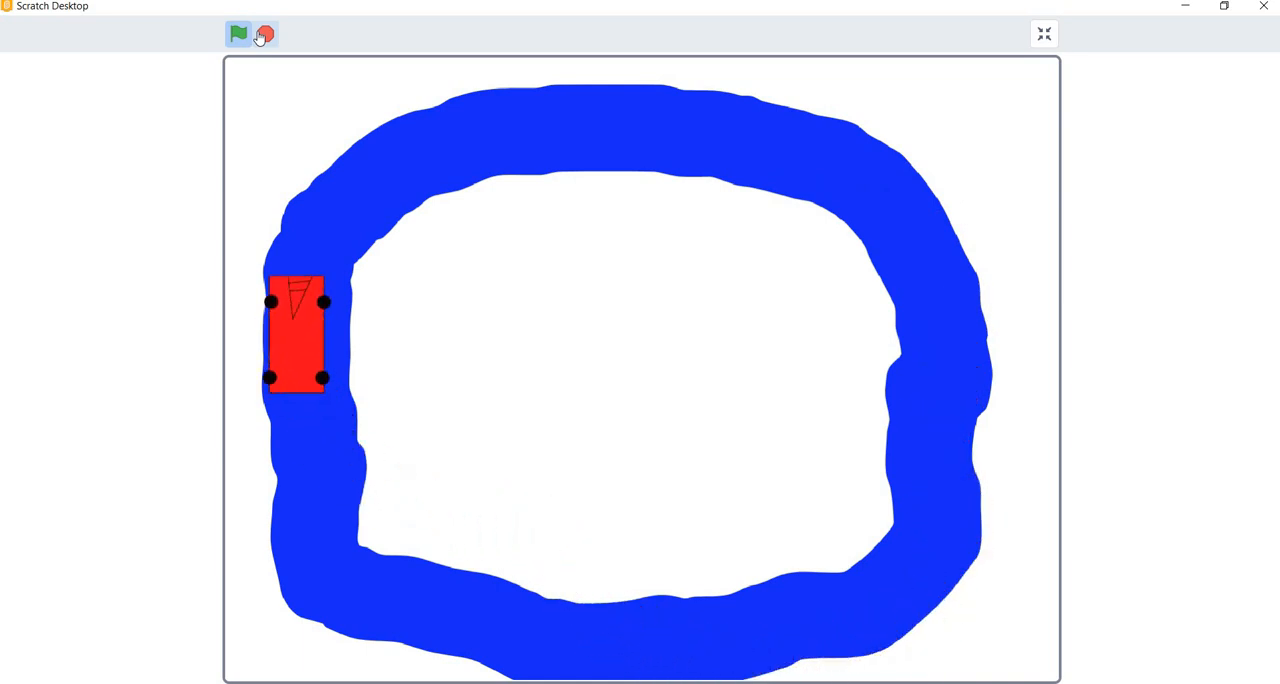
{"action": "left_click", "coordinate": [238, 33]}
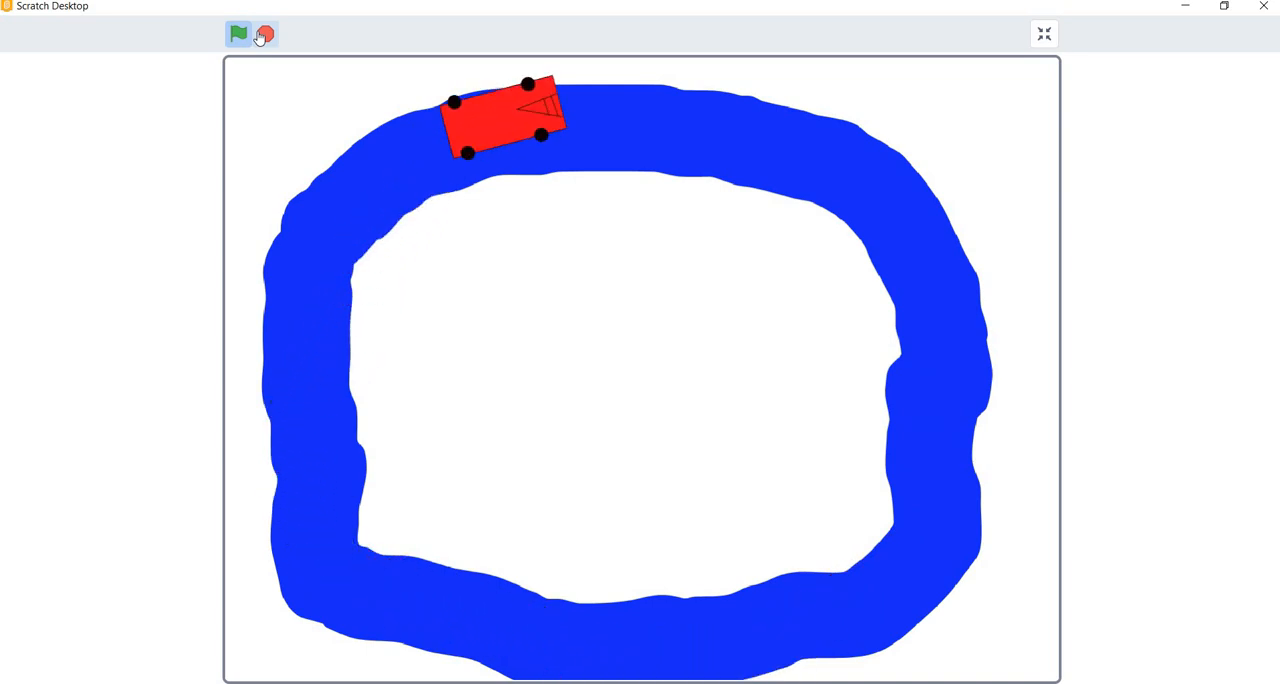
{"action": "left_click", "coordinate": [238, 34]}
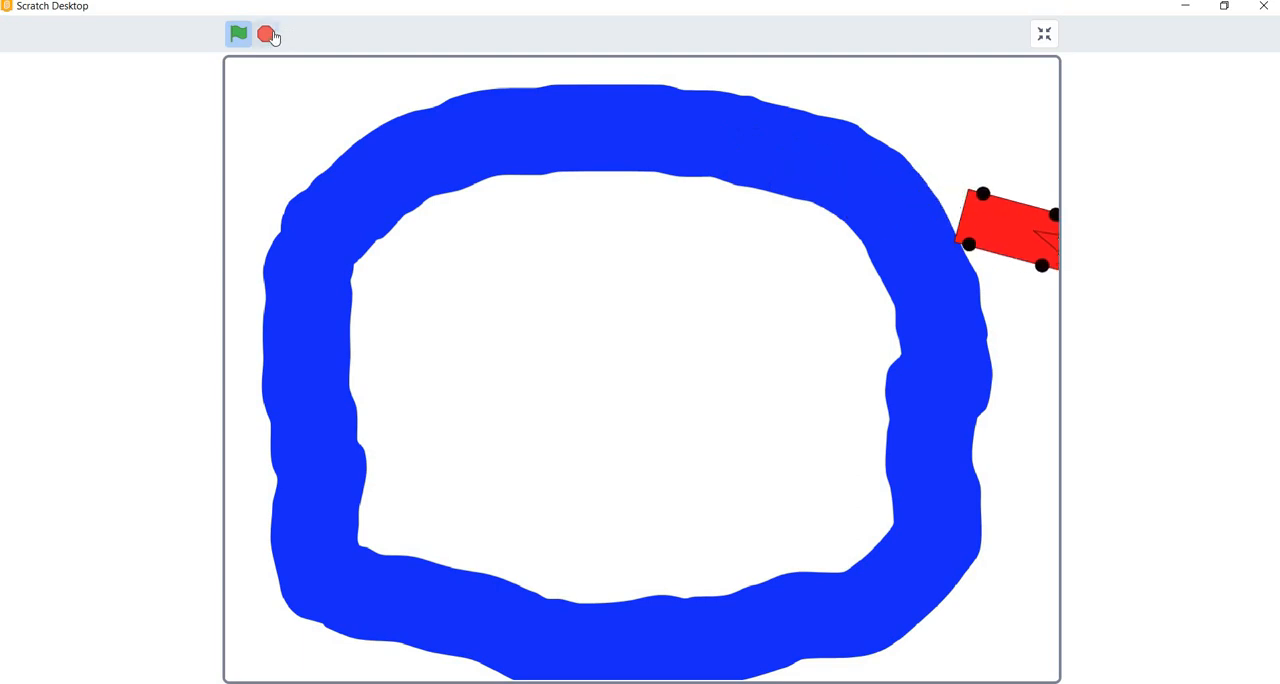
{"action": "mouse_move", "coordinate": [268, 33]}
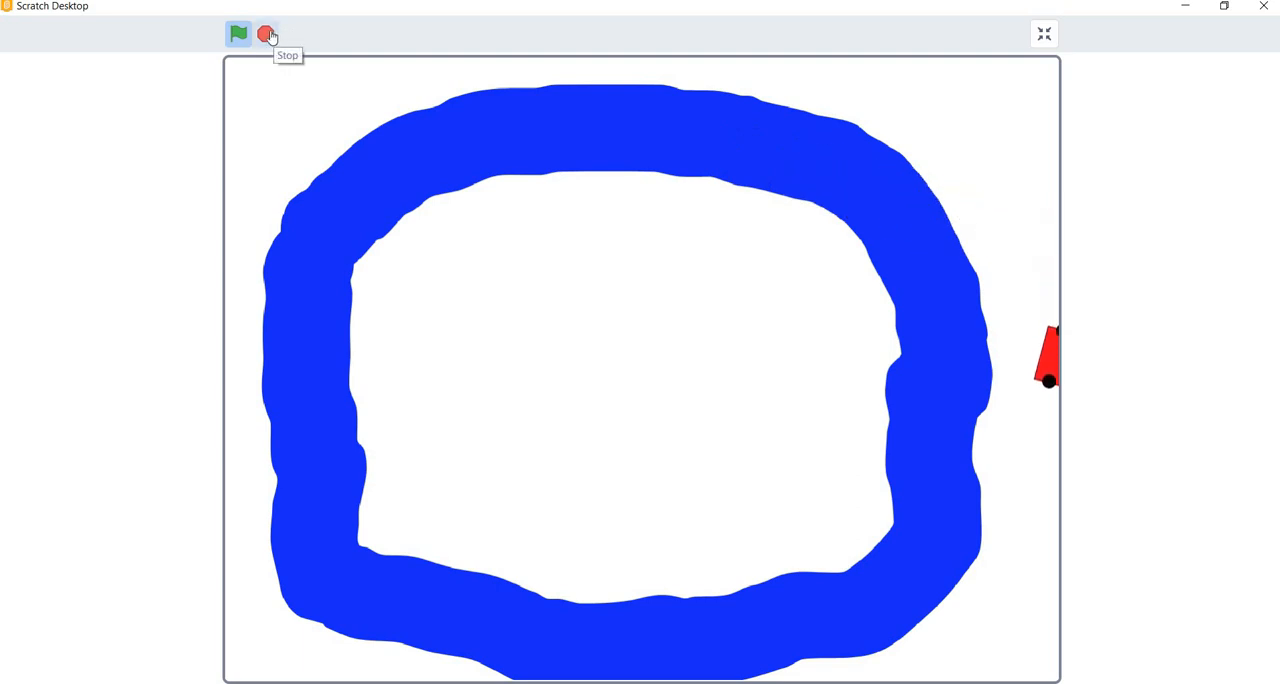